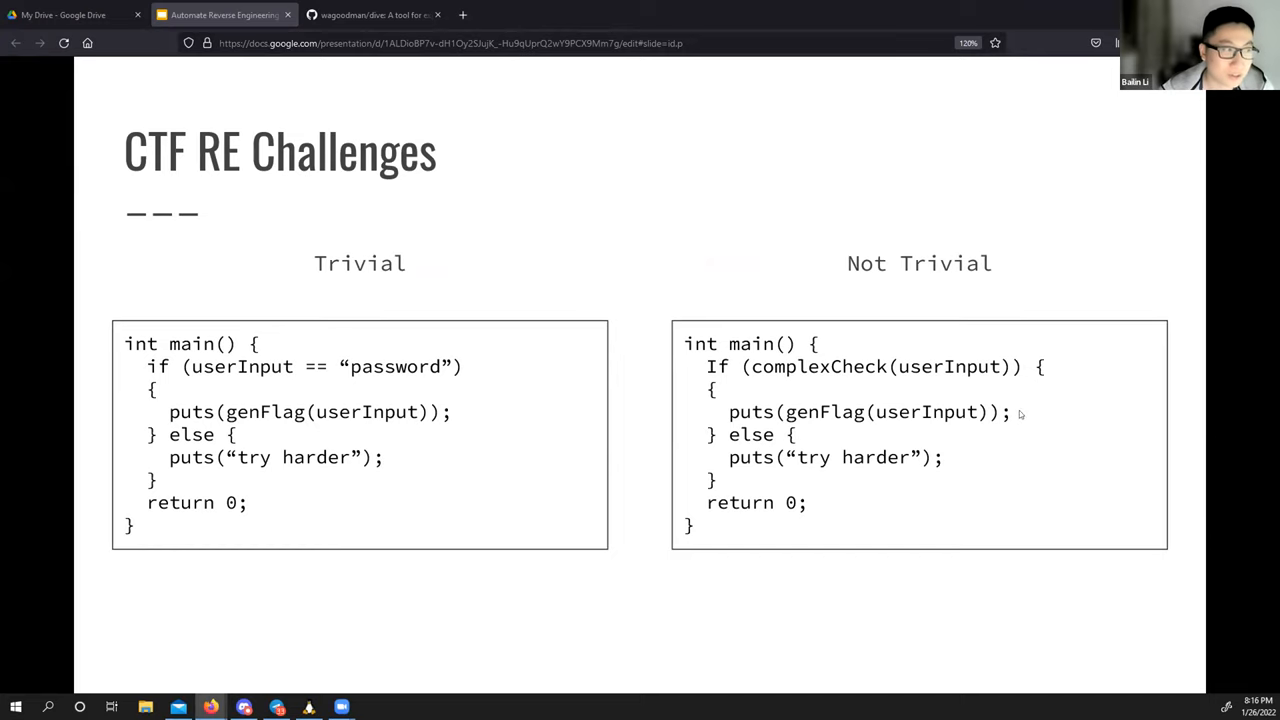
pyautogui.moveTo(870, 389)
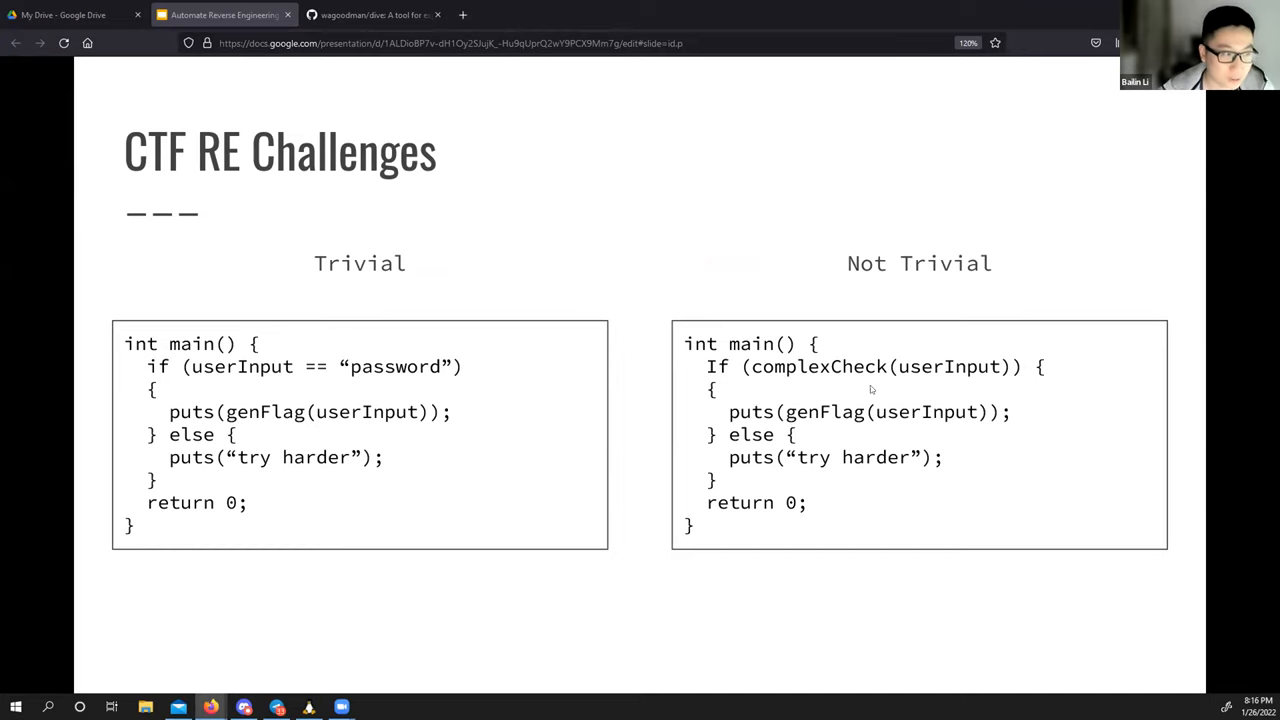
pyautogui.moveTo(540, 373)
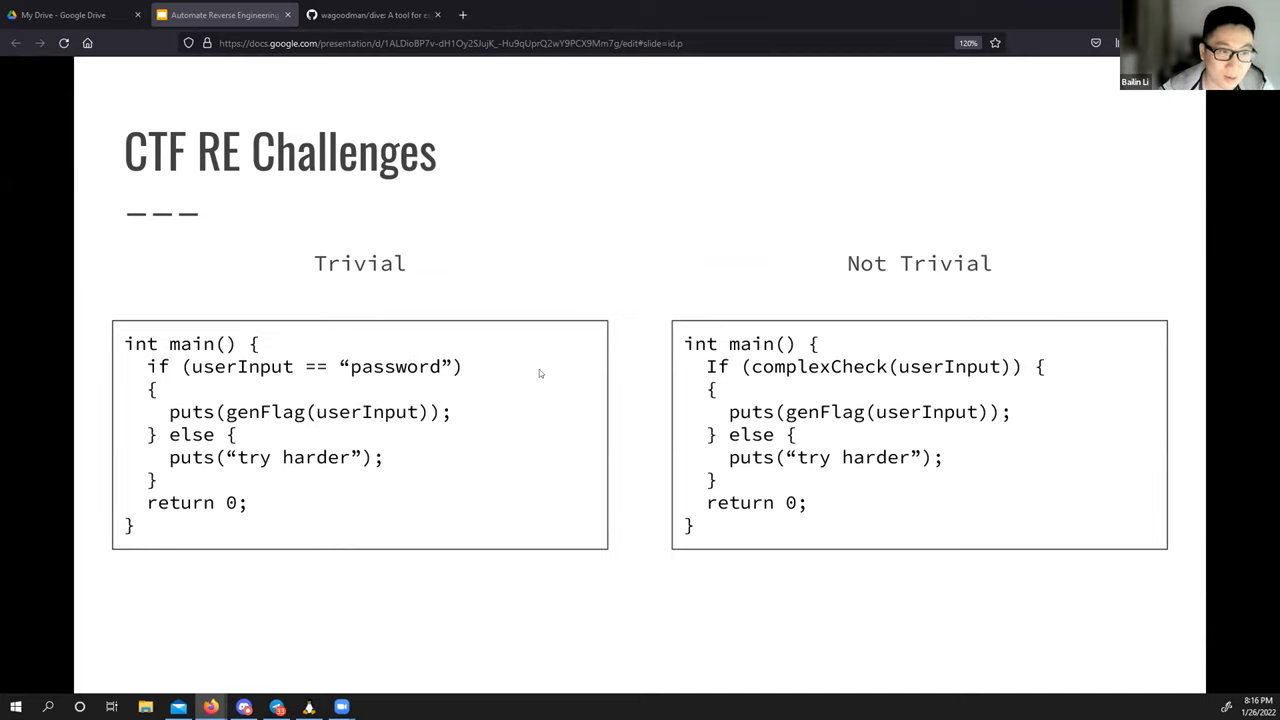
pyautogui.moveTo(901, 372)
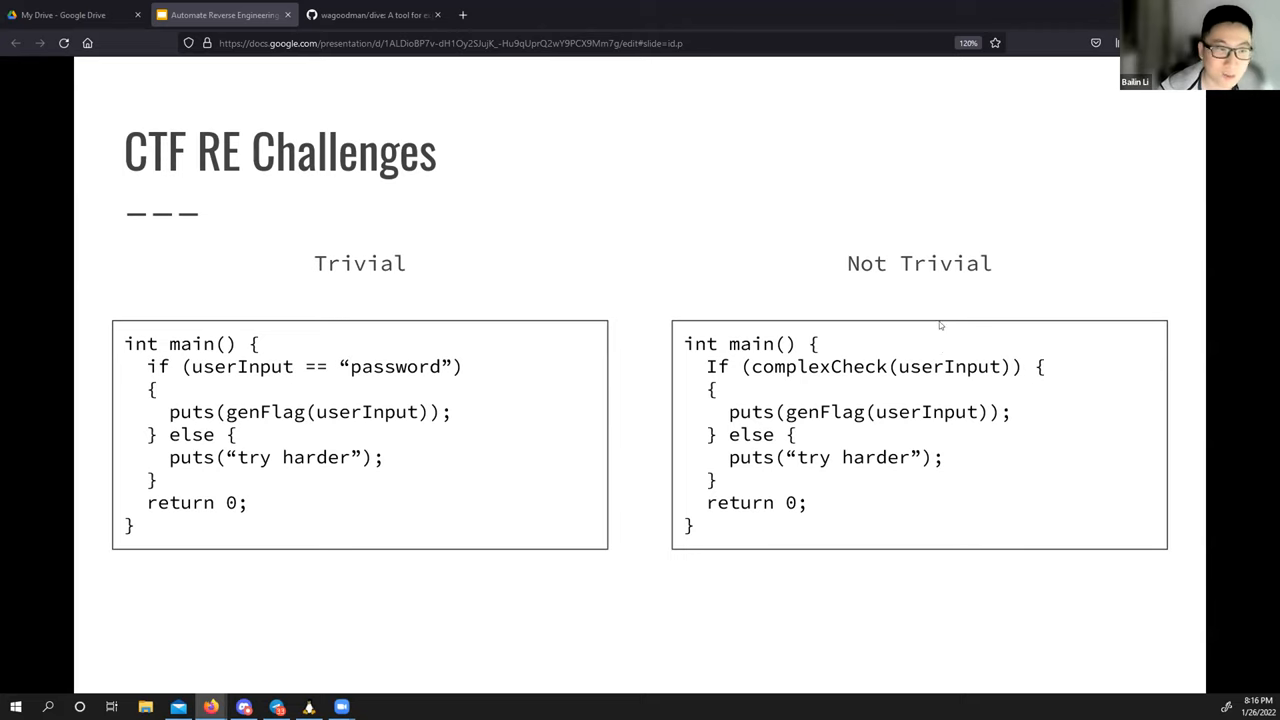
pyautogui.moveTo(951, 334)
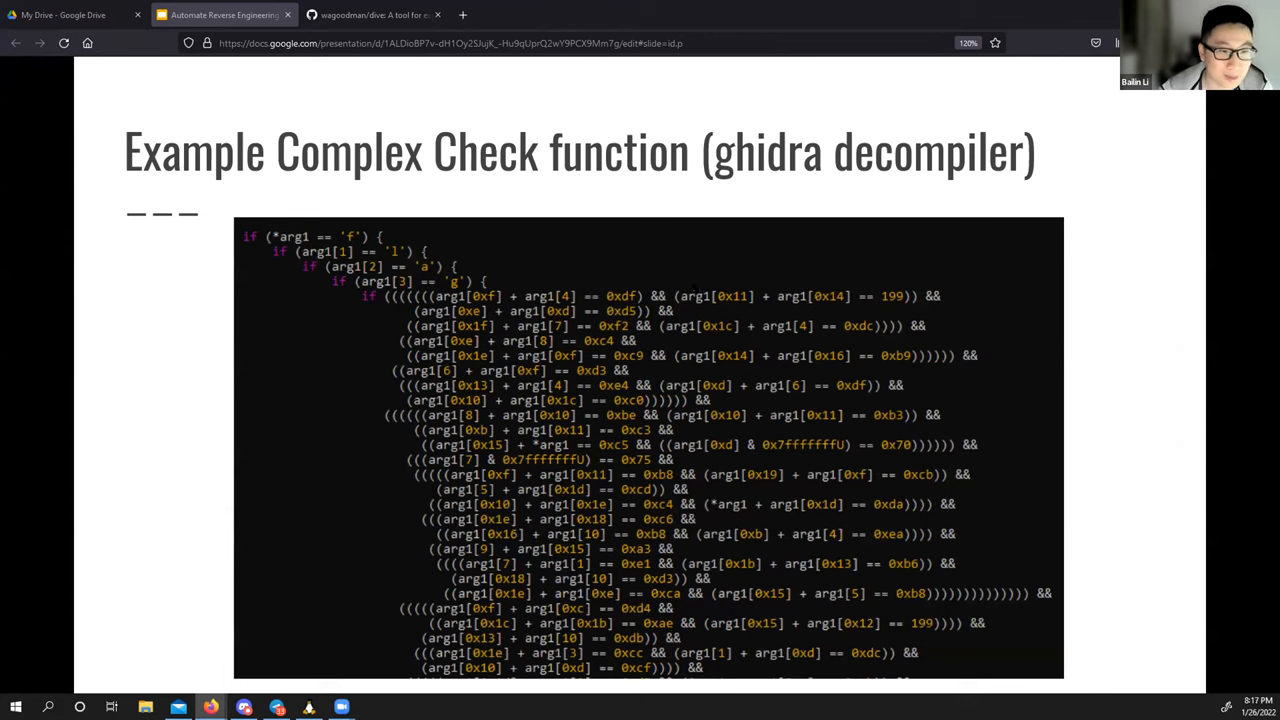
pyautogui.moveTo(588, 326)
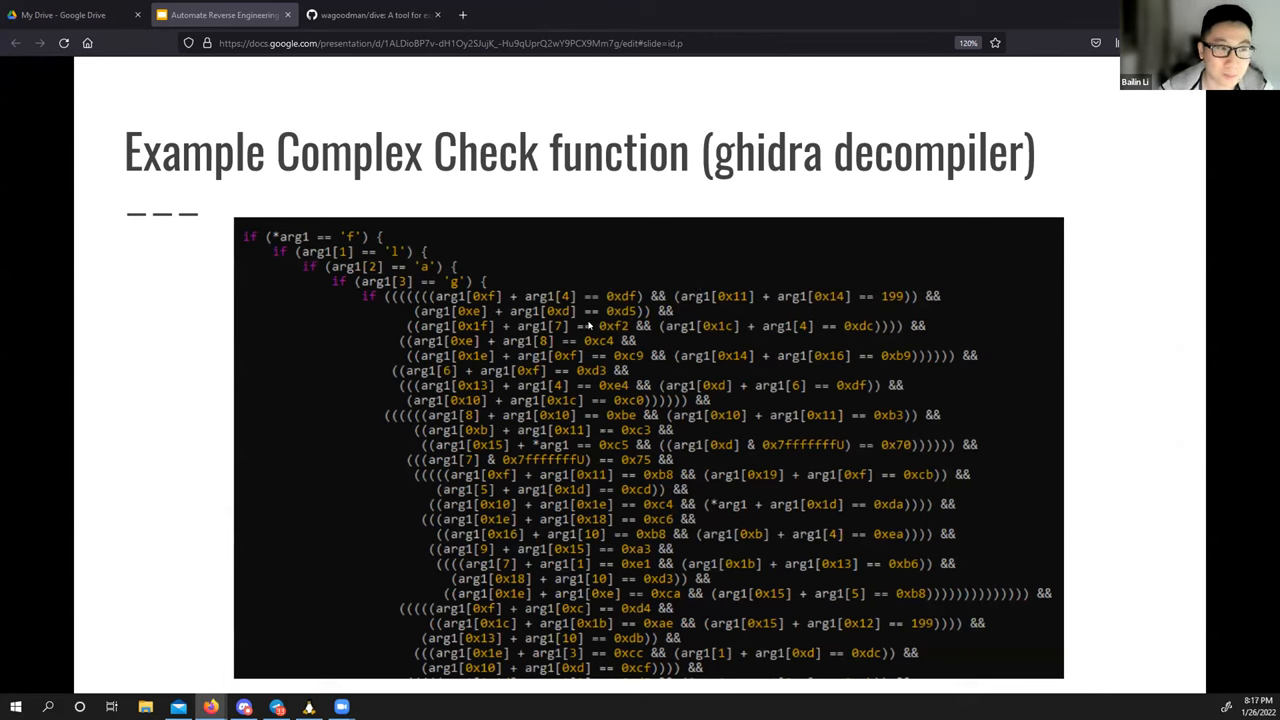
pyautogui.moveTo(610, 315)
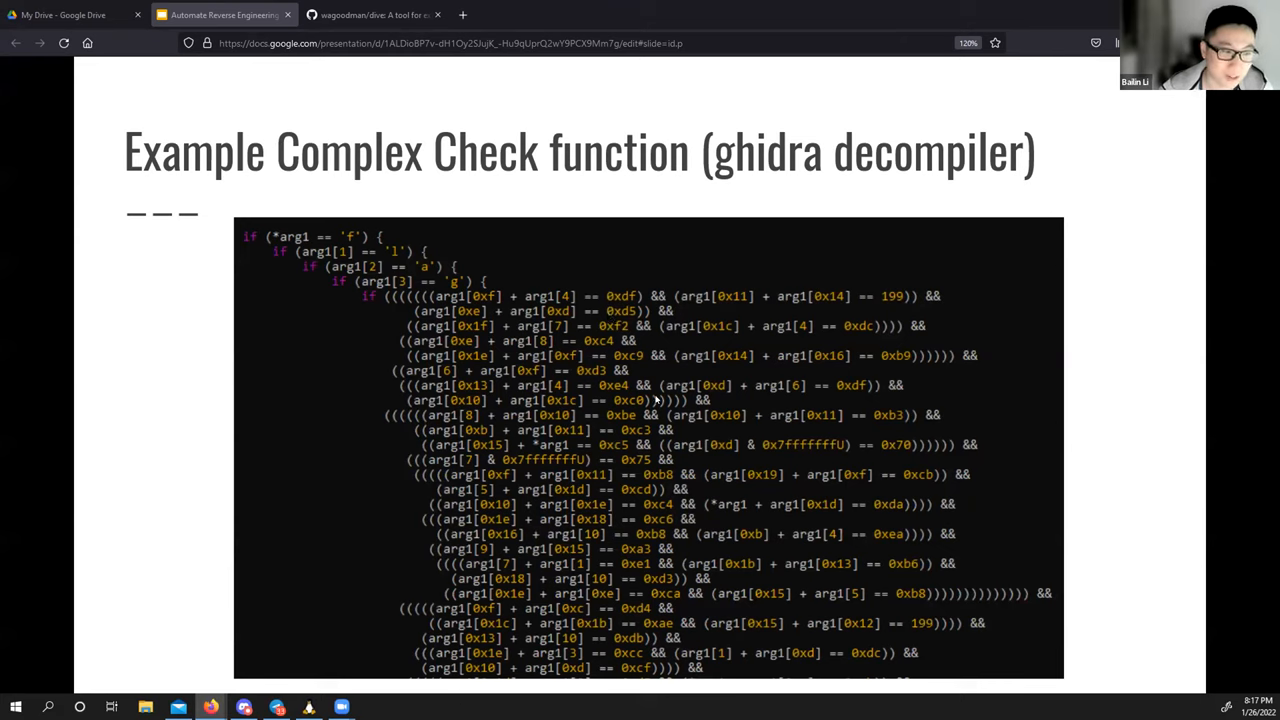
pyautogui.moveTo(750, 348)
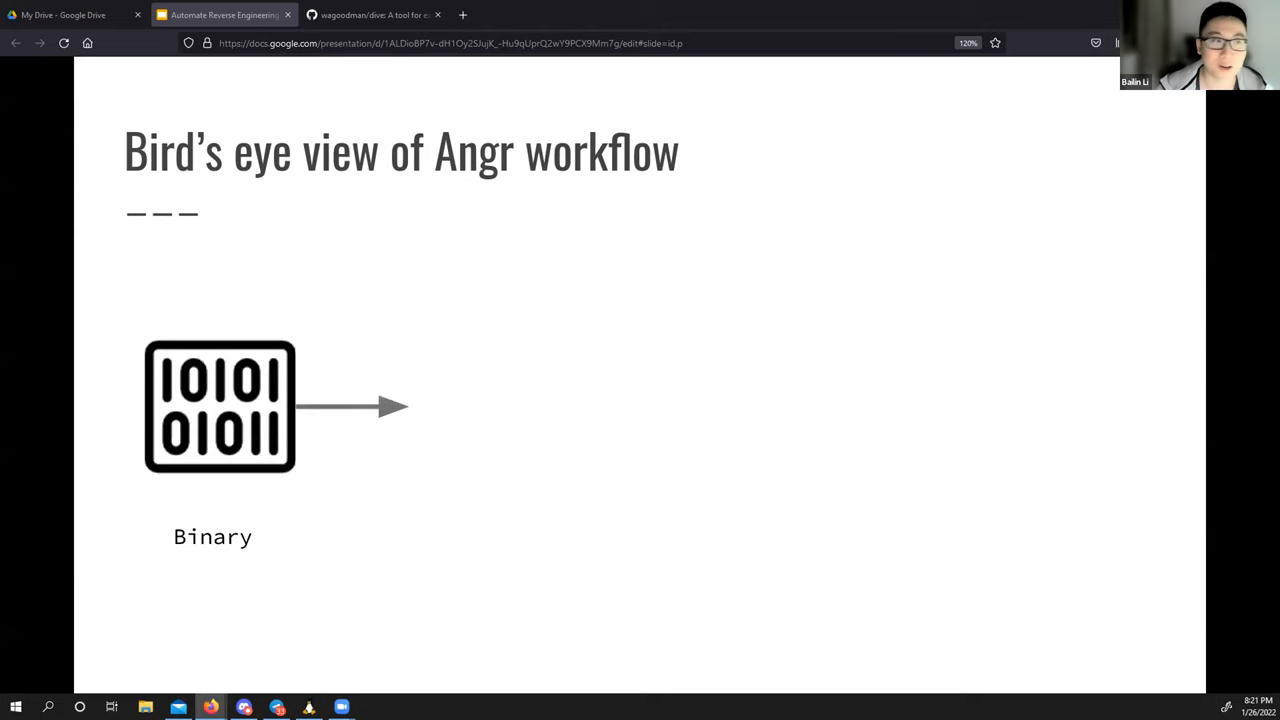
# Step through the workflow diagram to the Initialization slide showing angr project and flag setup code.
pyautogui.press('Right')
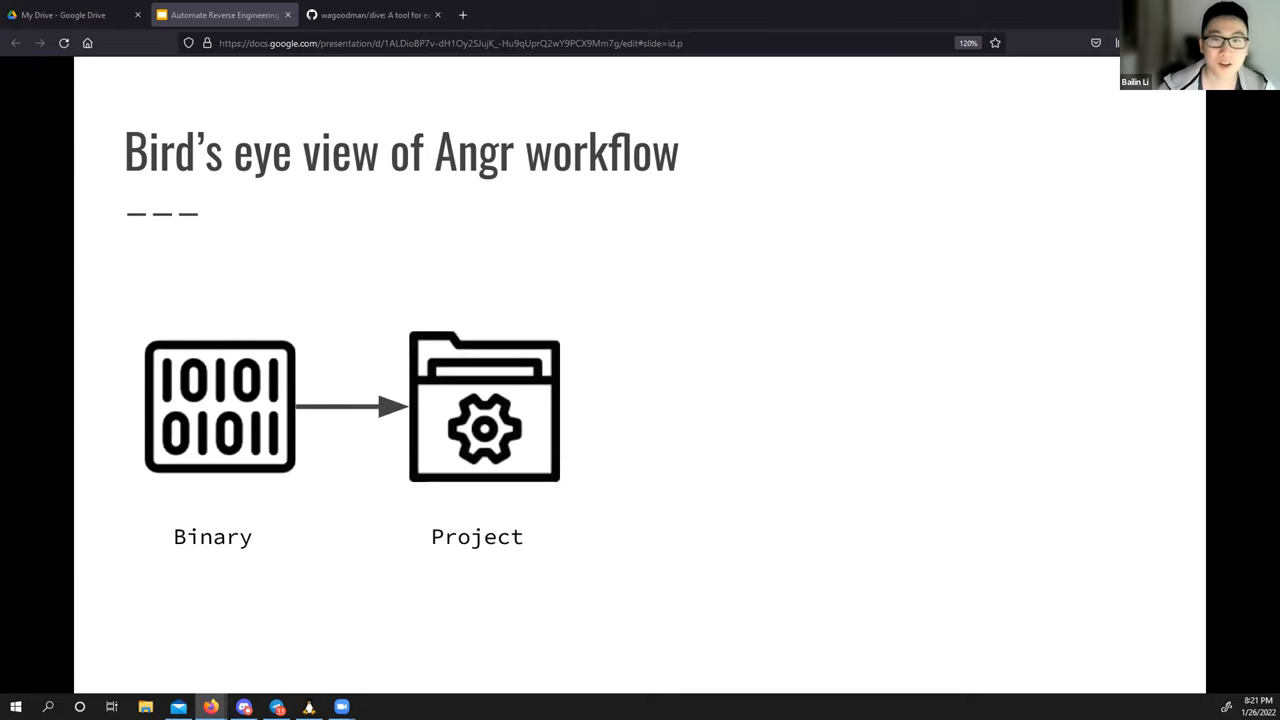
pyautogui.press('right')
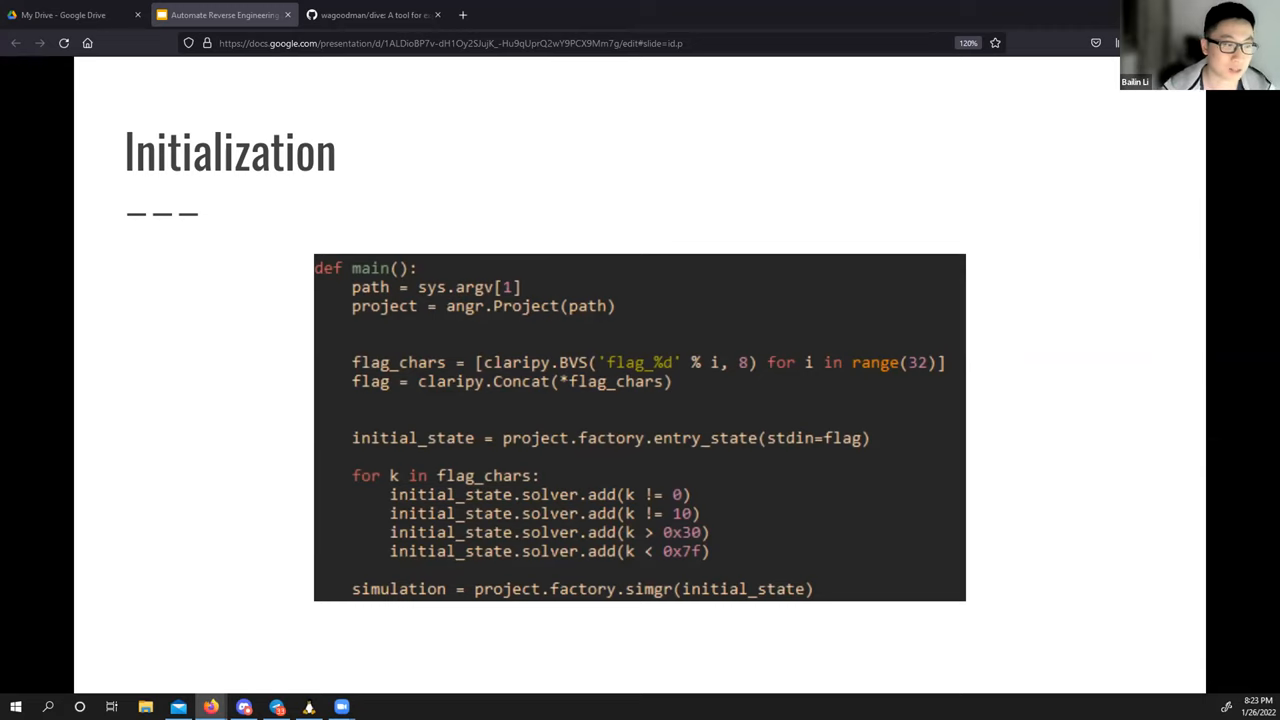
pyautogui.moveTo(684, 572)
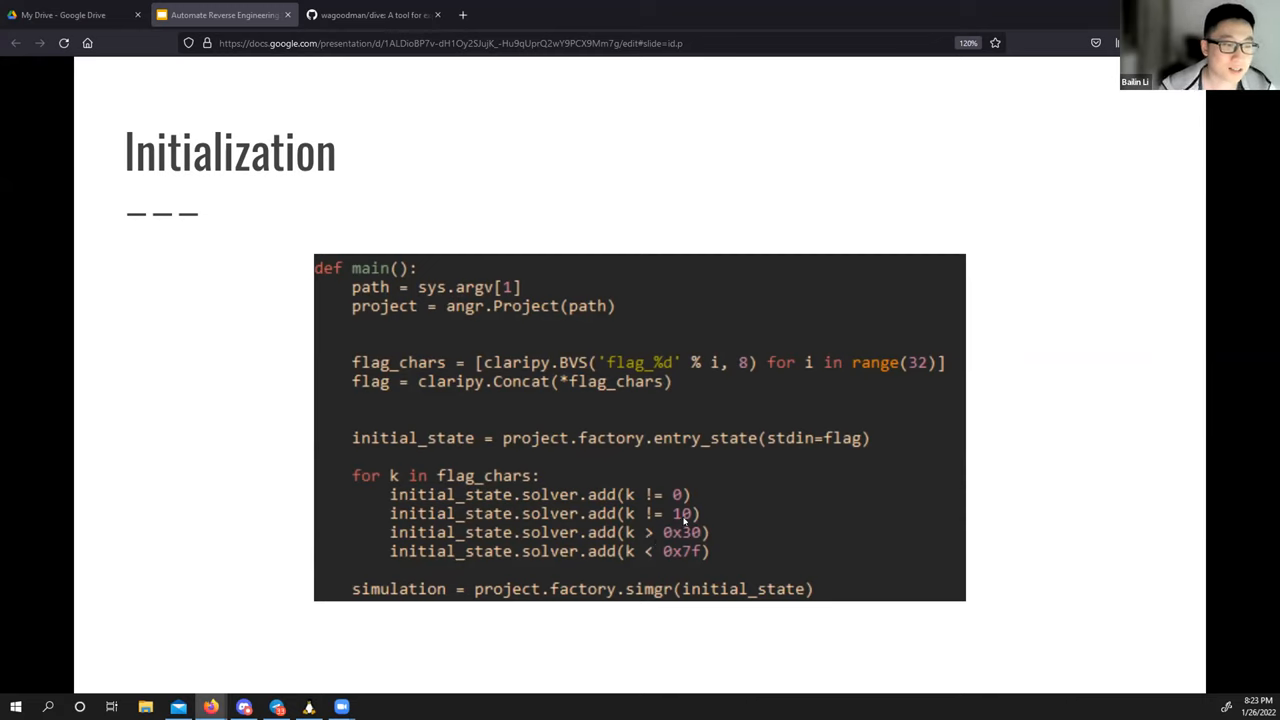
pyautogui.moveTo(750, 545)
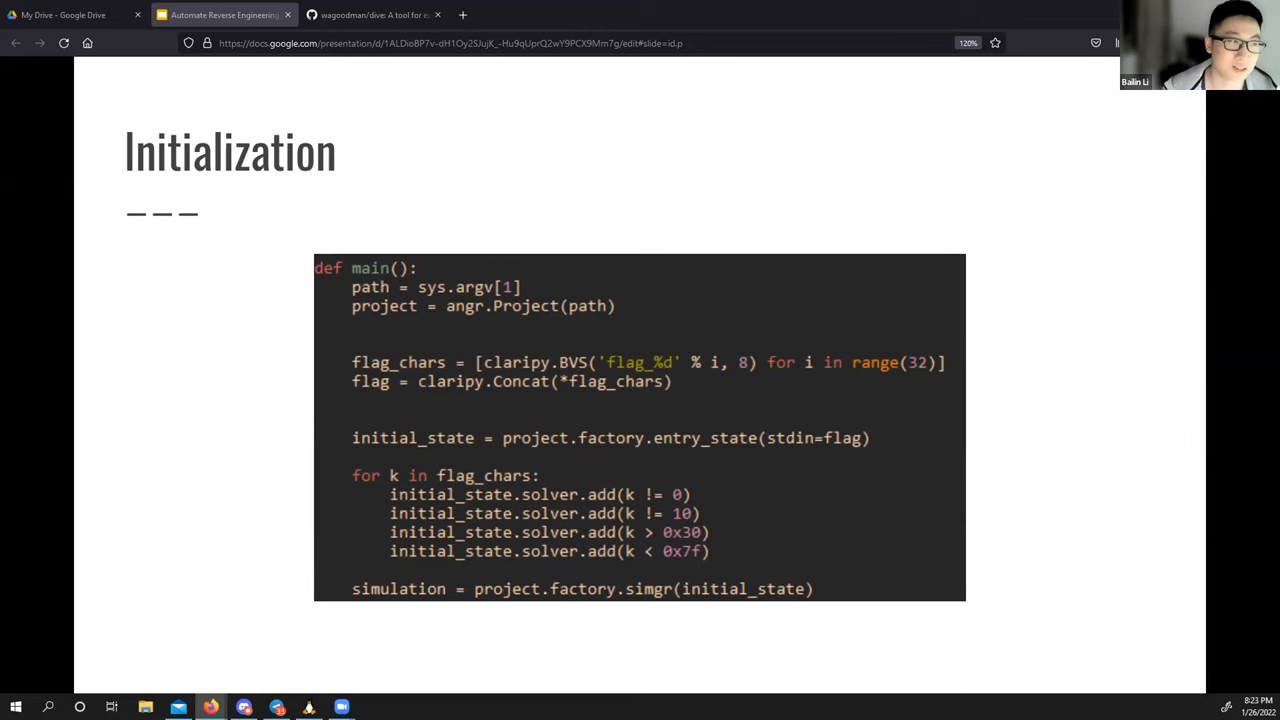
# Advance to the Exploration slide comparing address sets with success/fail condition functions.
pyautogui.press('Right')
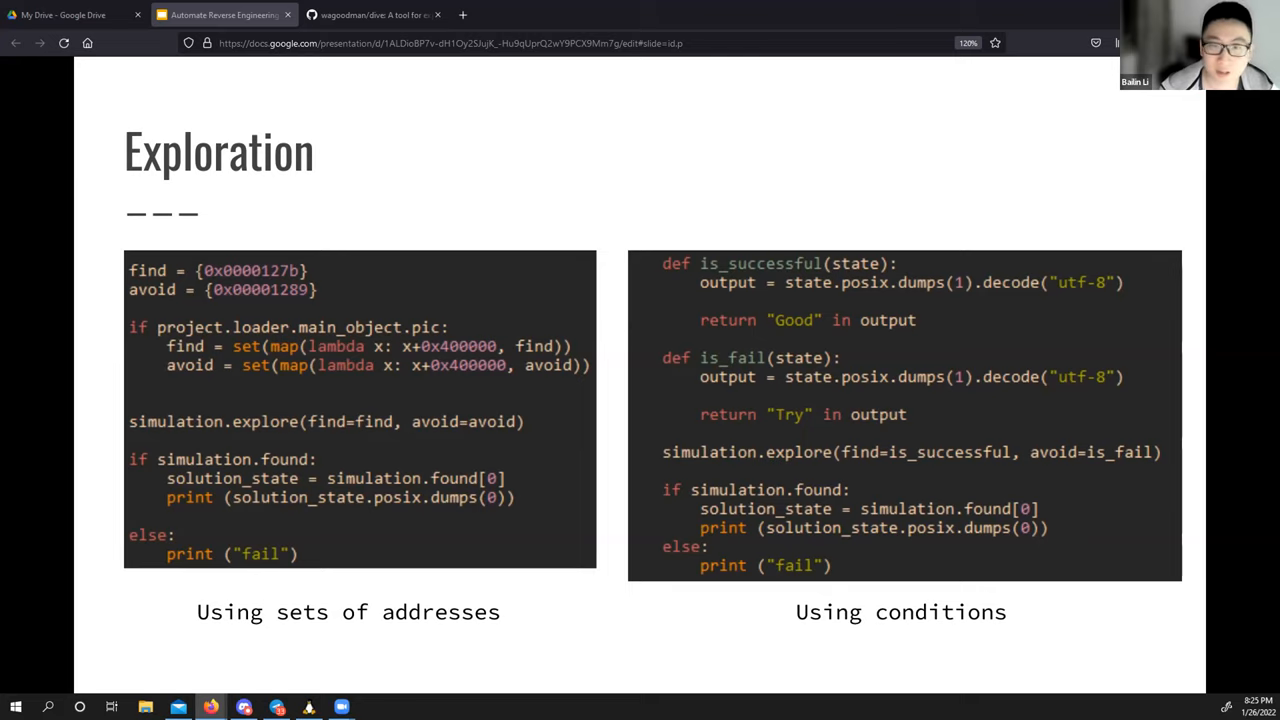
# Advance to the Hooks and SimProcedures slide showing the bullet defining hooks.
pyautogui.press('Right')
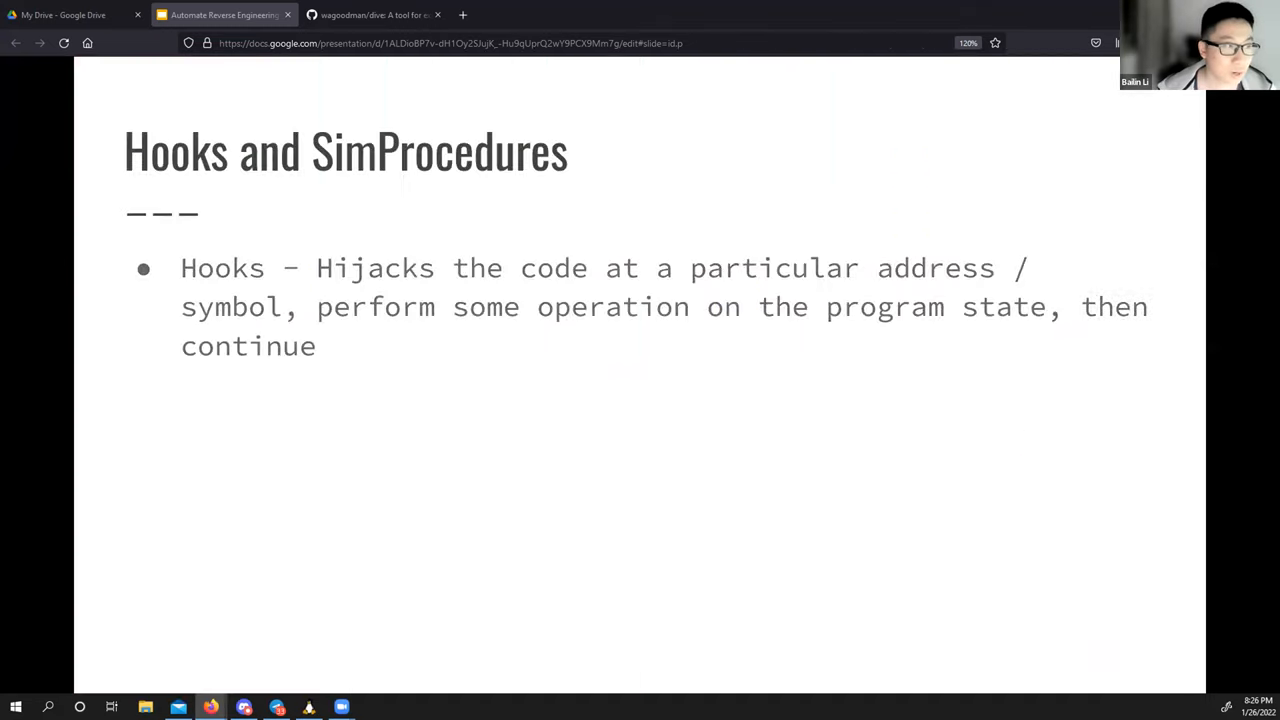
pyautogui.press('right')
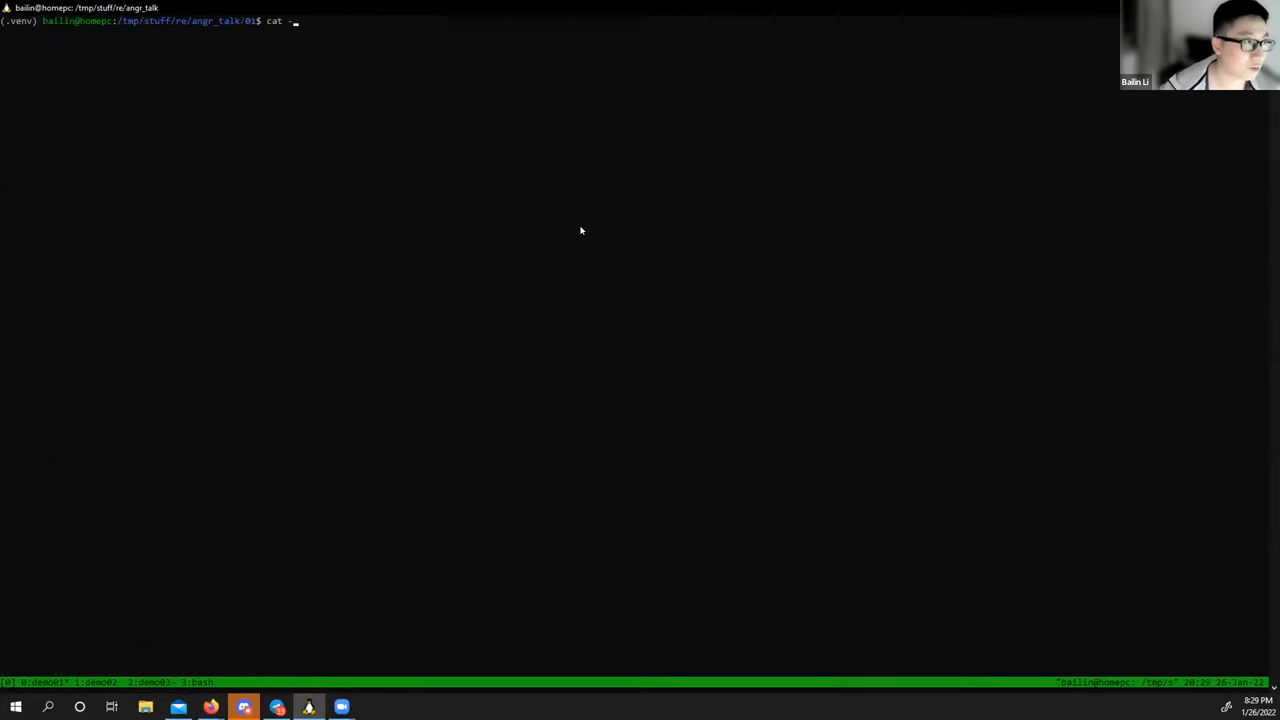
# Run solve.py on 06_angr_symbolic_dynamic_memory, then pipe password.txt into the binary.
pyautogui.write('pp solve.py')
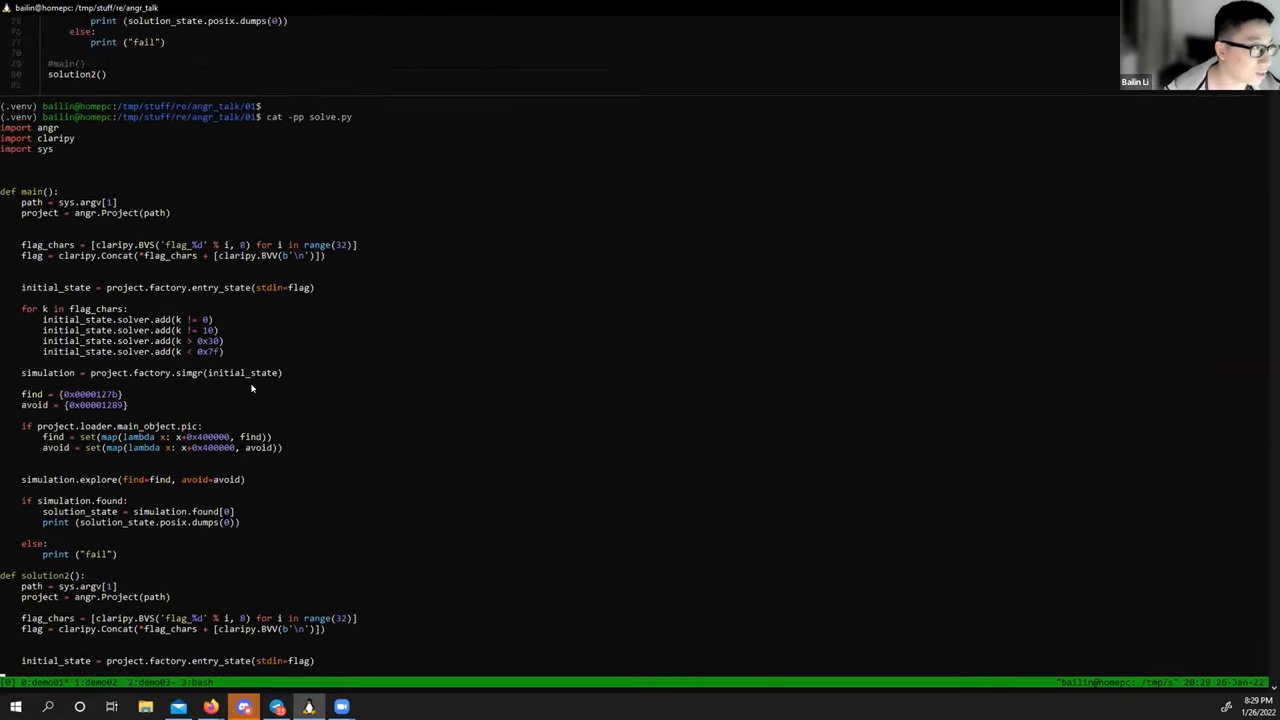
pyautogui.scroll(-3)
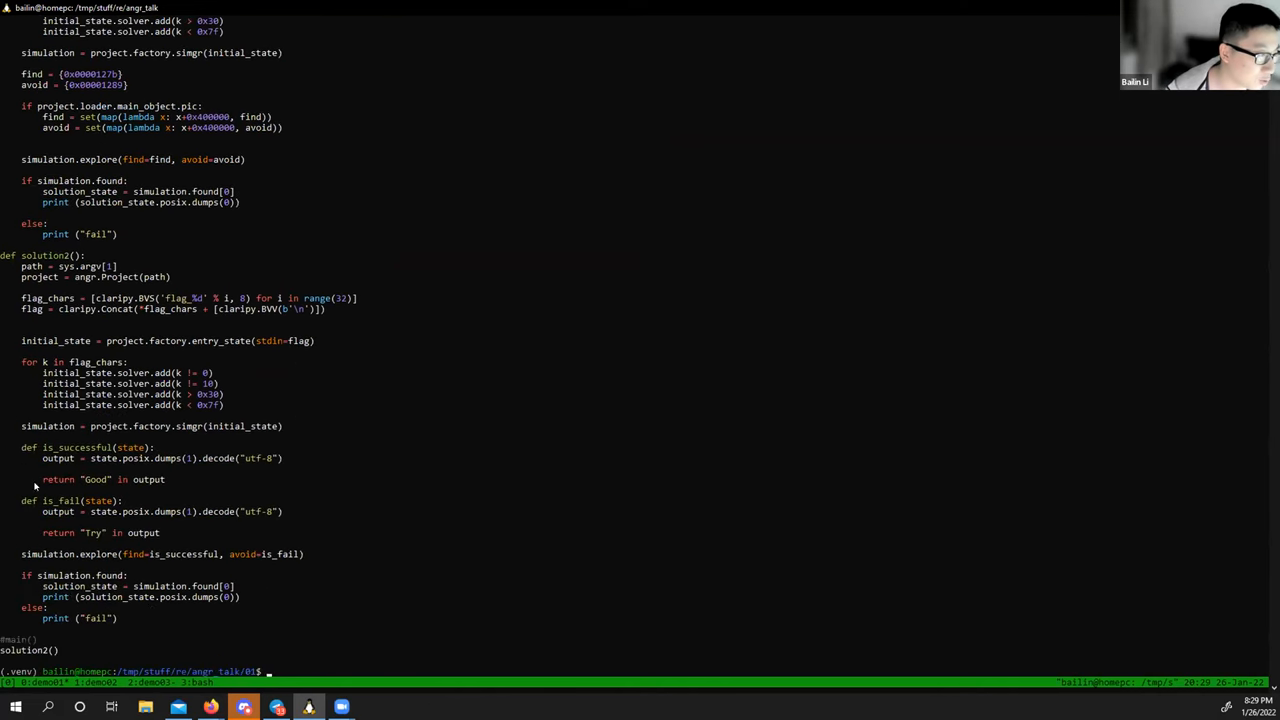
pyautogui.write('pytho')
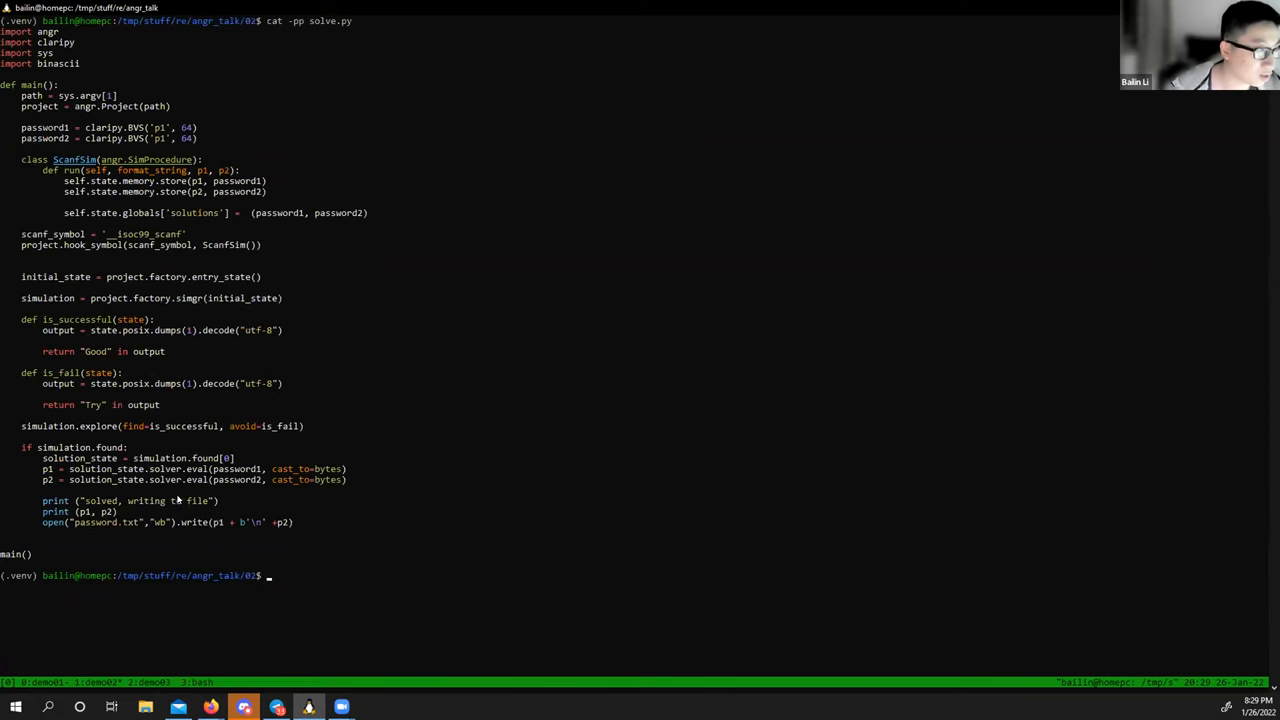
pyautogui.moveTo(252, 167)
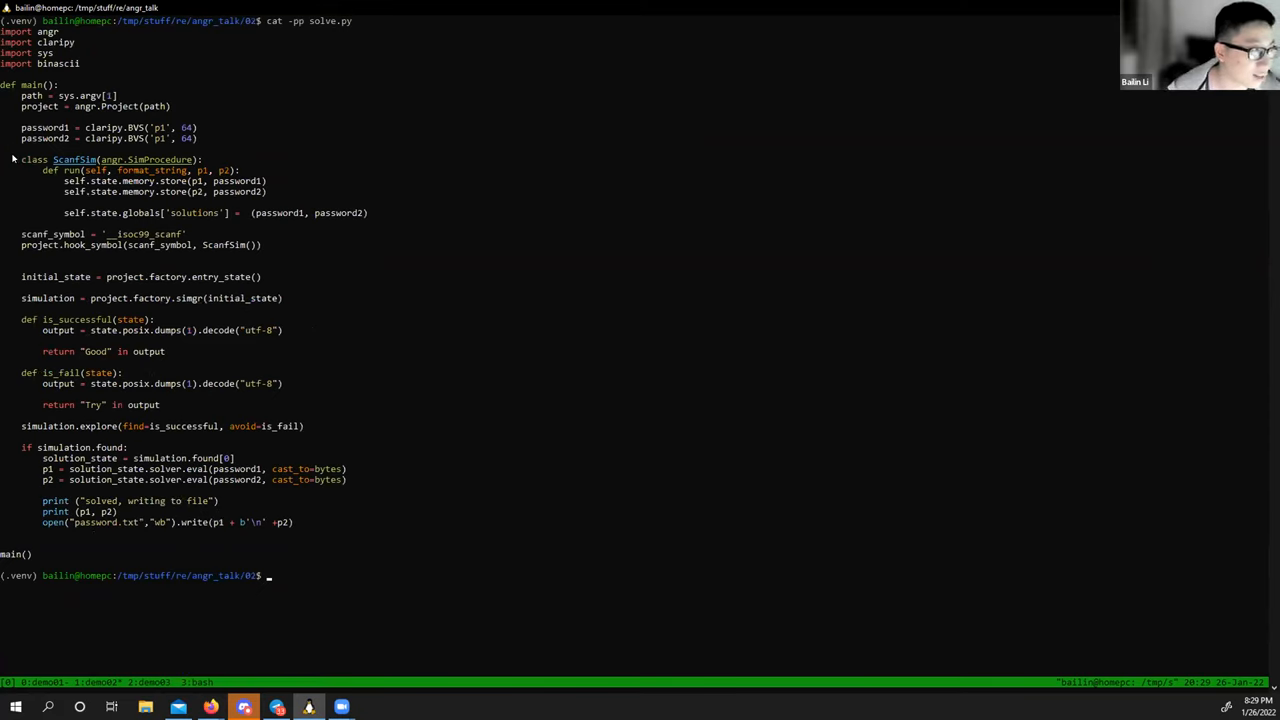
pyautogui.moveTo(14, 159); pyautogui.dragTo(278, 253)
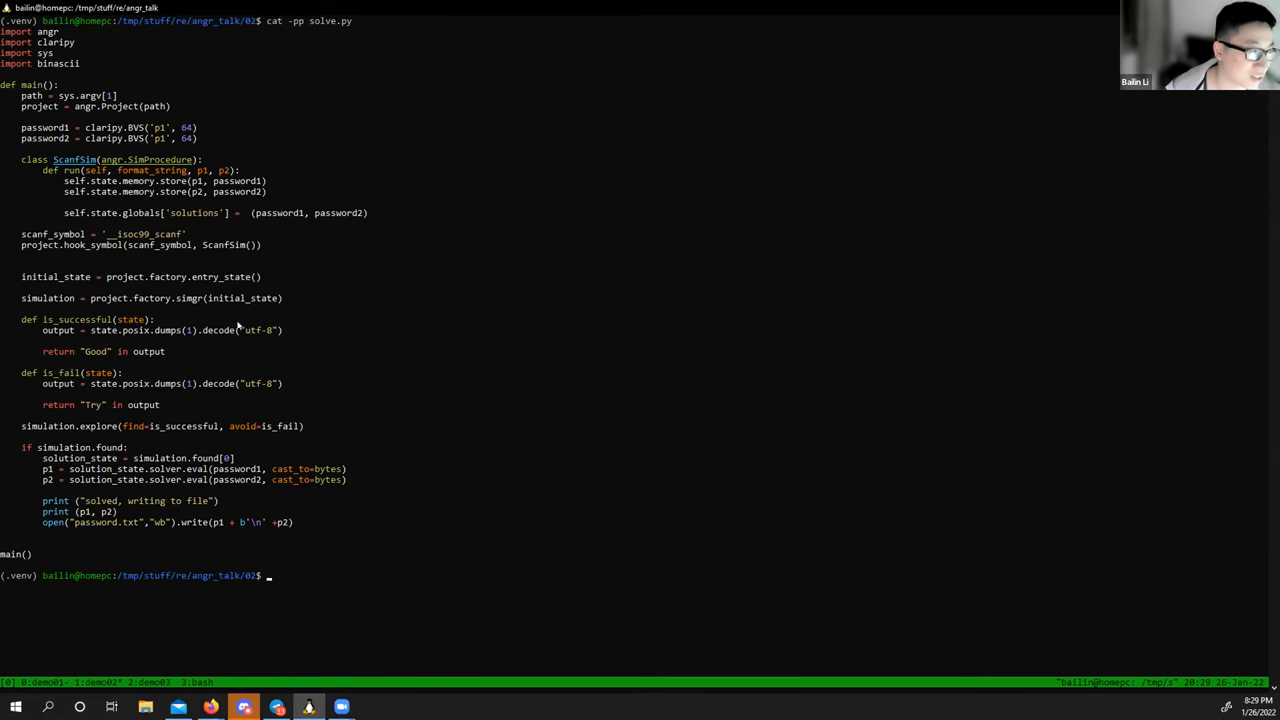
pyautogui.moveTo(79, 530)
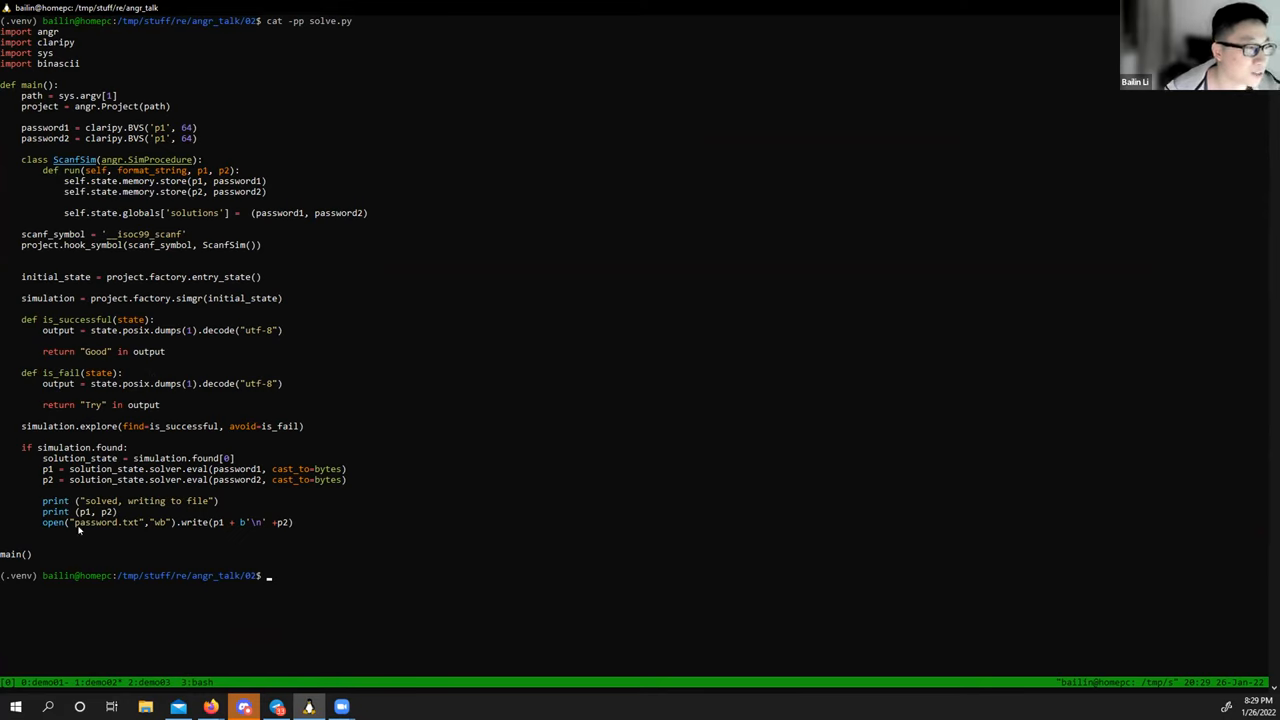
pyautogui.moveTo(207, 455)
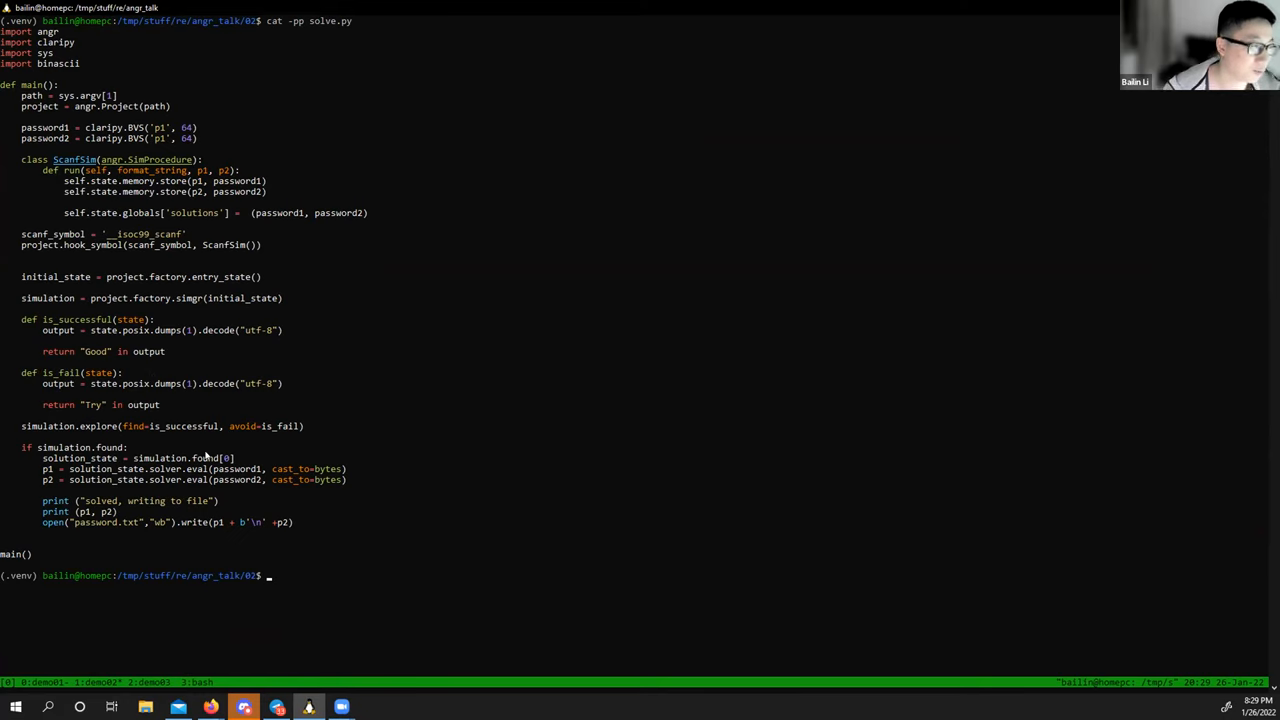
pyautogui.write('python solve.py task')
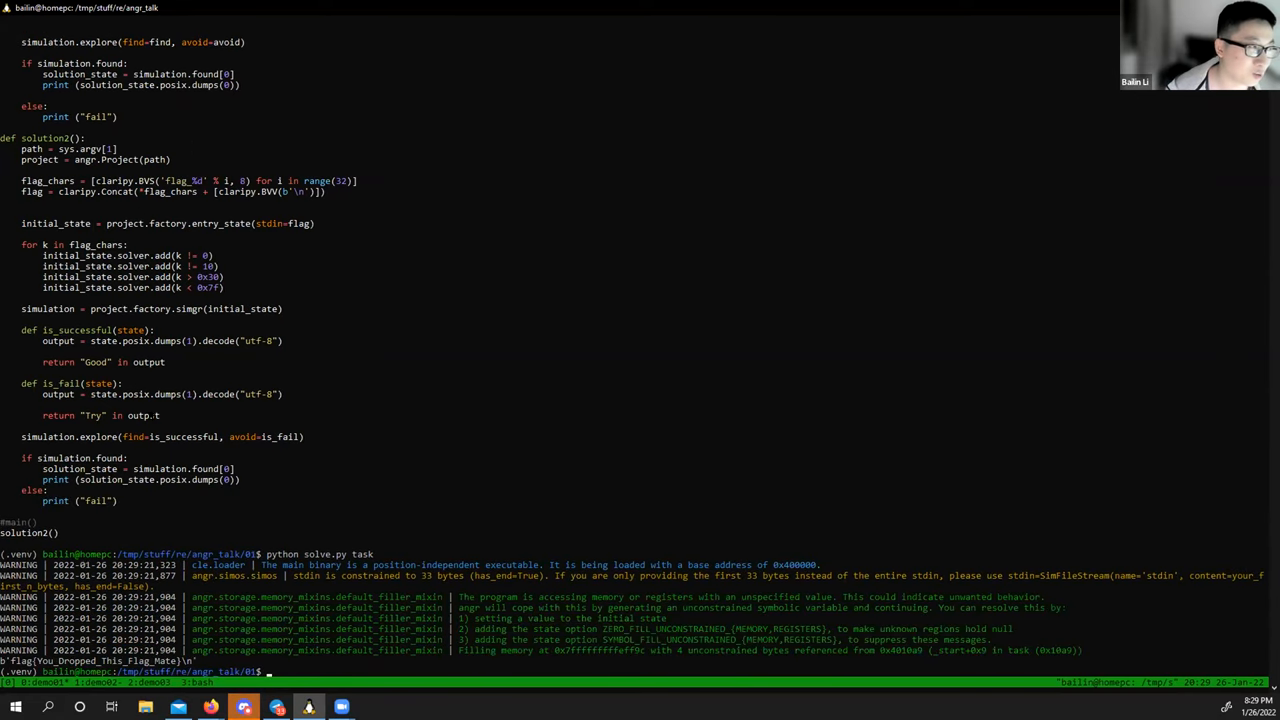
pyautogui.moveTo(162, 414)
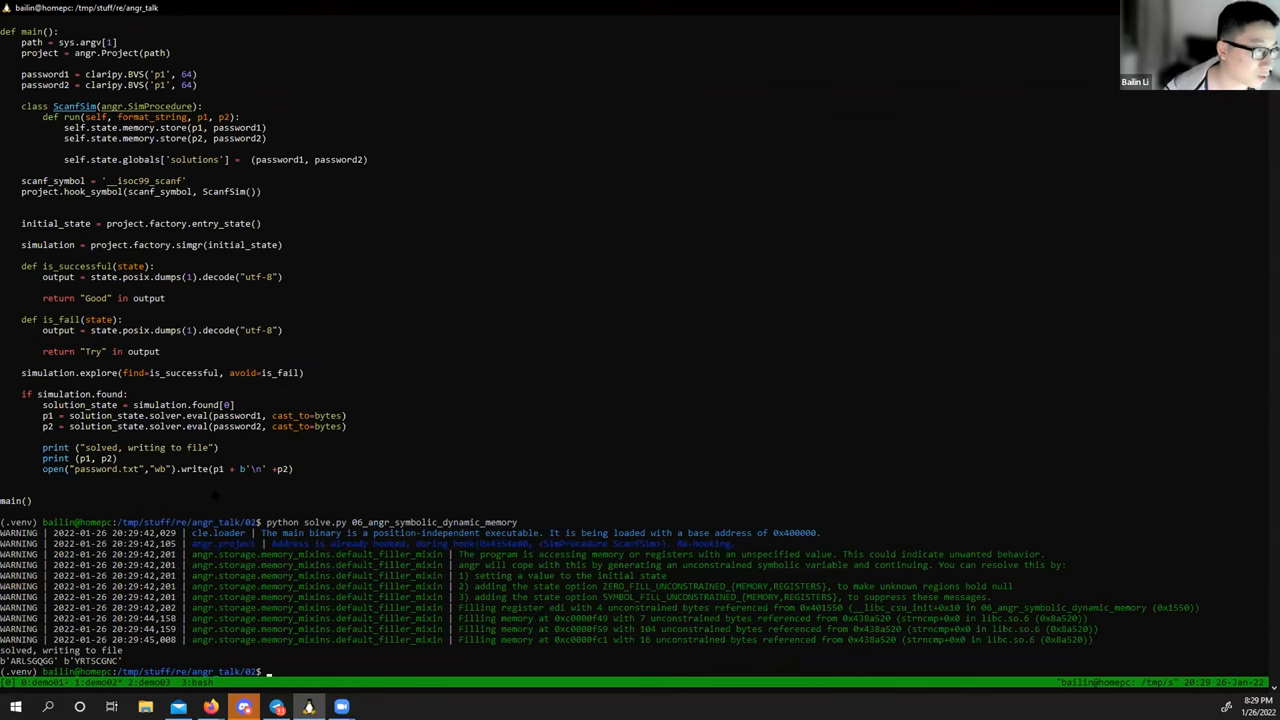
pyautogui.write('cat password.txt')
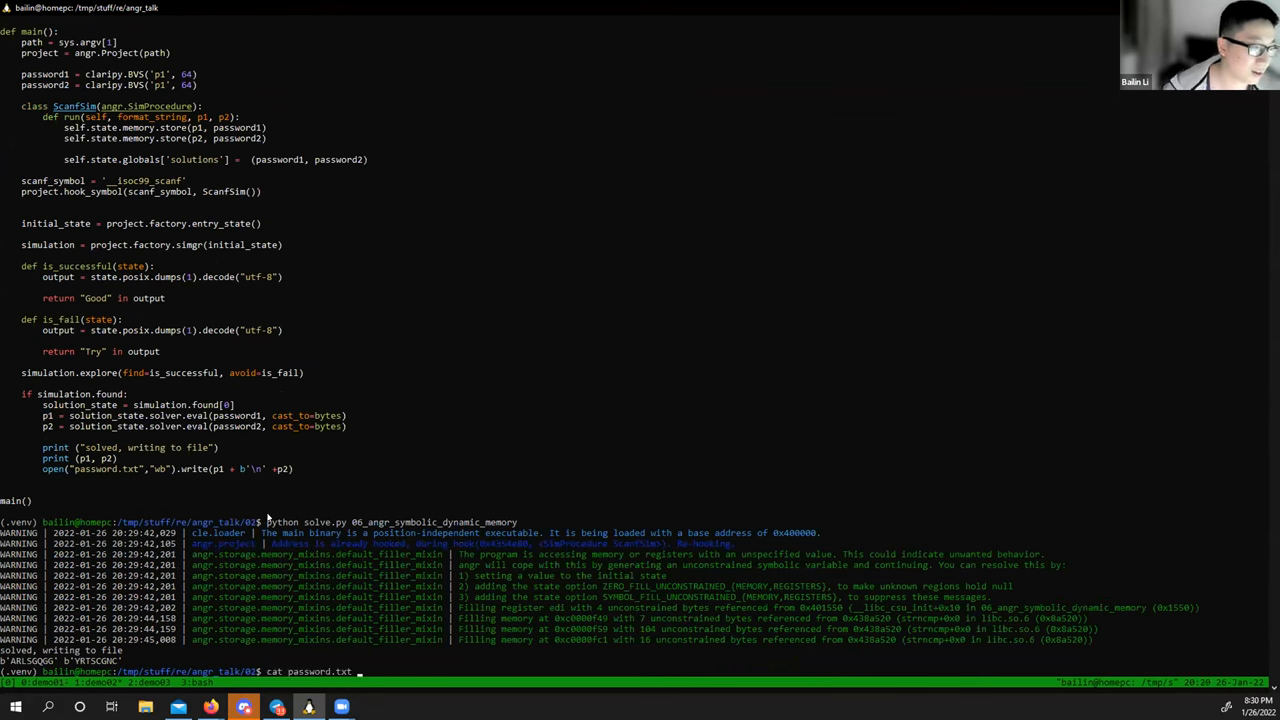
pyautogui.write('| ./06_angr_symbolic_dynamic_memory')
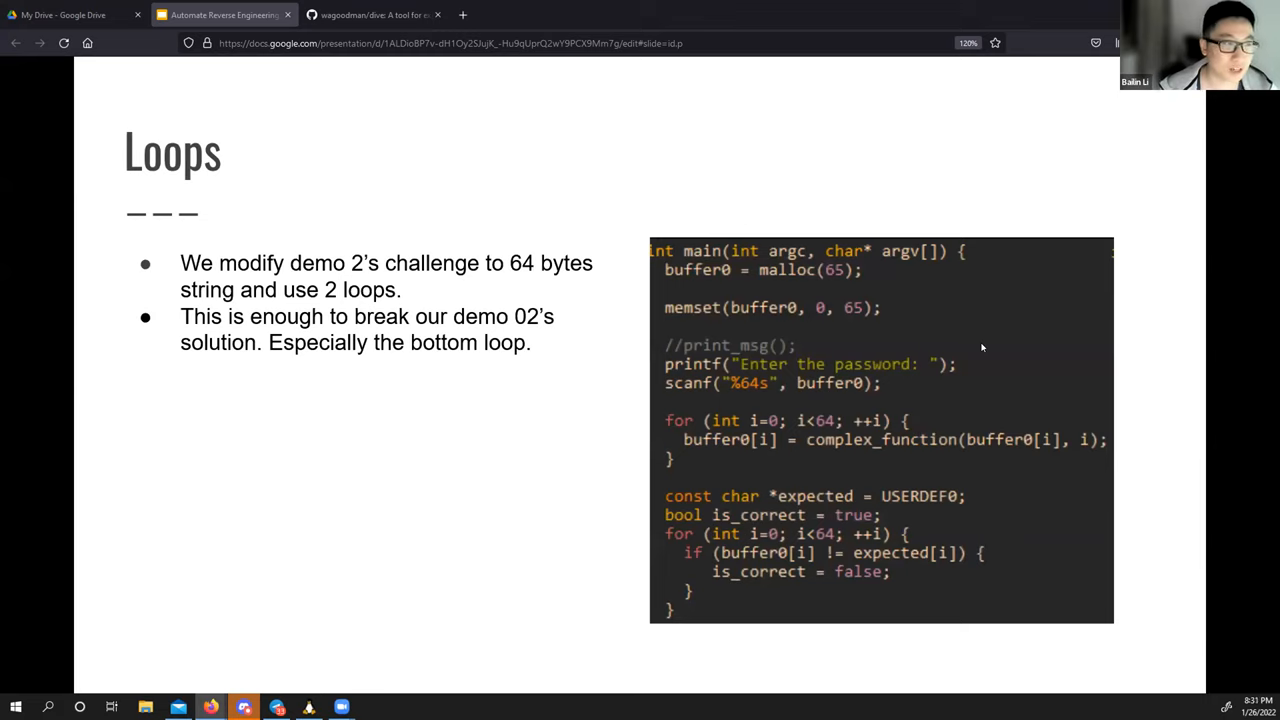
pyautogui.moveTo(535, 254)
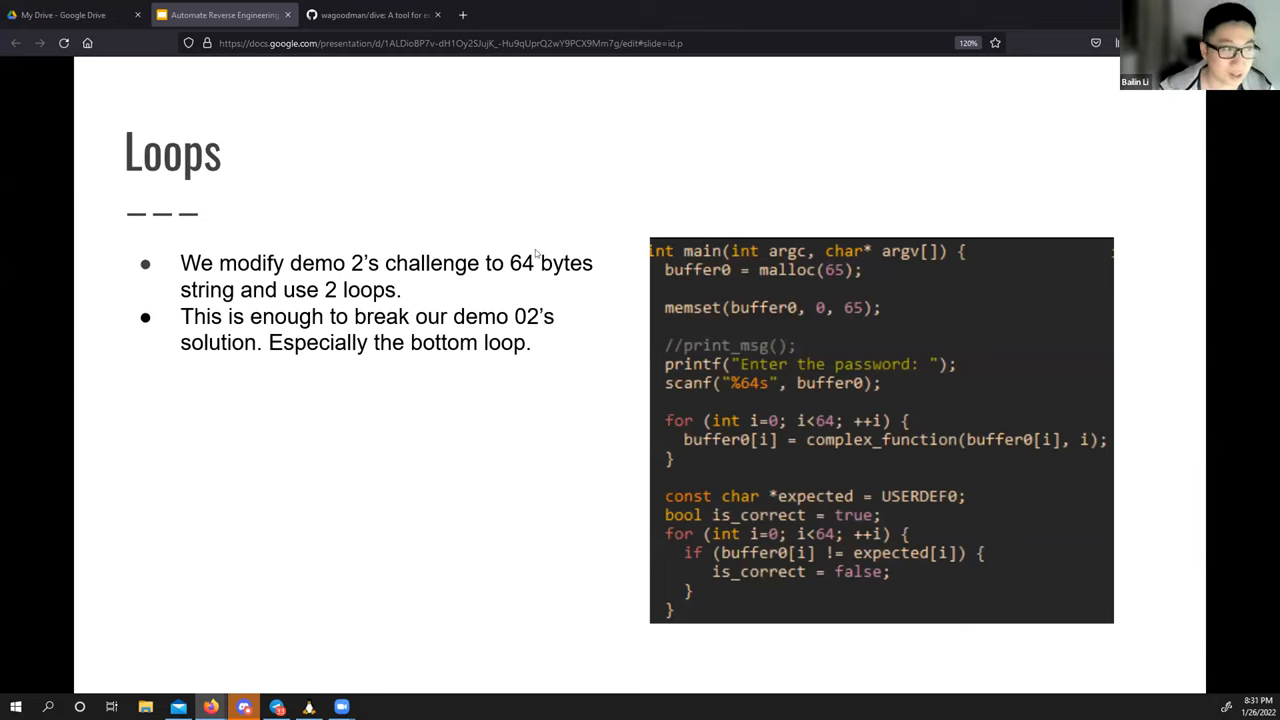
pyautogui.moveTo(544, 240)
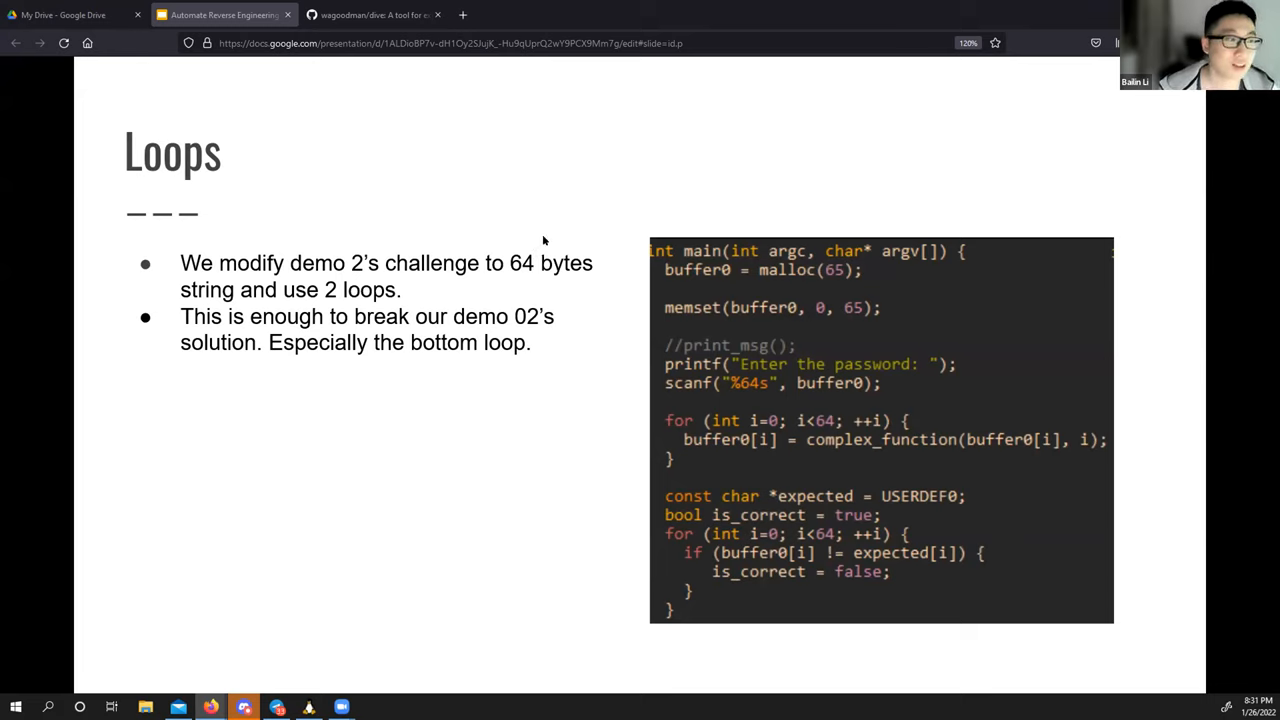
pyautogui.moveTo(728, 560)
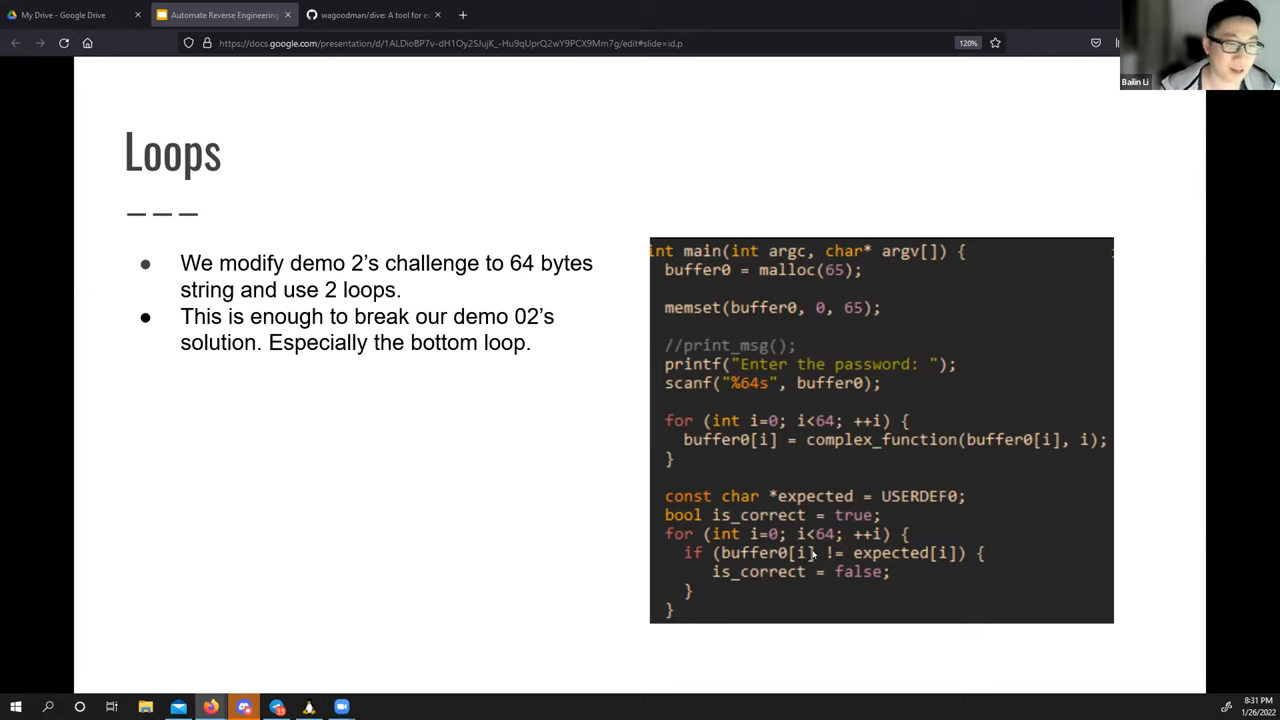
pyautogui.moveTo(807, 560)
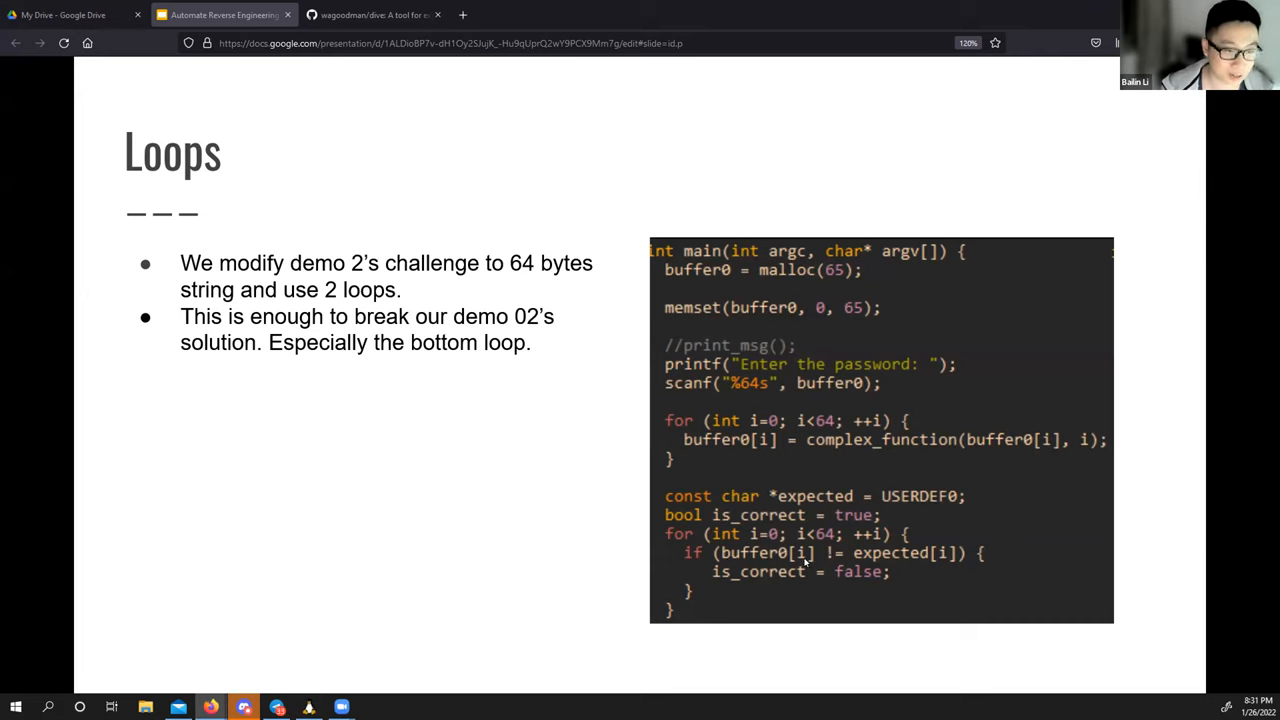
pyautogui.moveTo(795, 543)
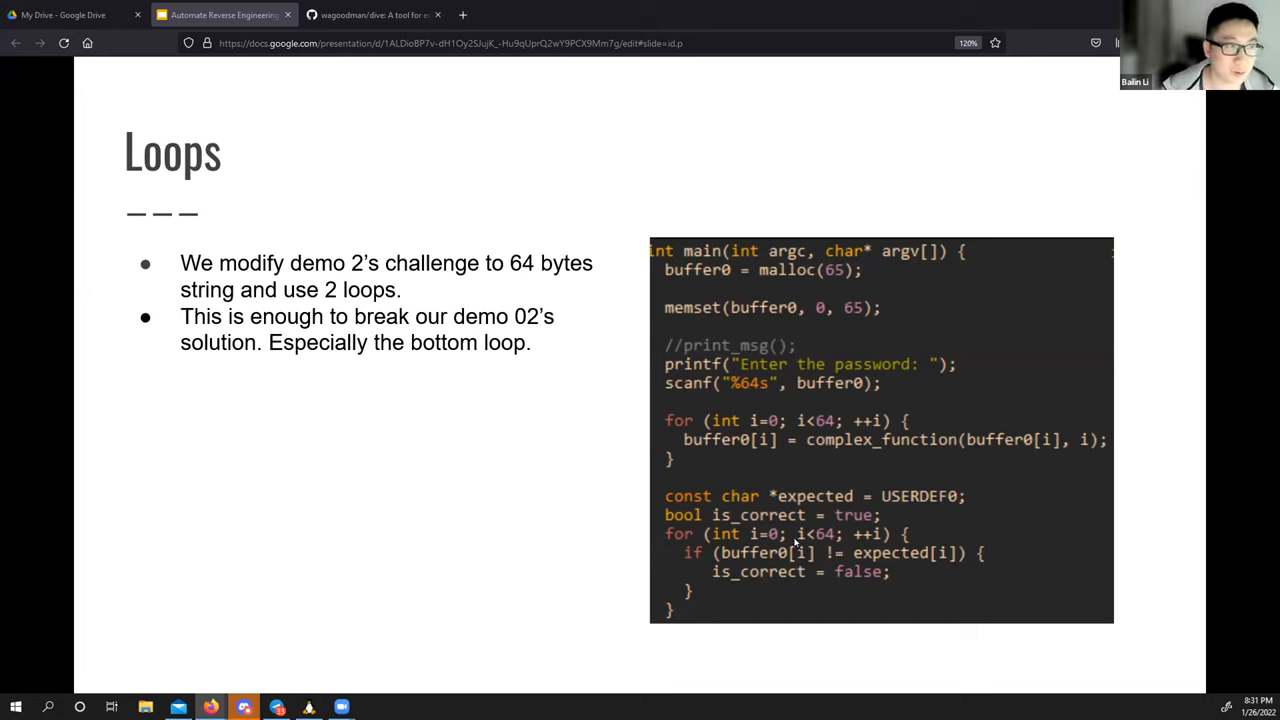
pyautogui.moveTo(710, 585)
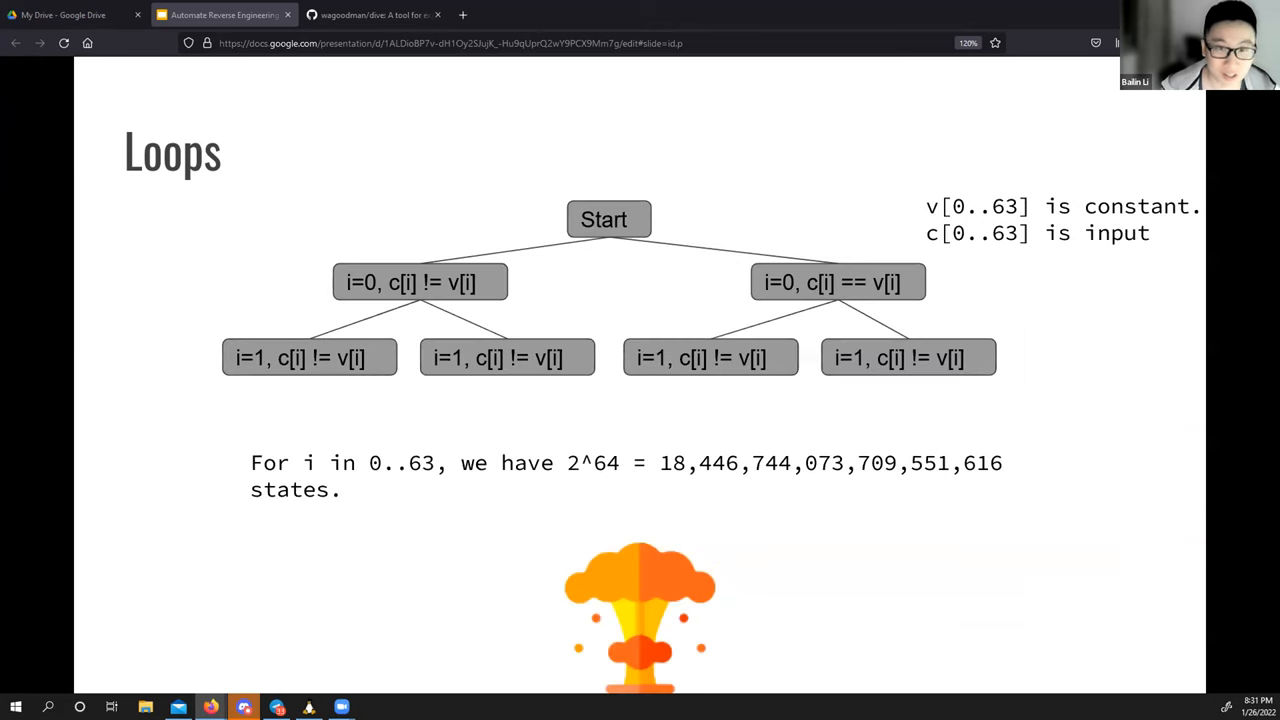
pyautogui.moveTo(1043, 371)
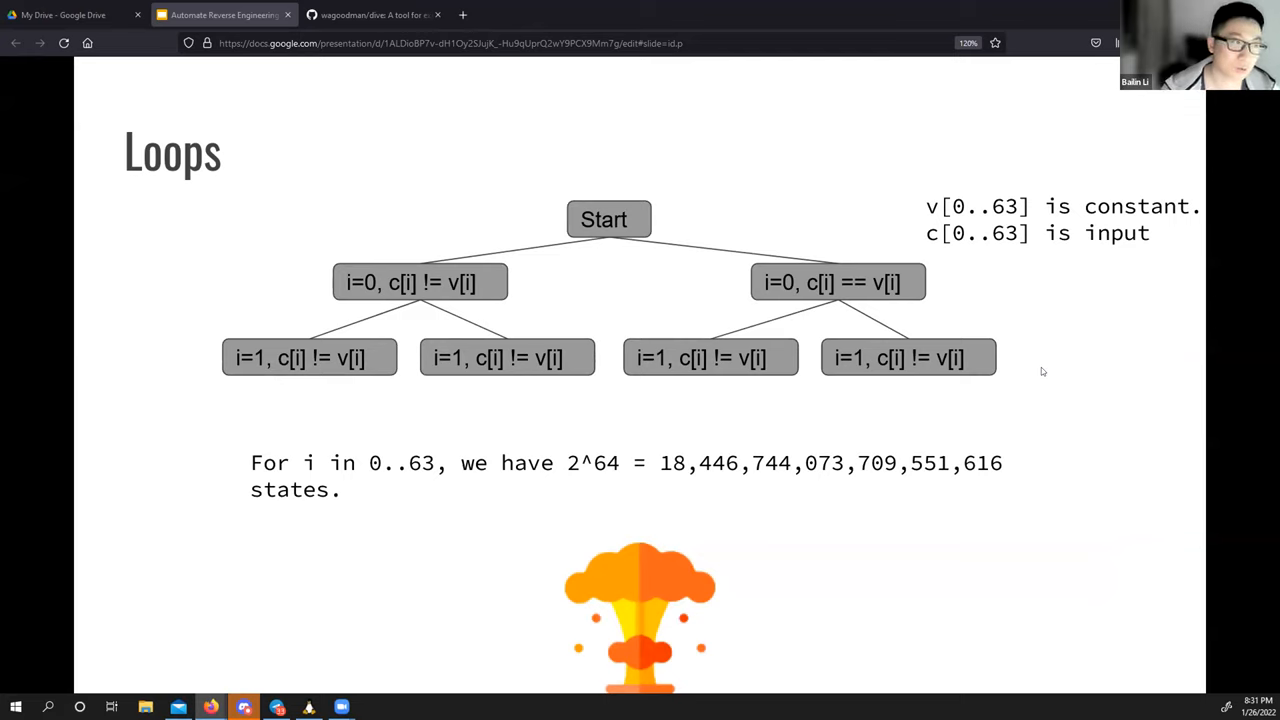
pyautogui.moveTo(641, 304)
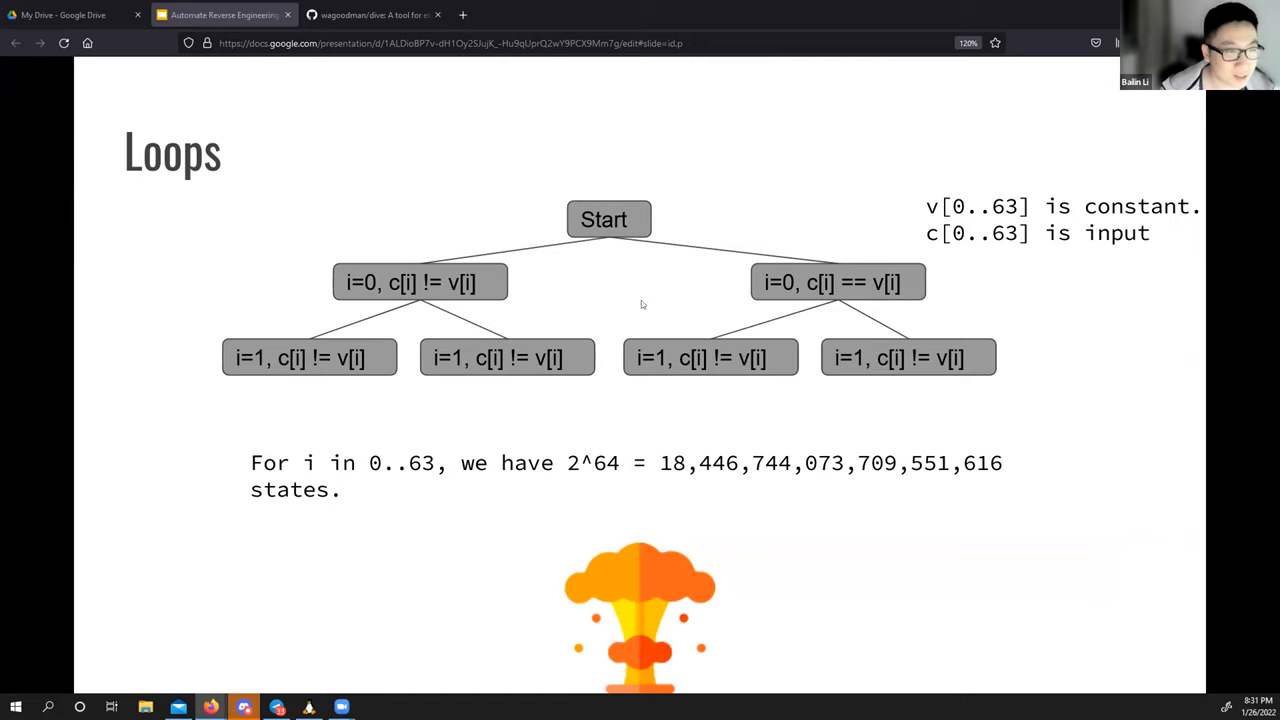
pyautogui.moveTo(674, 291)
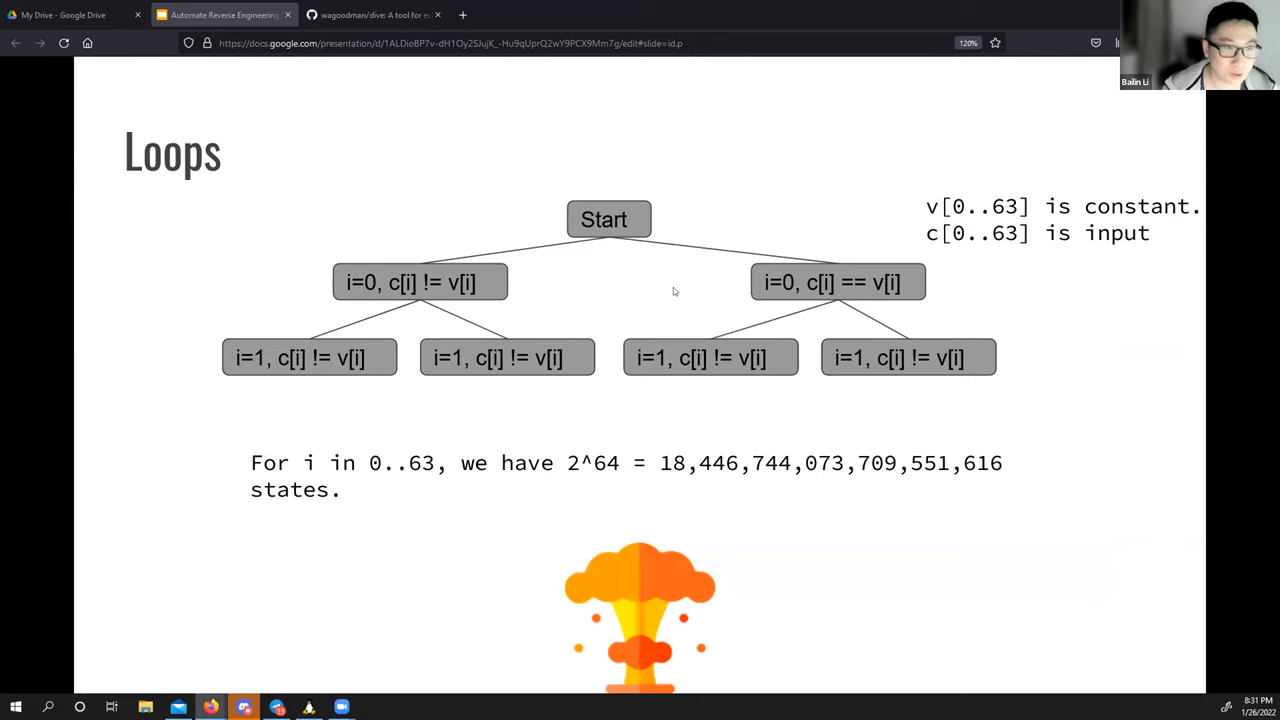
pyautogui.moveTo(891, 251)
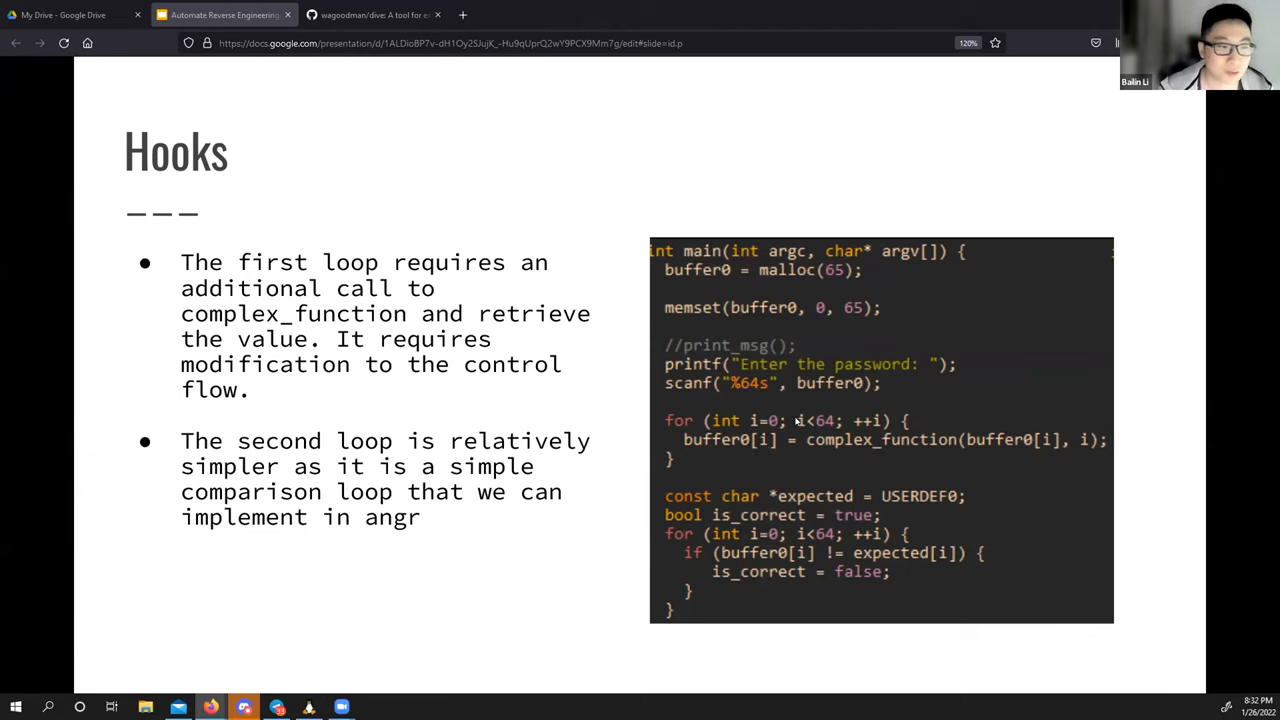
pyautogui.moveTo(775, 454)
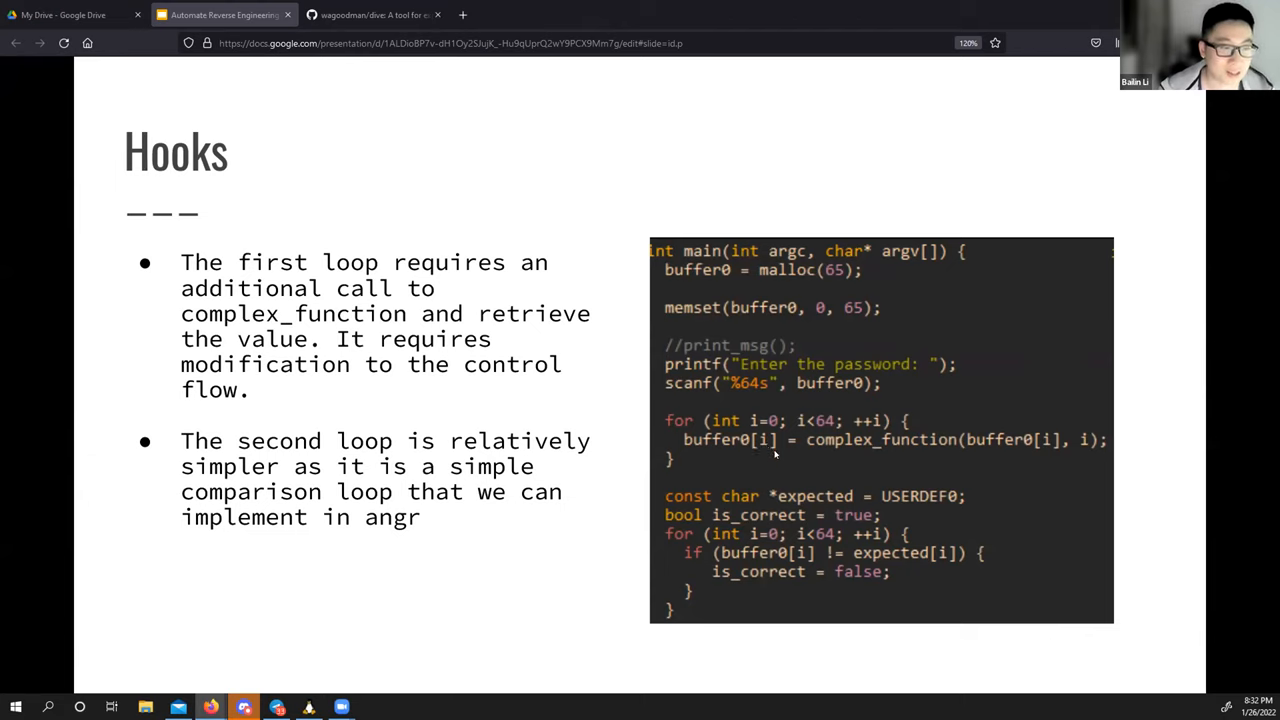
pyautogui.moveTo(685, 562)
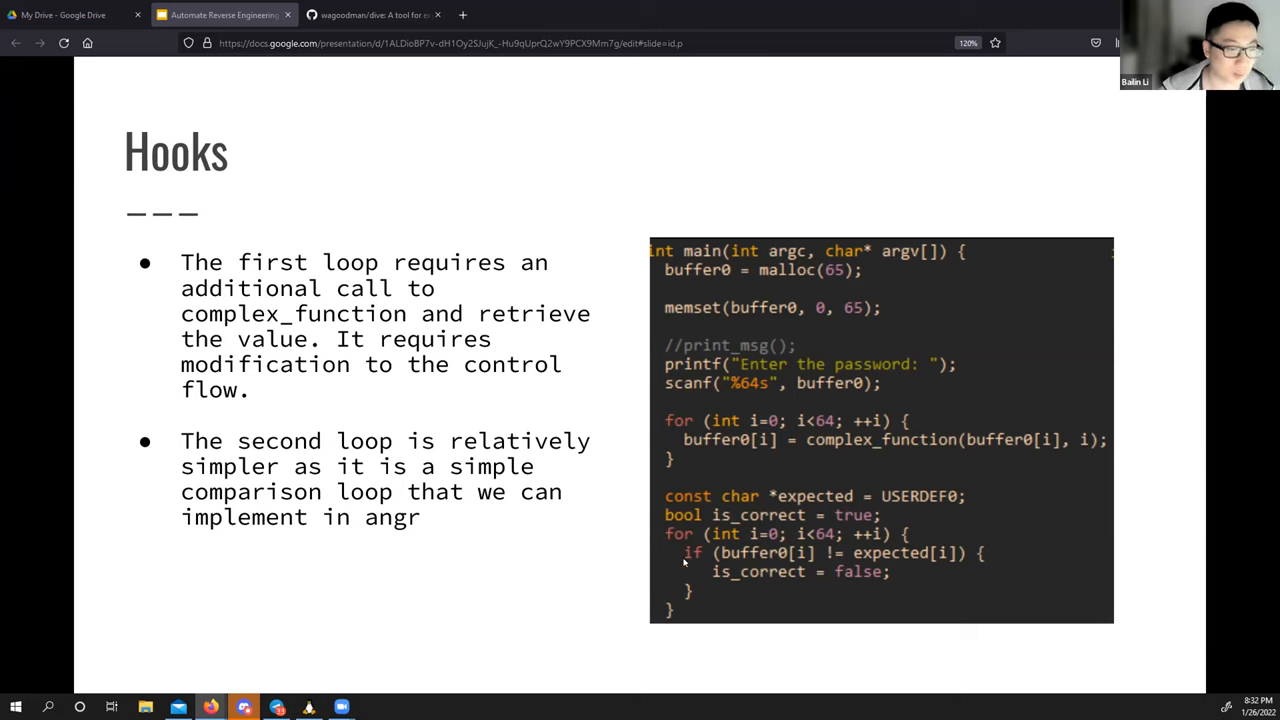
pyautogui.moveTo(813, 550)
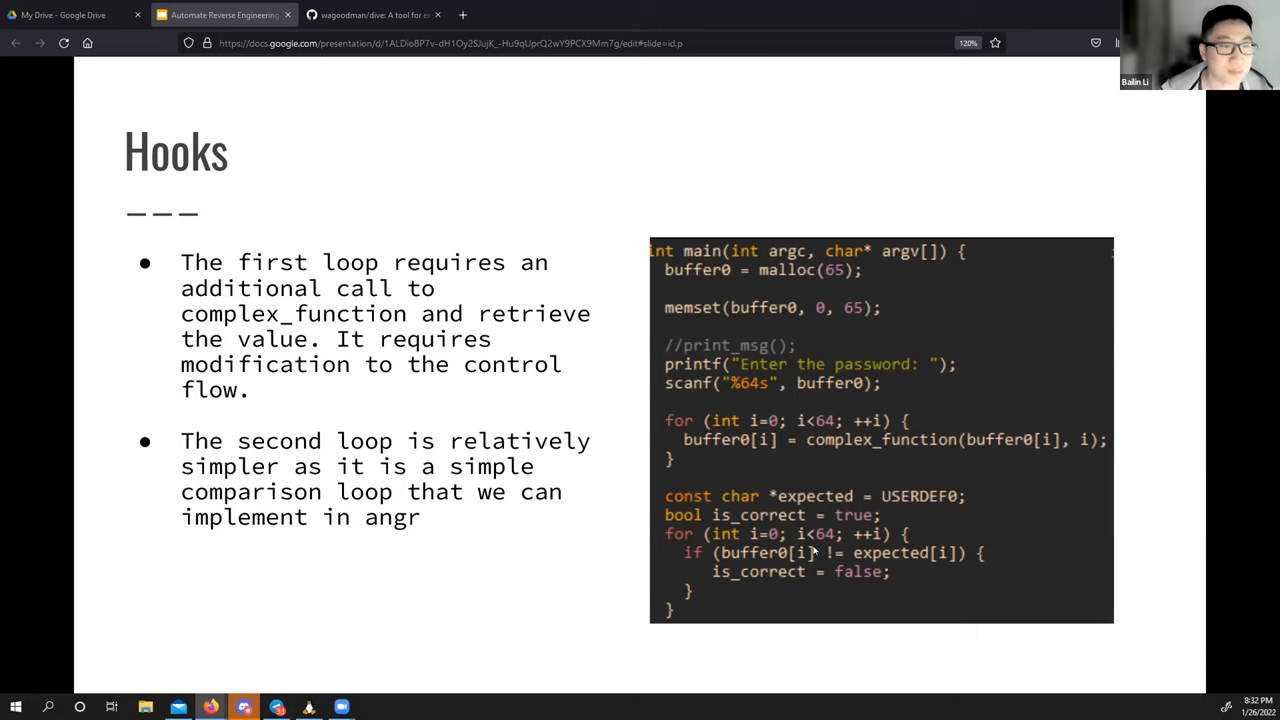
pyautogui.moveTo(700, 553)
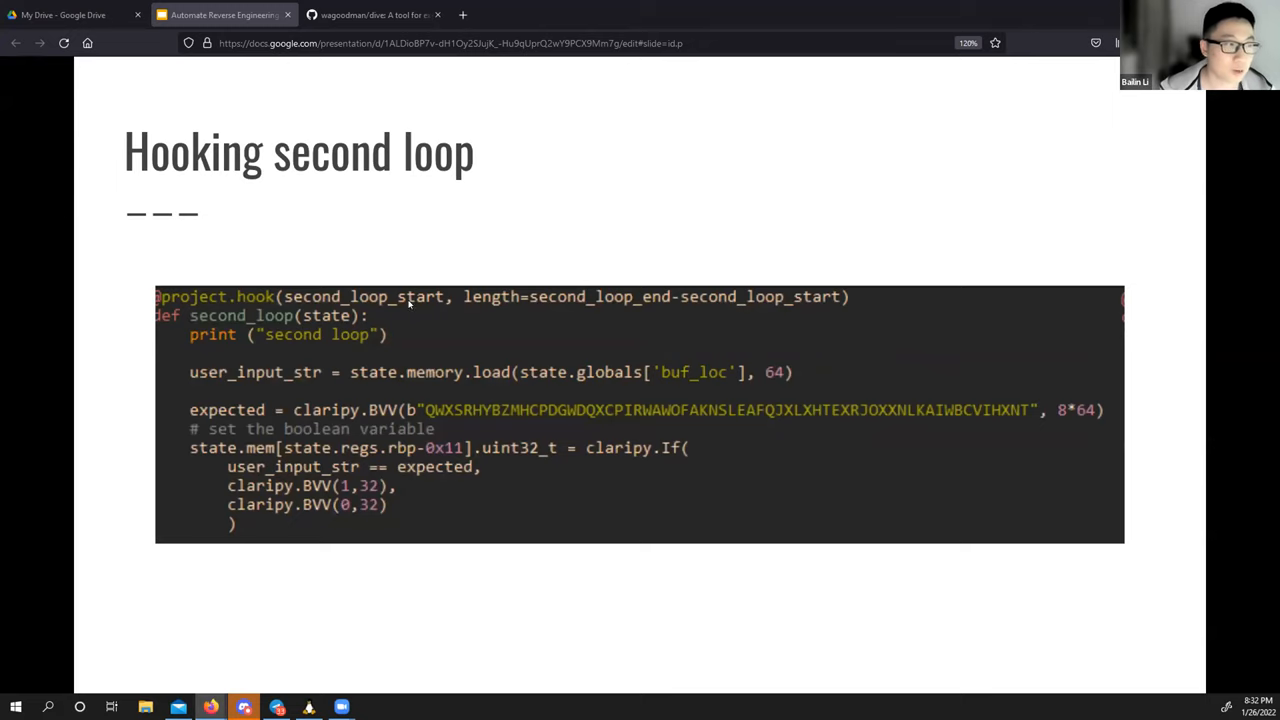
pyautogui.moveTo(386, 306)
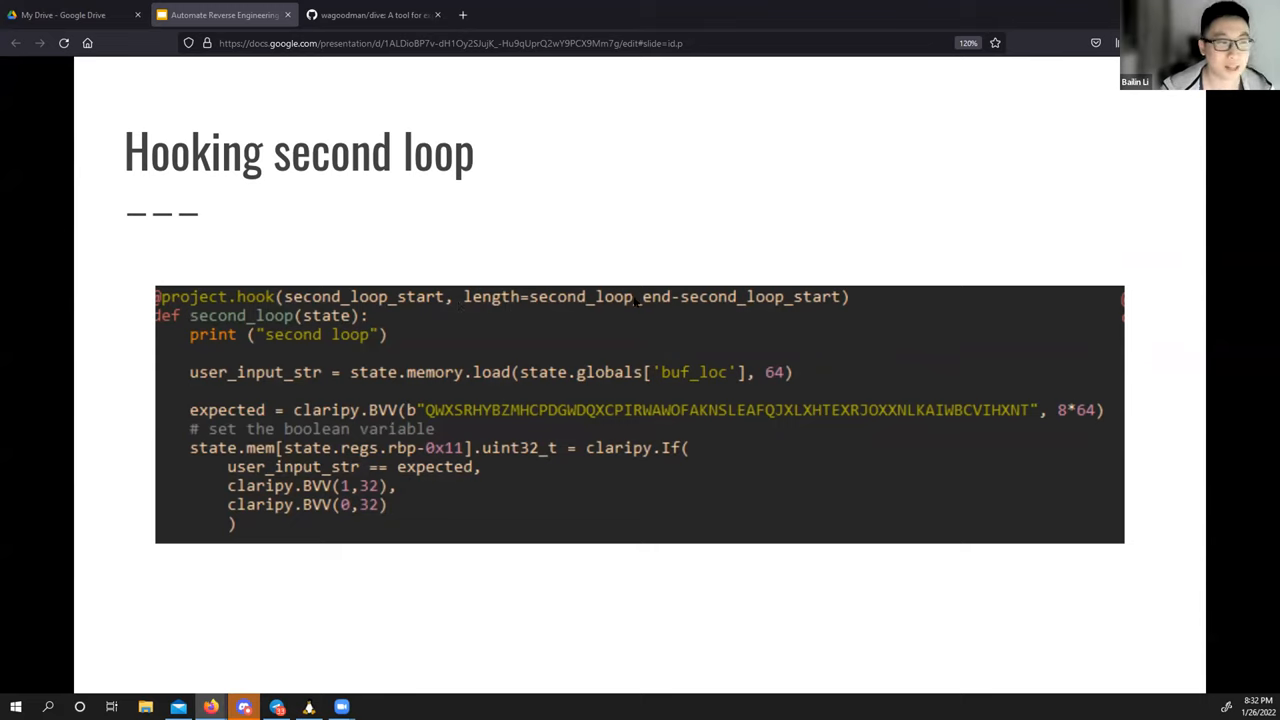
pyautogui.moveTo(822, 295)
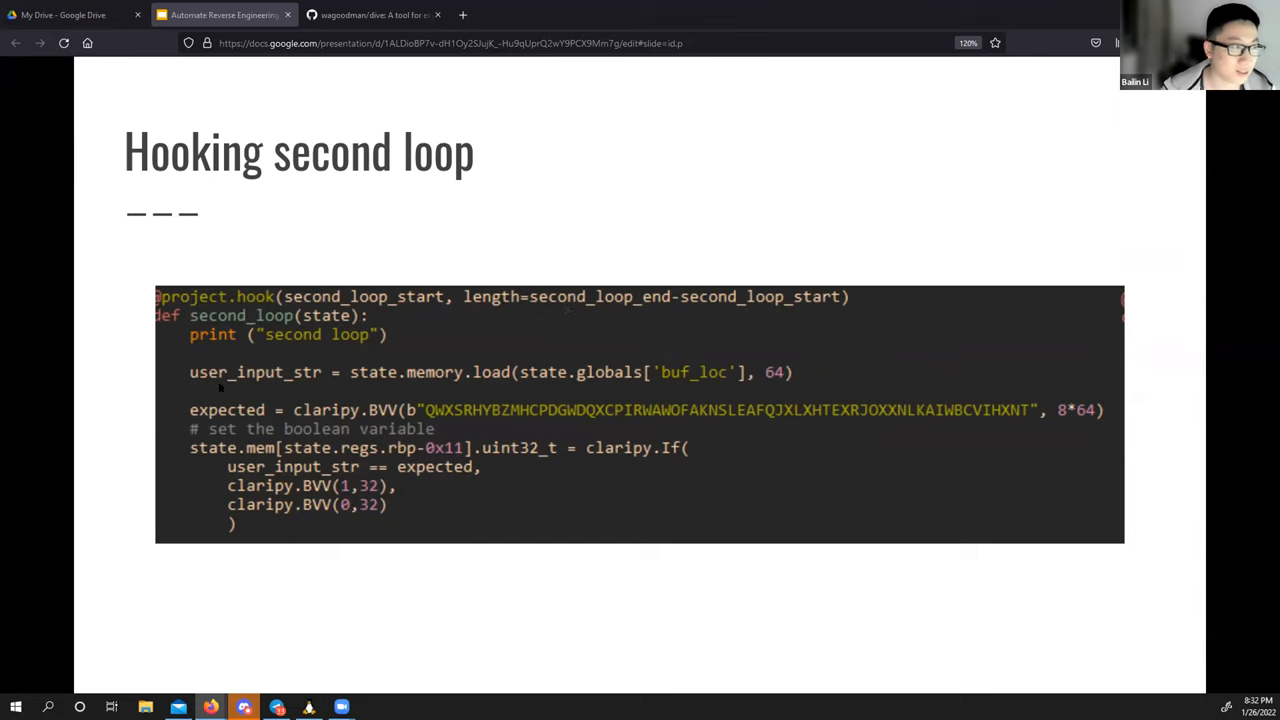
pyautogui.moveTo(323, 324)
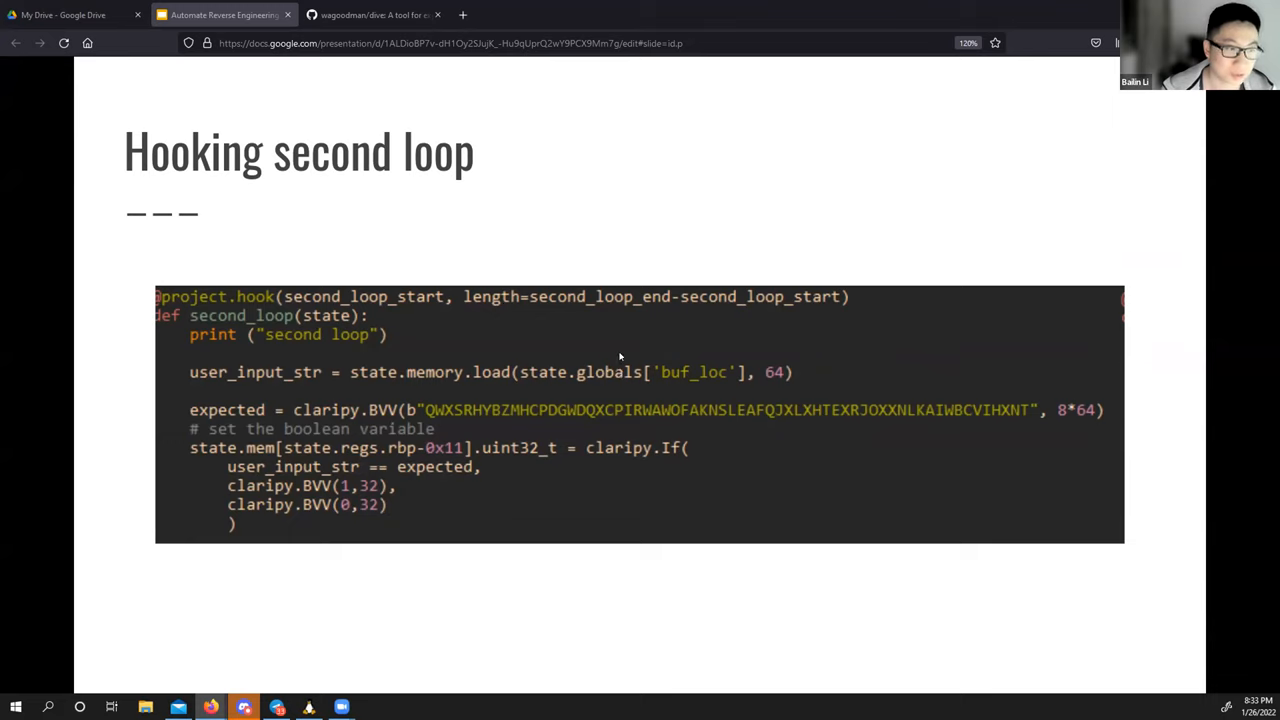
pyautogui.moveTo(644, 357)
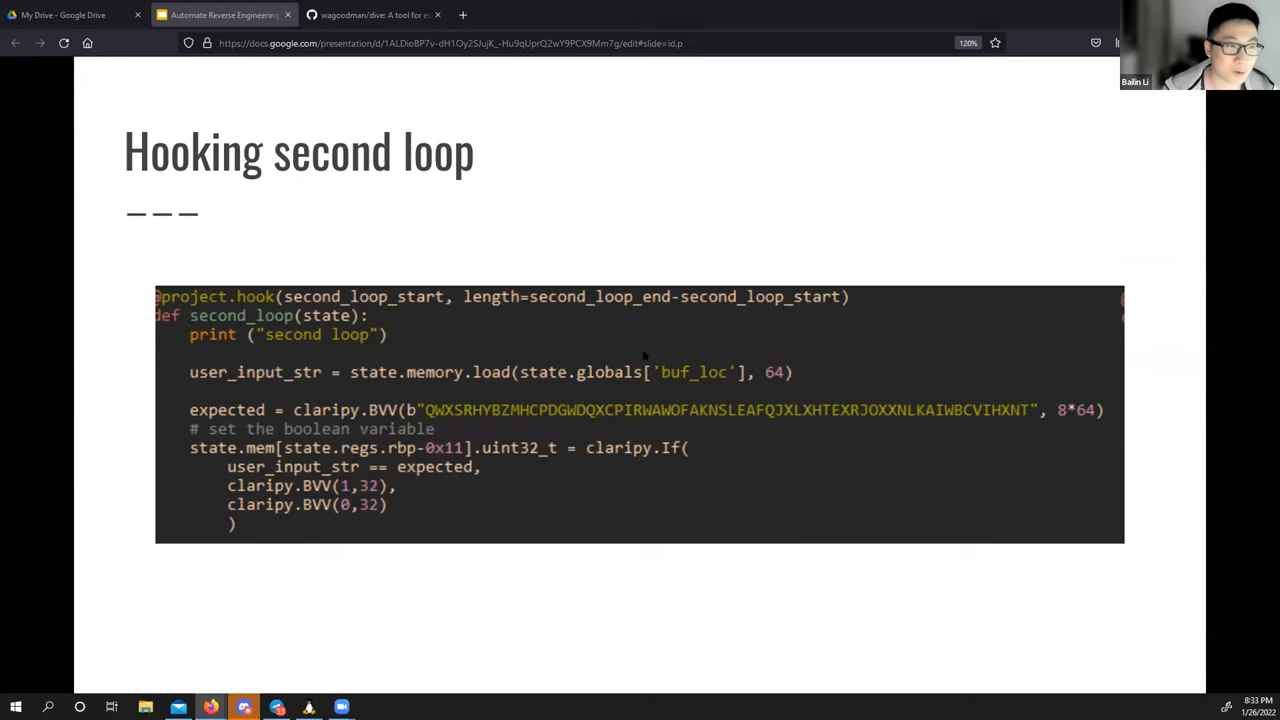
pyautogui.moveTo(685, 357)
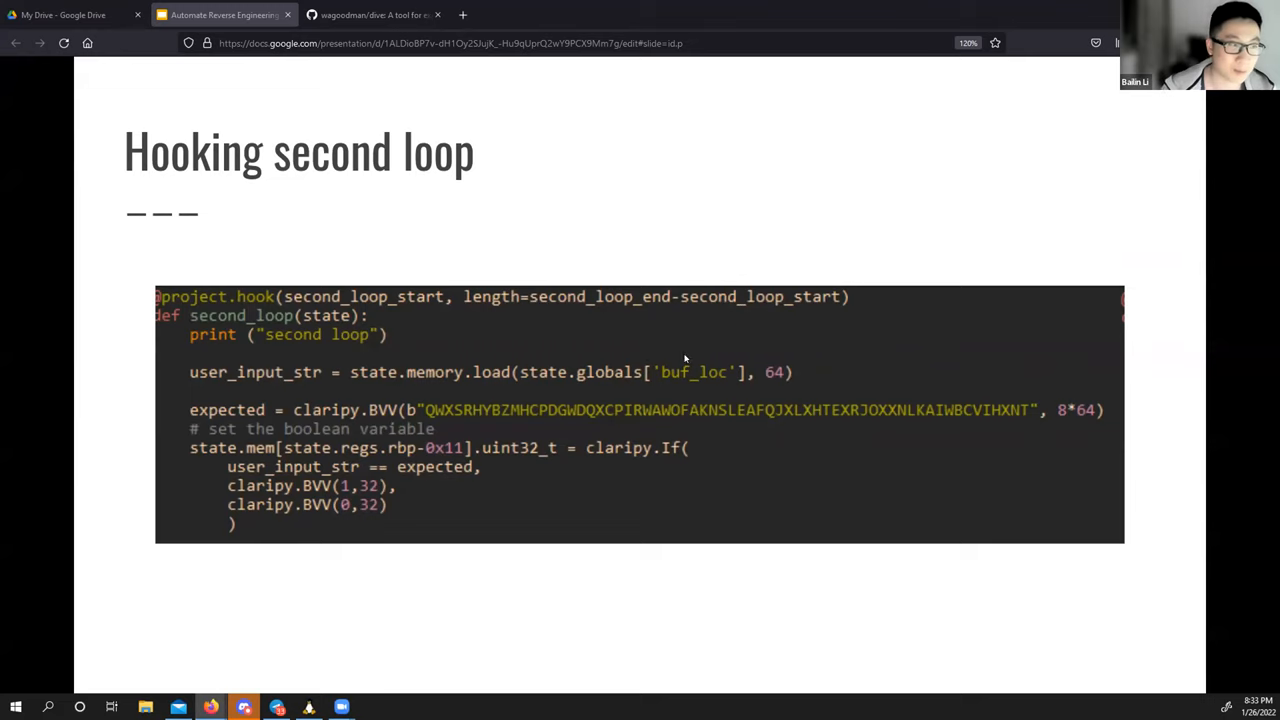
pyautogui.moveTo(750, 372)
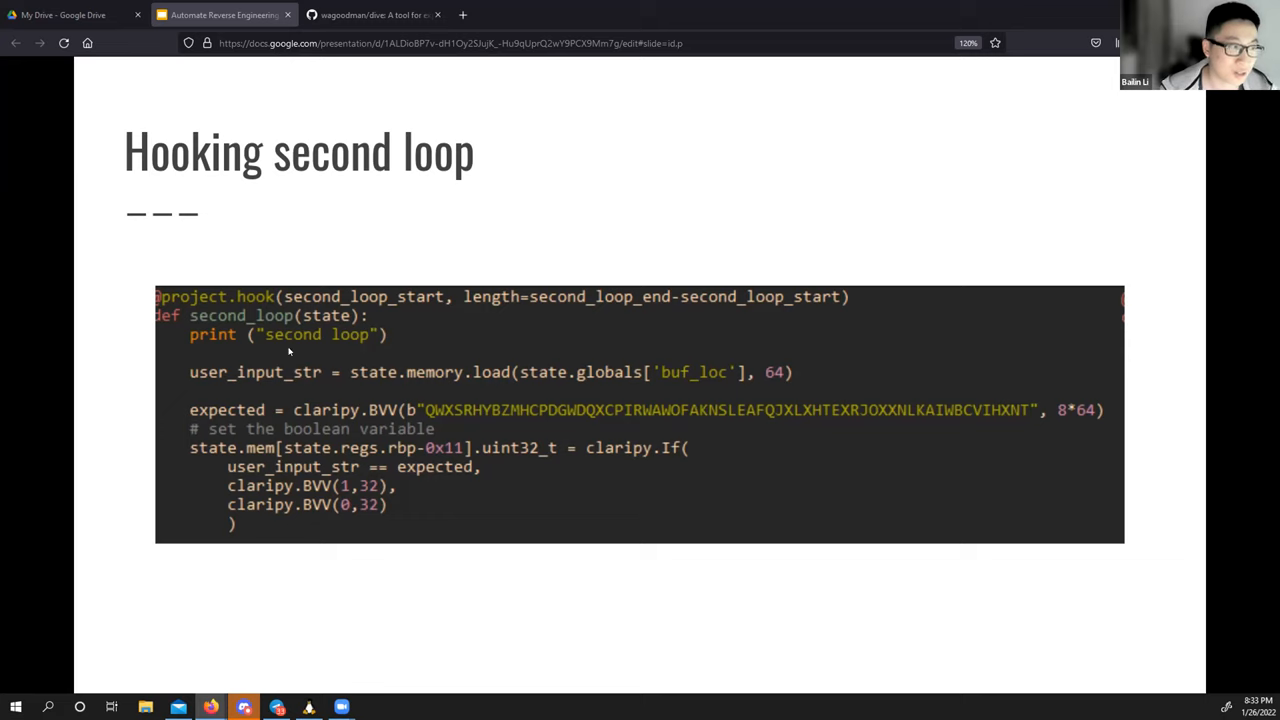
pyautogui.moveTo(757, 392)
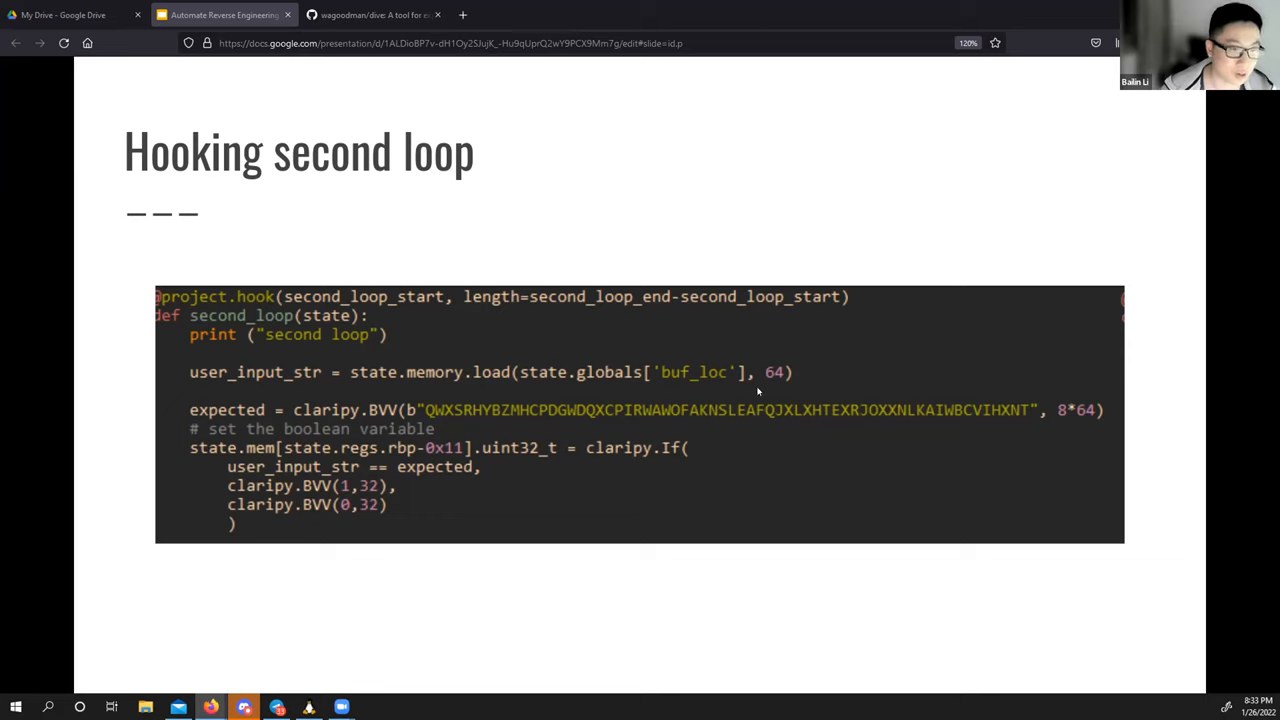
pyautogui.moveTo(528, 413)
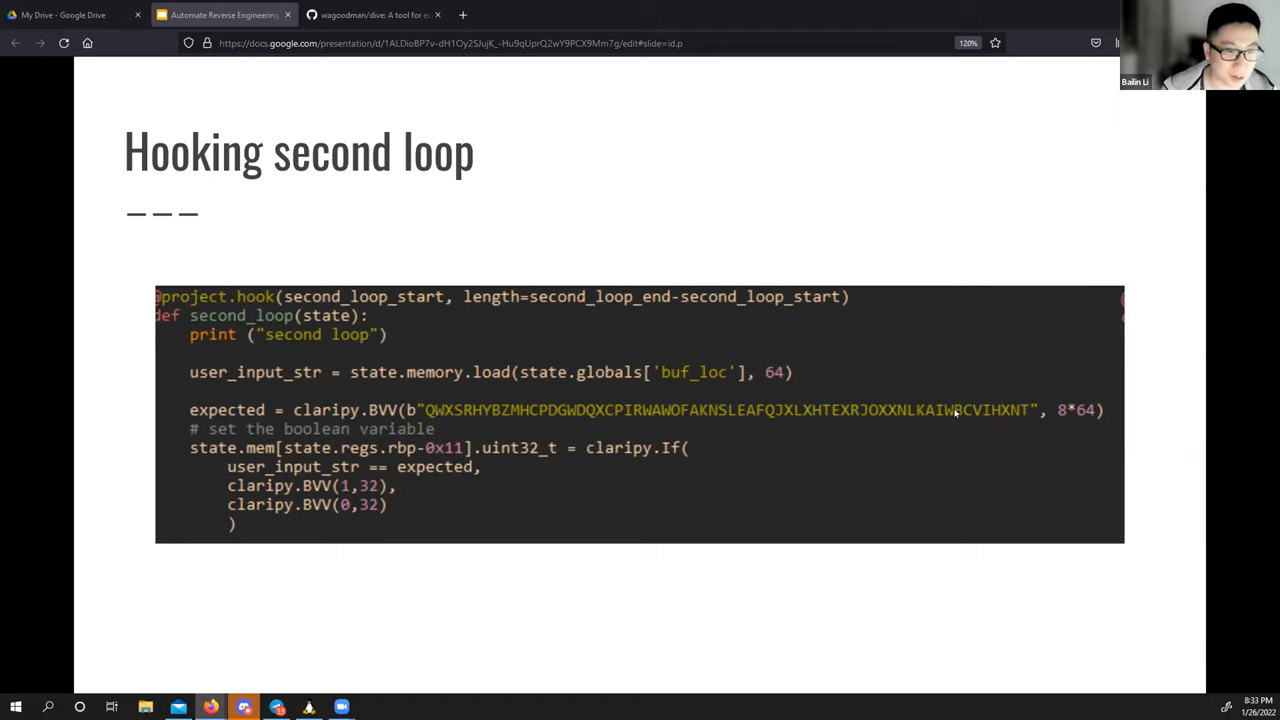
pyautogui.moveTo(922, 392)
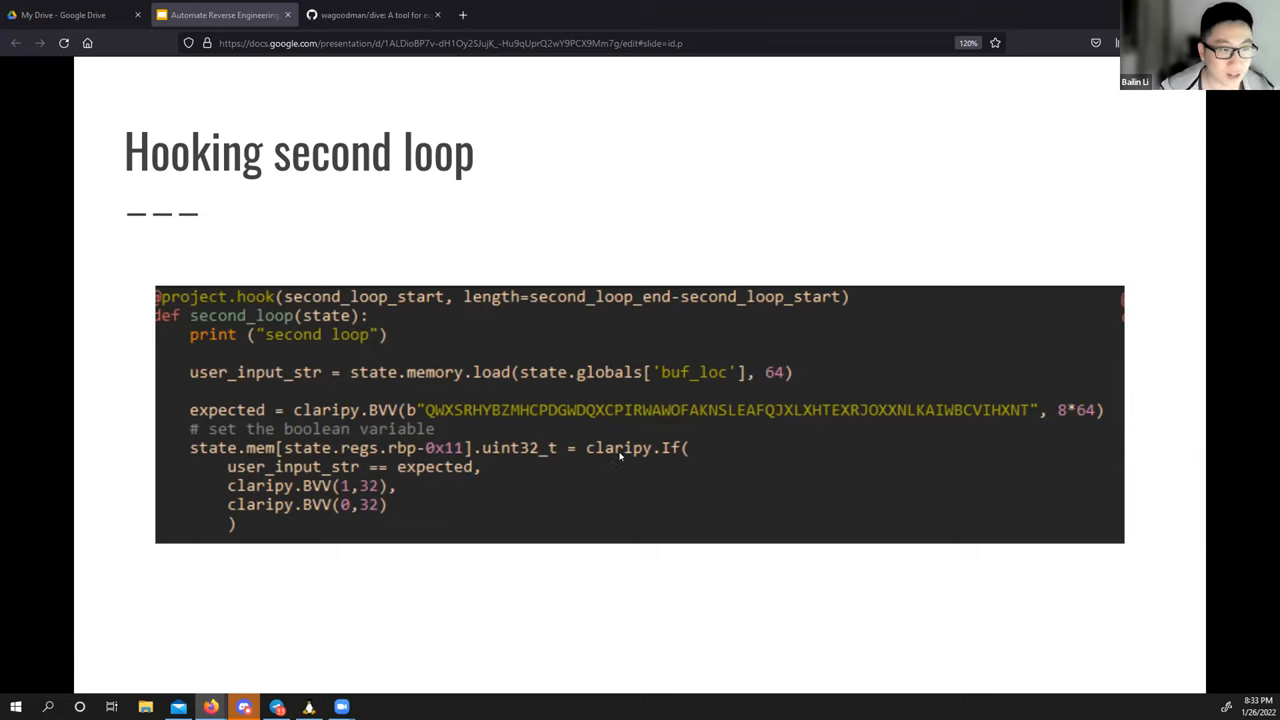
pyautogui.moveTo(474, 475)
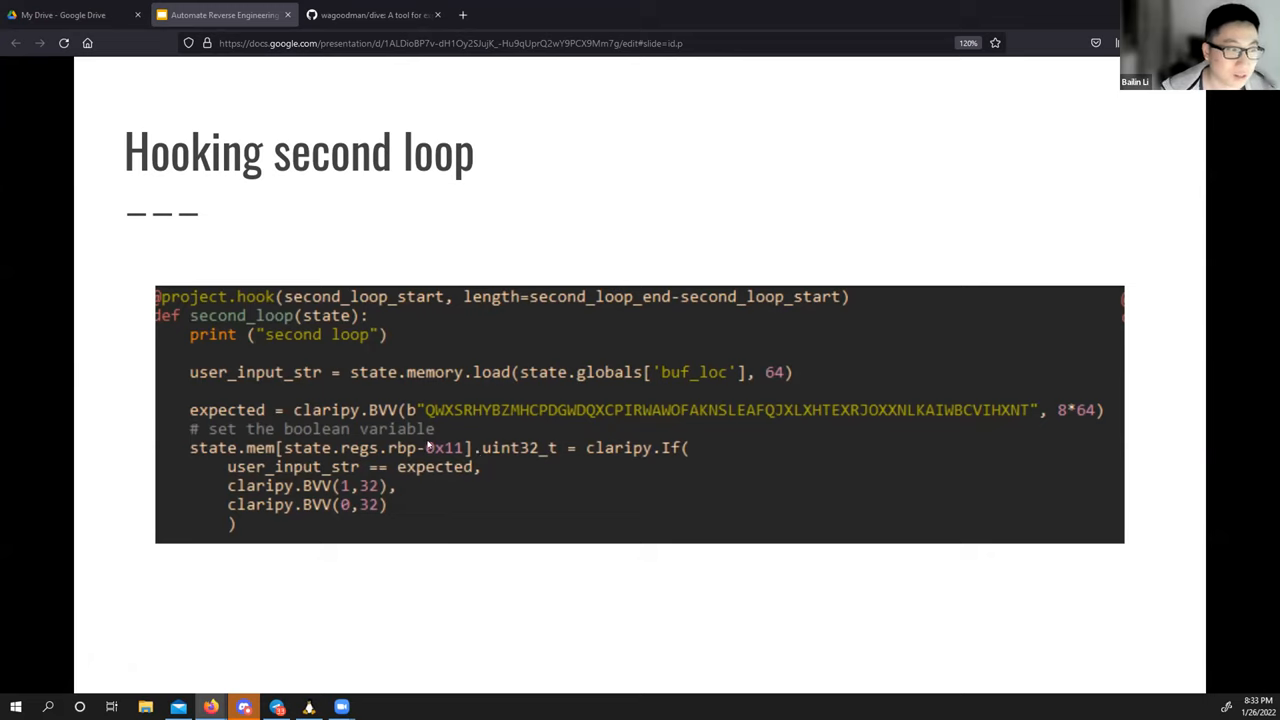
pyautogui.moveTo(449, 452)
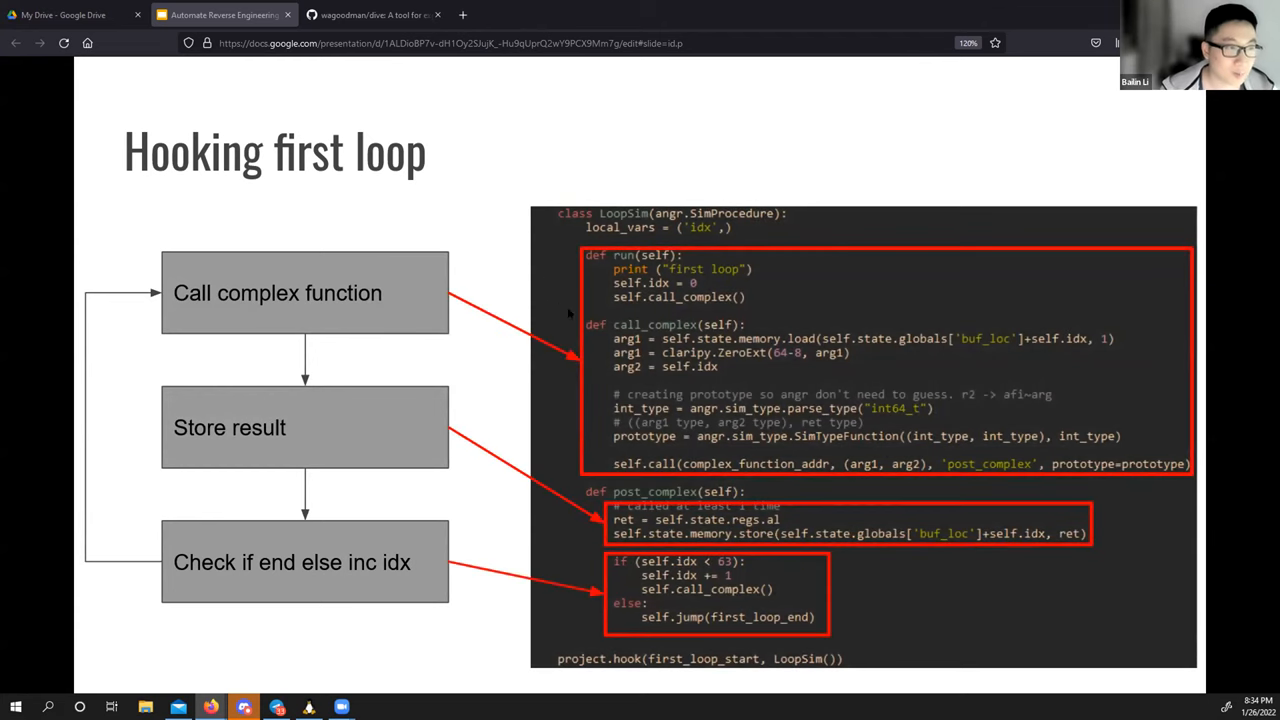
pyautogui.moveTo(650, 255)
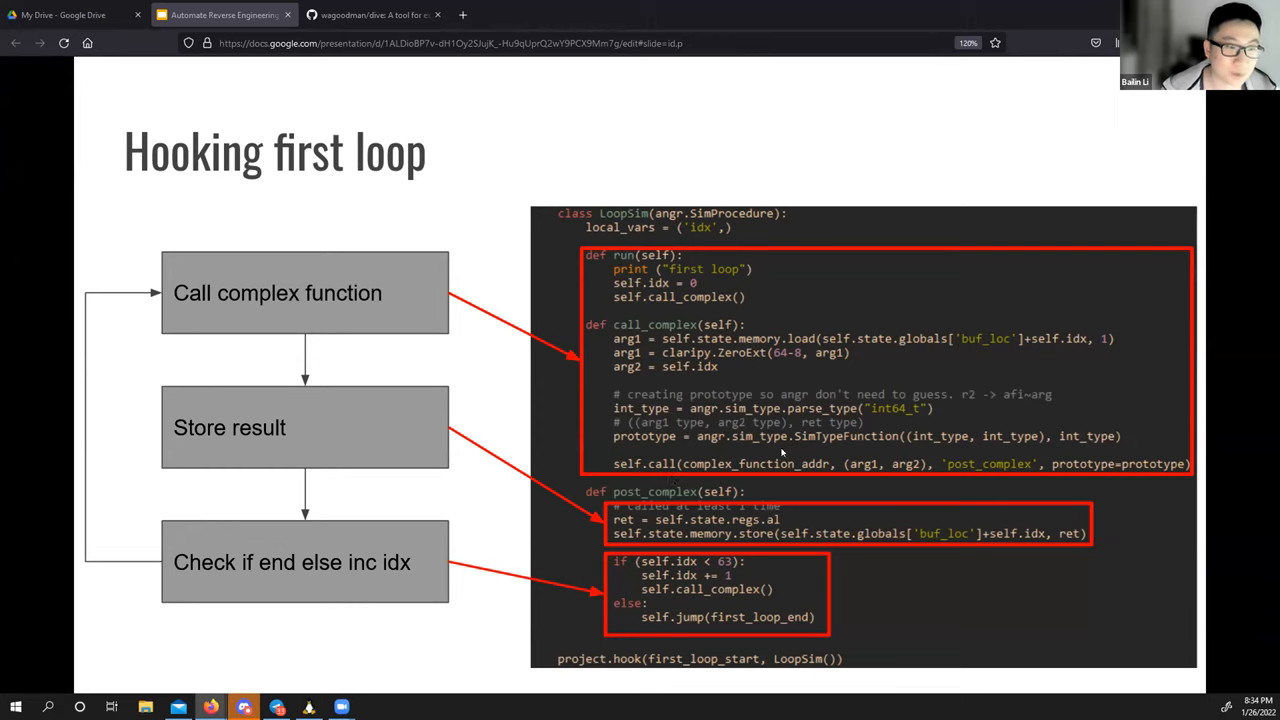
pyautogui.moveTo(887, 478)
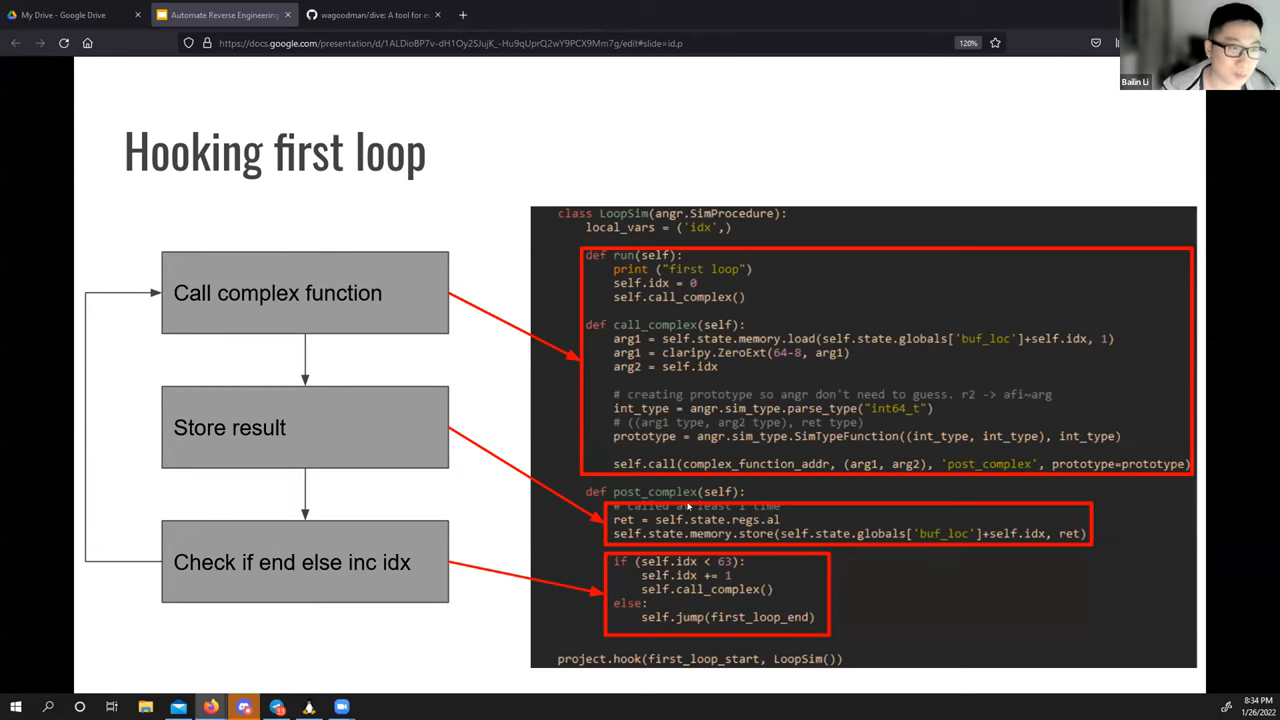
pyautogui.moveTo(687, 503)
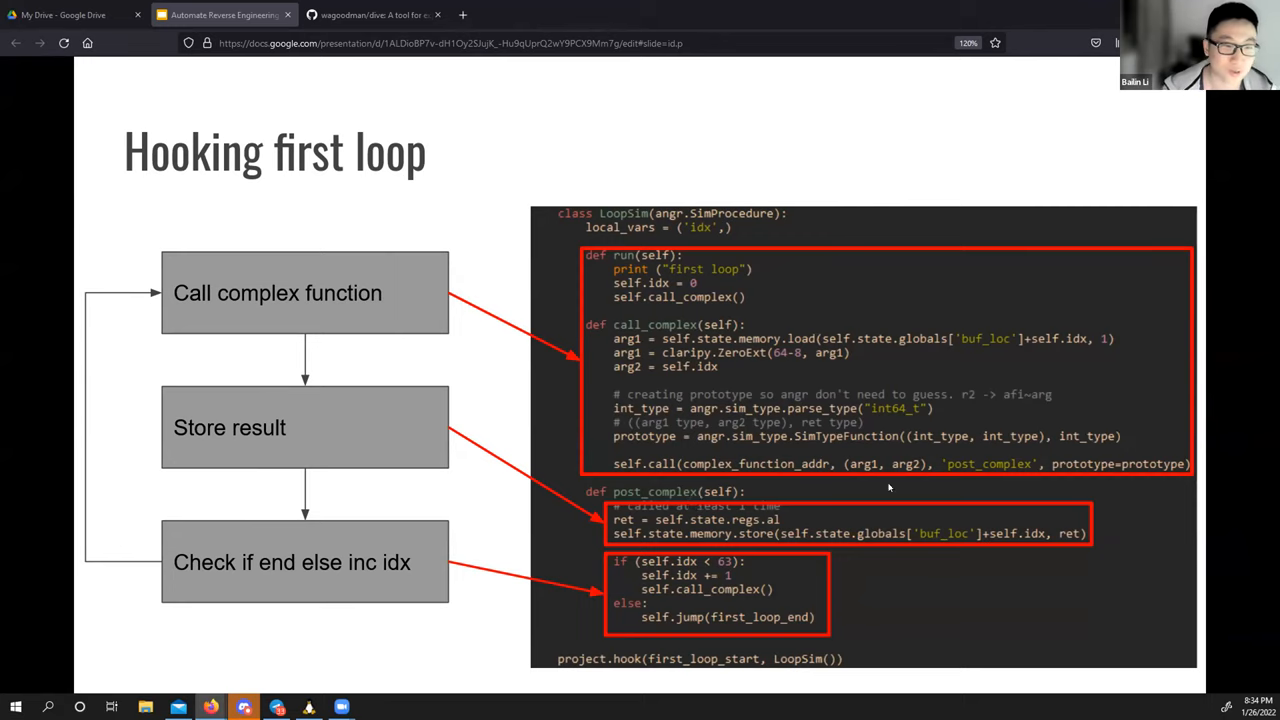
pyautogui.moveTo(977, 458)
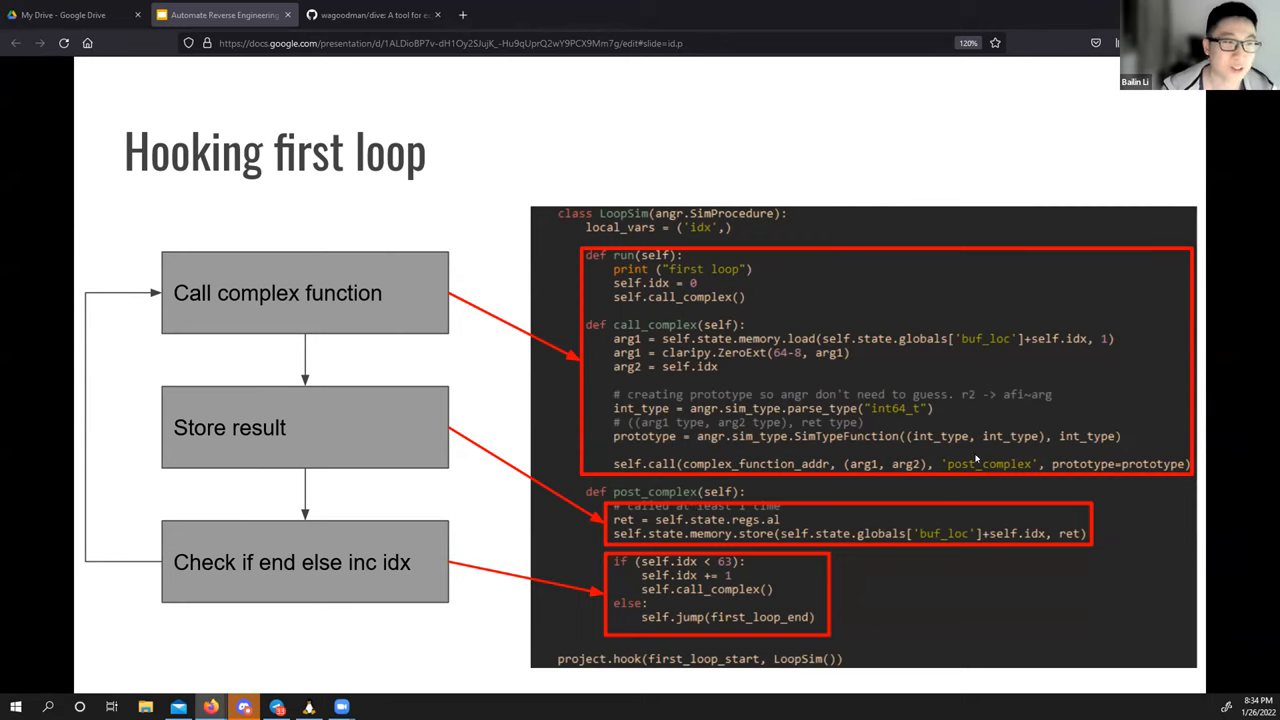
pyautogui.moveTo(768, 487)
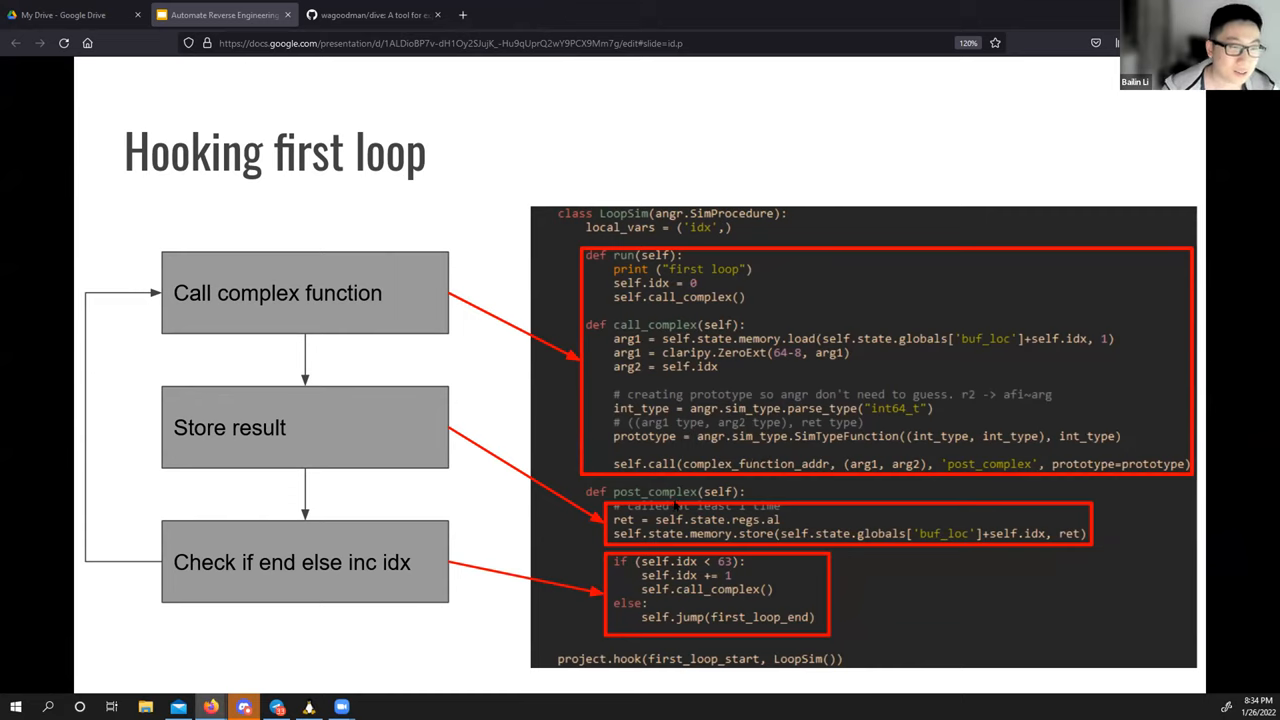
pyautogui.moveTo(762, 457)
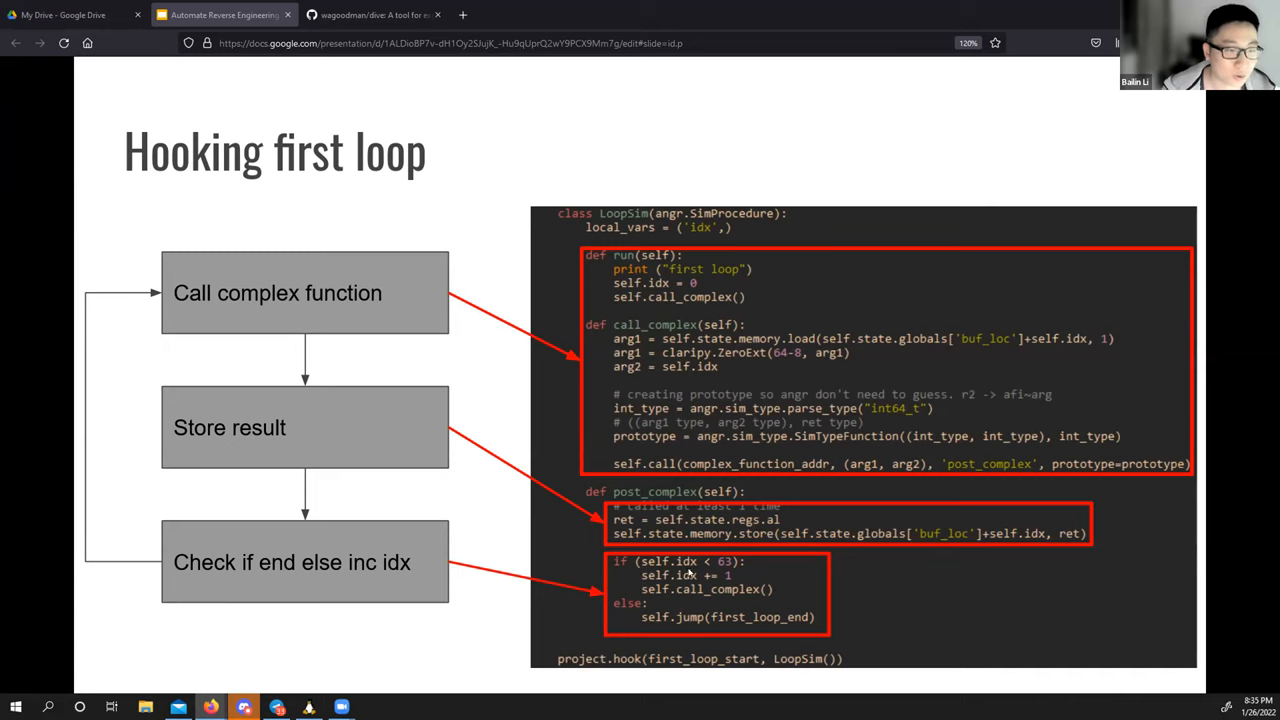
pyautogui.moveTo(808, 613)
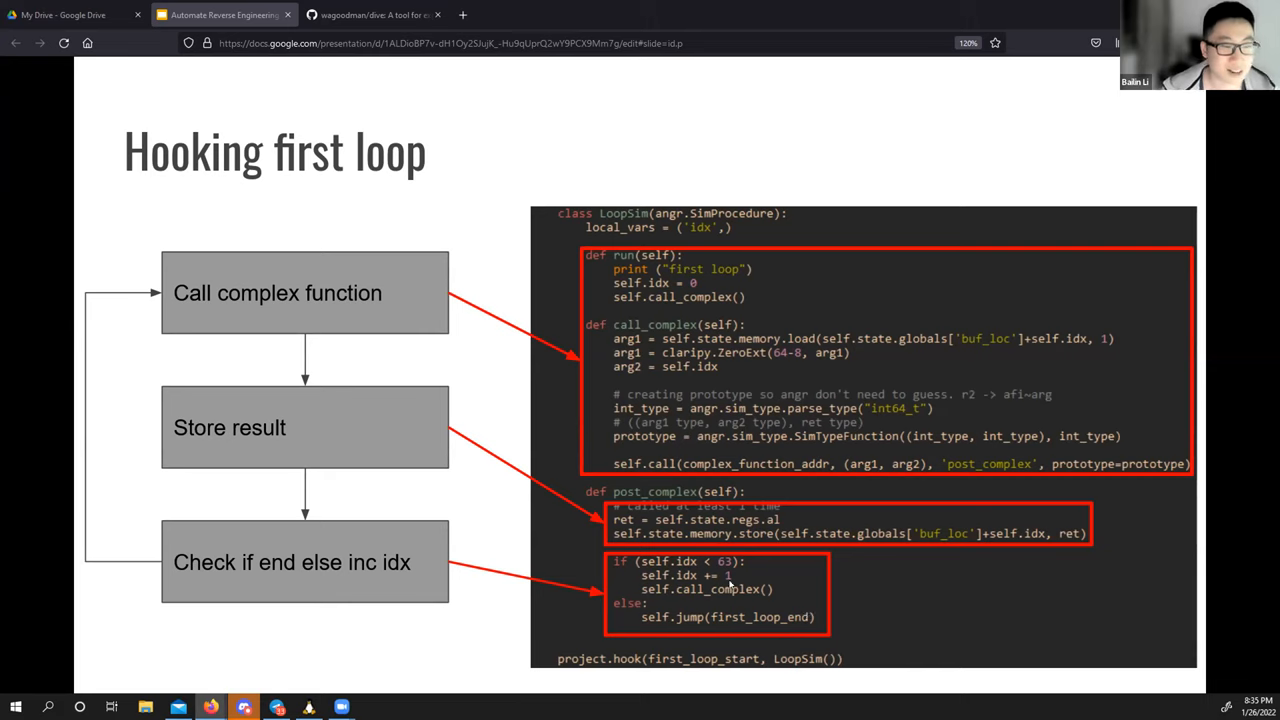
pyautogui.moveTo(740, 578)
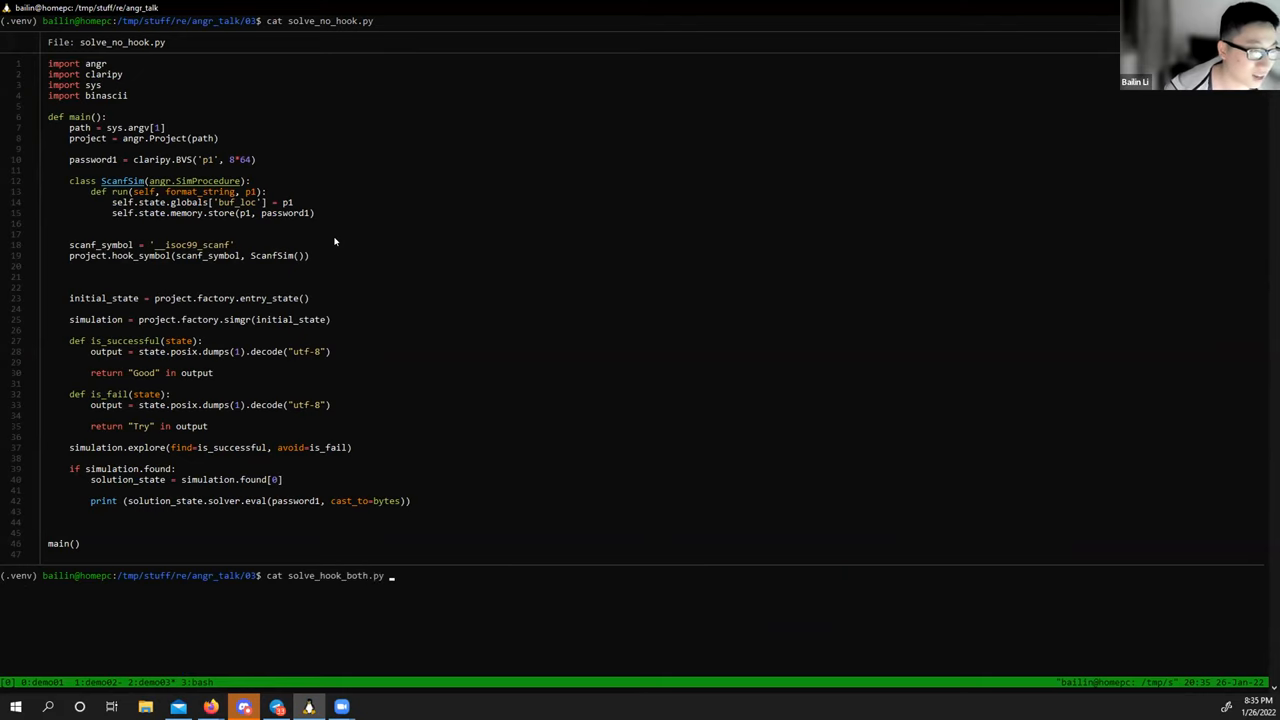
# Display solve_hook_both.py with pretty-printing and scroll through the full listing.
pyautogui.press('Return')
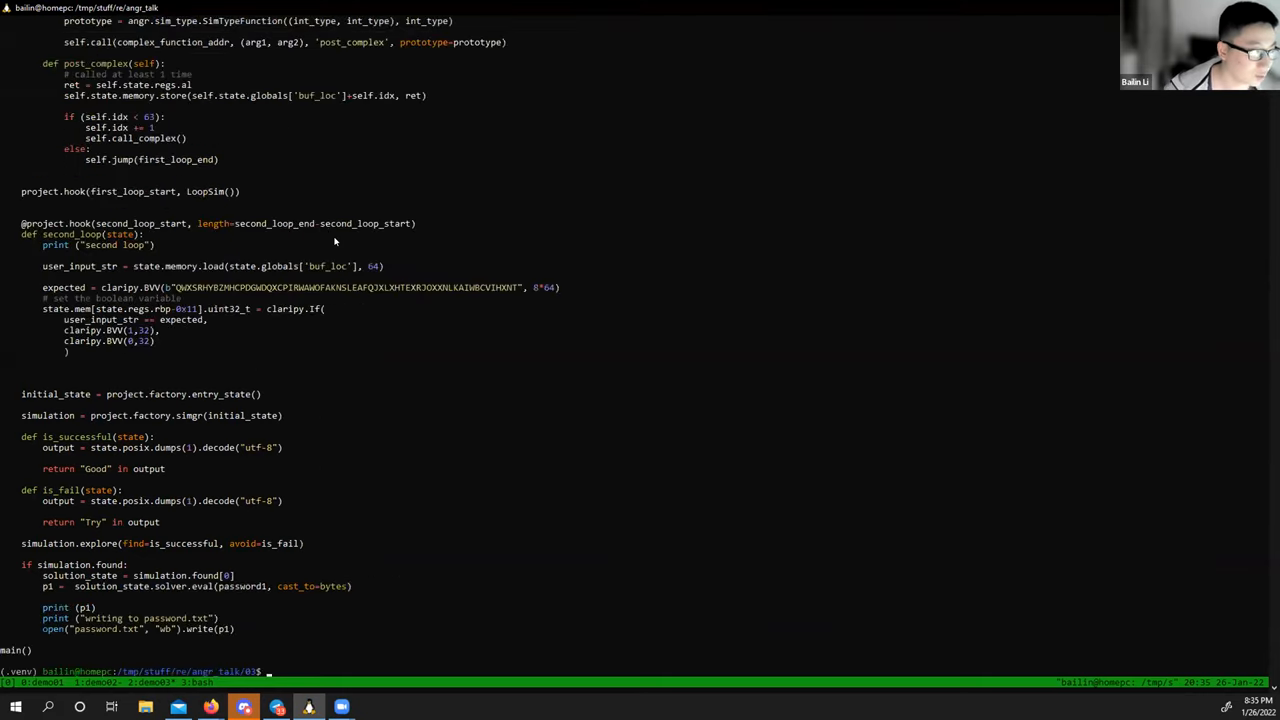
pyautogui.write('cat solve_hook_both.py -pp')
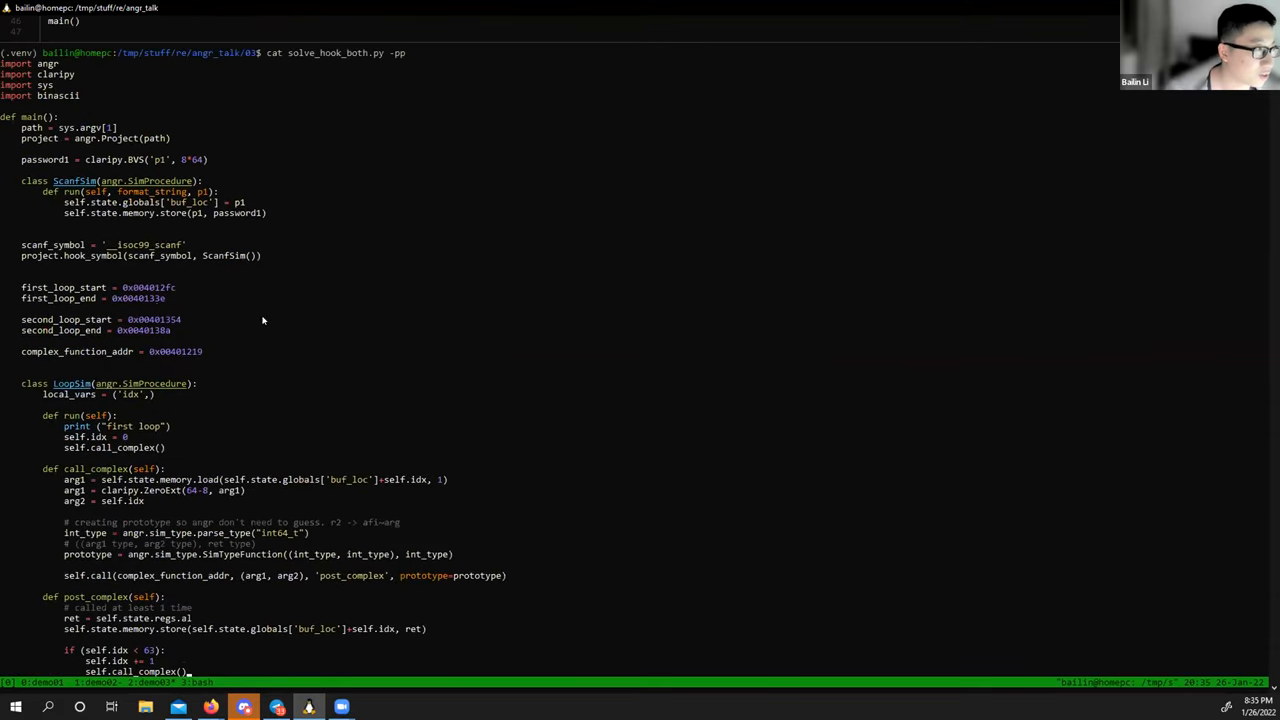
pyautogui.scroll(-3)
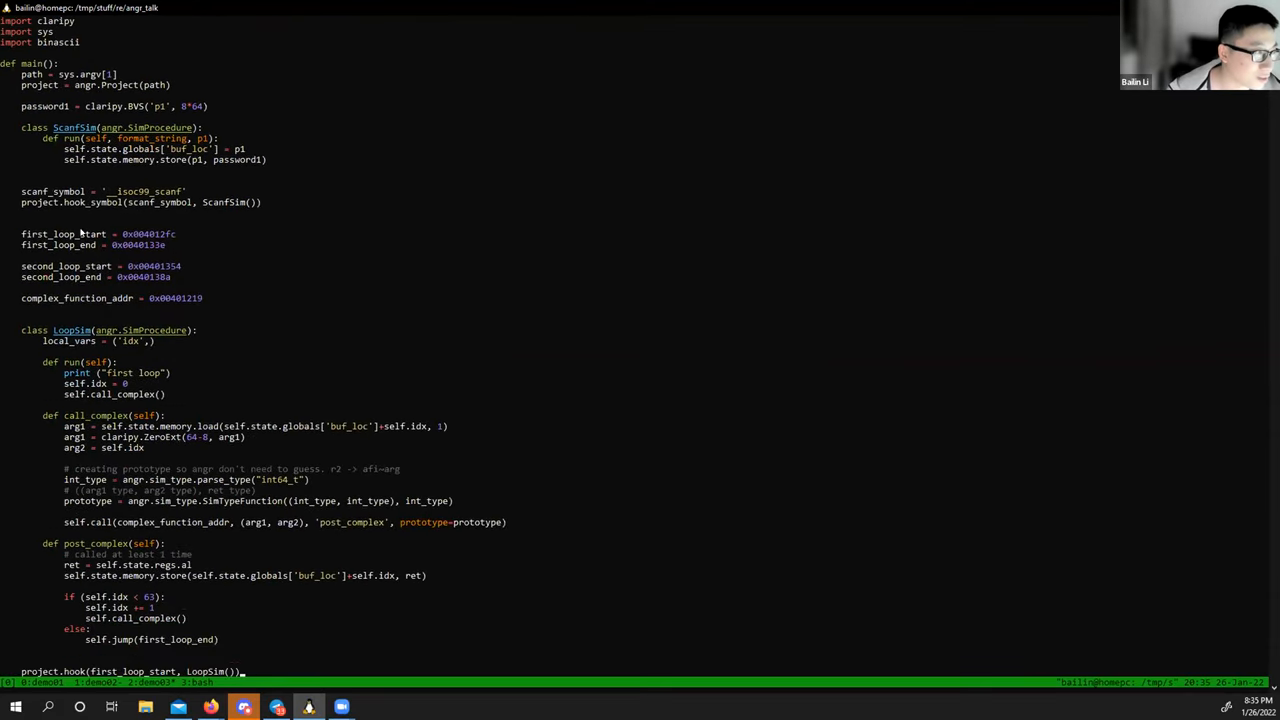
pyautogui.scroll(-3)
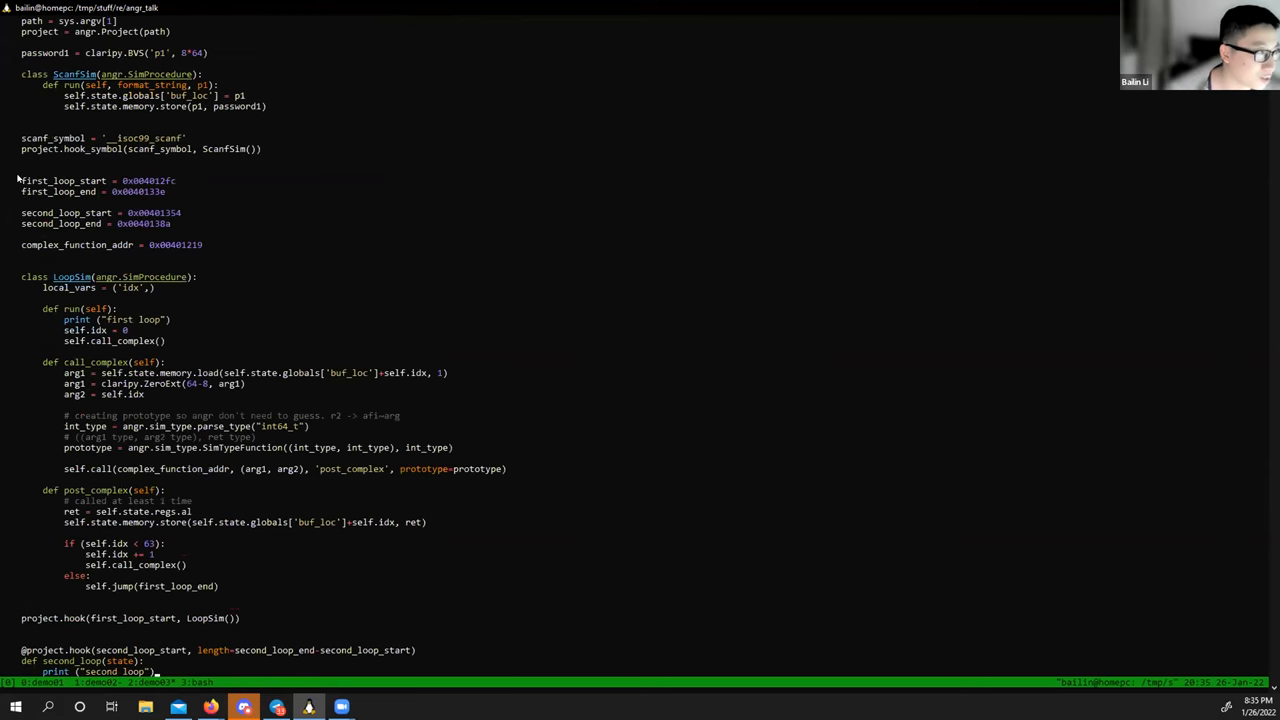
pyautogui.moveTo(92, 228)
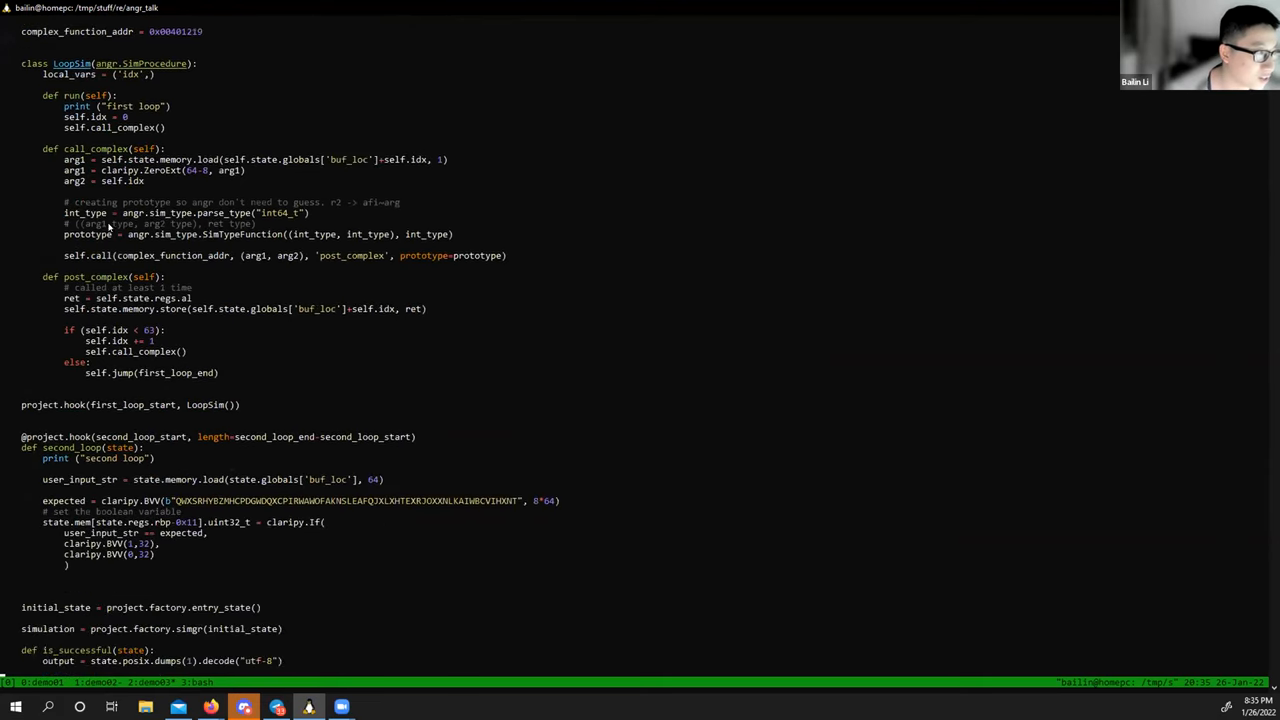
pyautogui.scroll(-3)
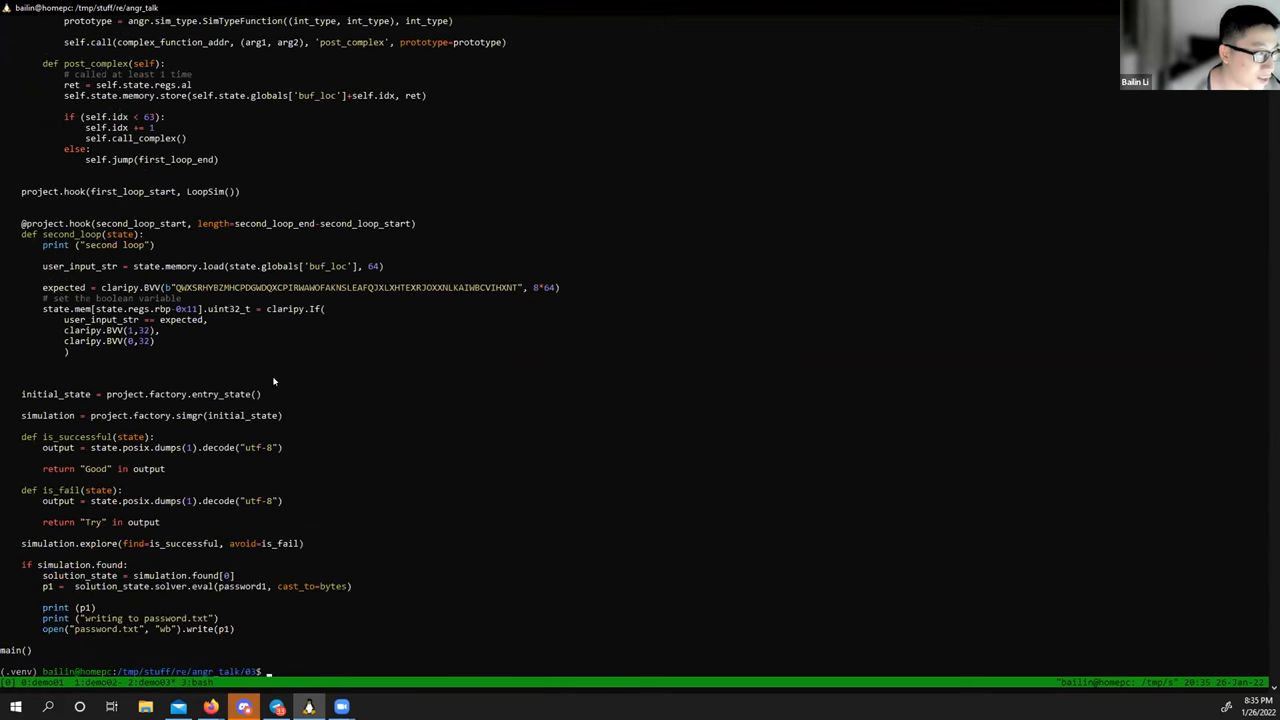
# Run python solve_hook_both.py against loopyloop.
pyautogui.write('python')
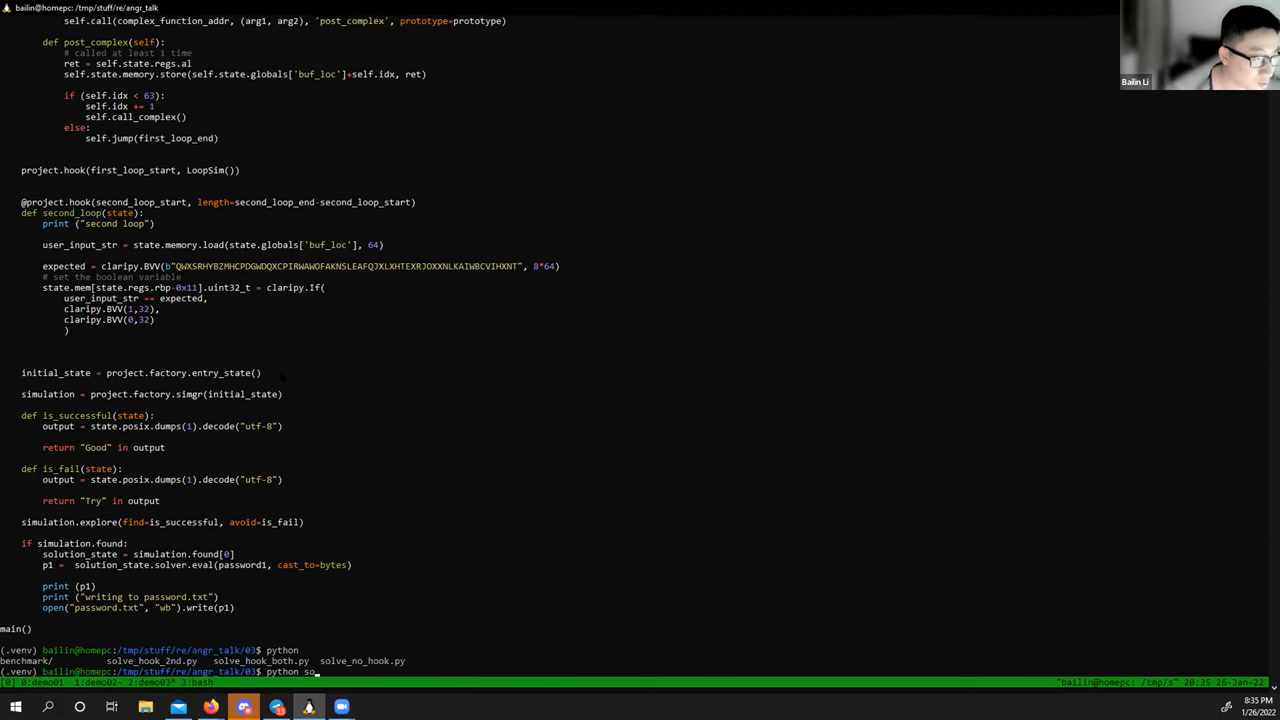
pyautogui.write('solve_hook_both.py')
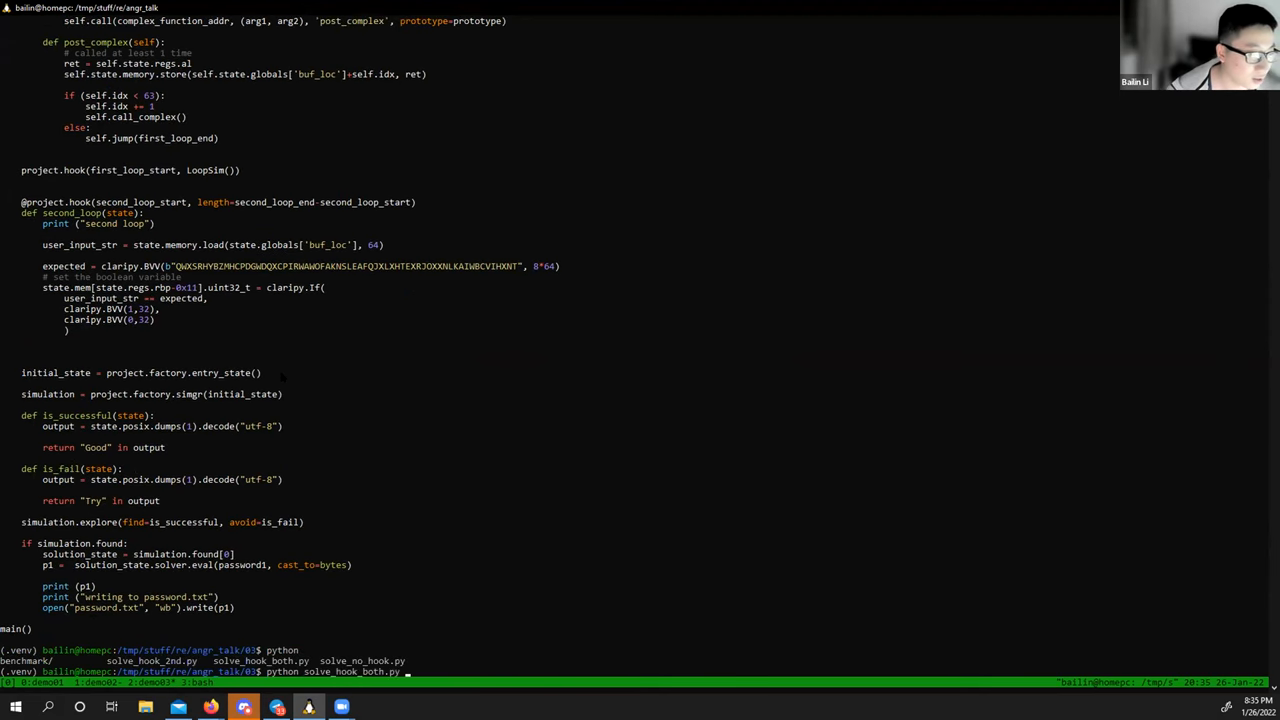
pyautogui.write('loopyloop')
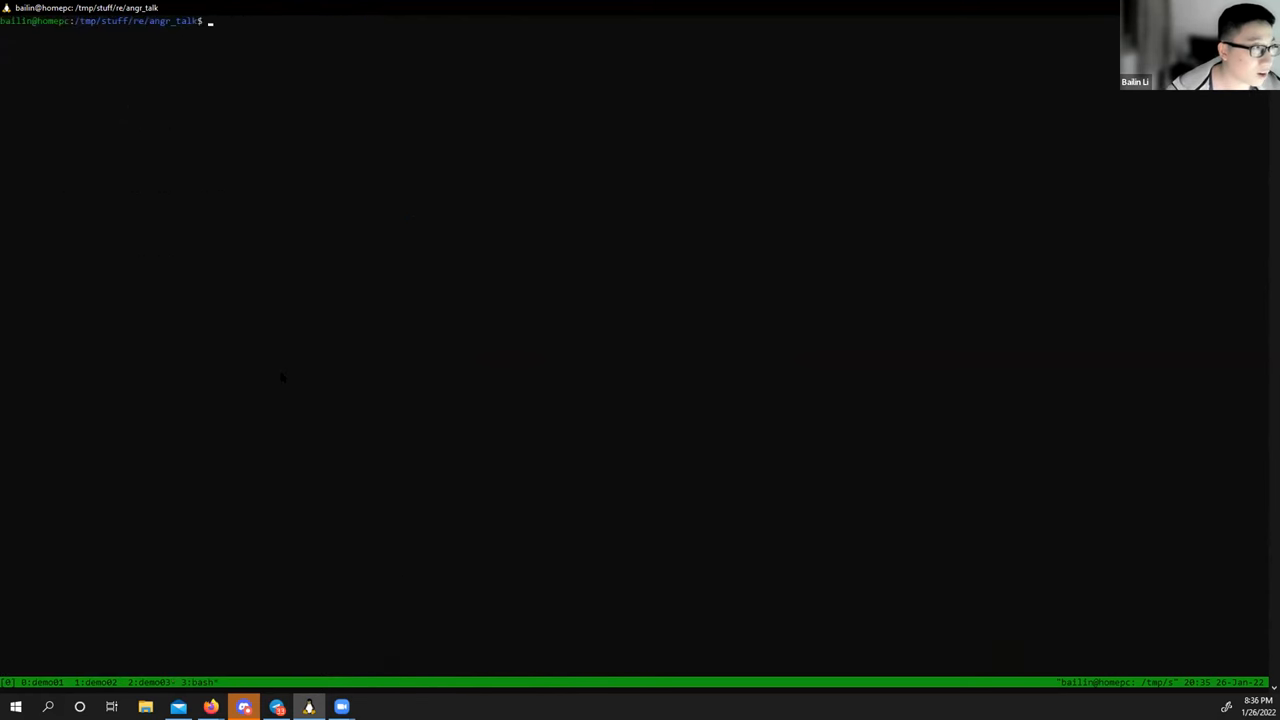
# In folder 03, activate ../.venv and run solve_no_hook.py on loopyloop.
pyautogui.write('cd 03/')
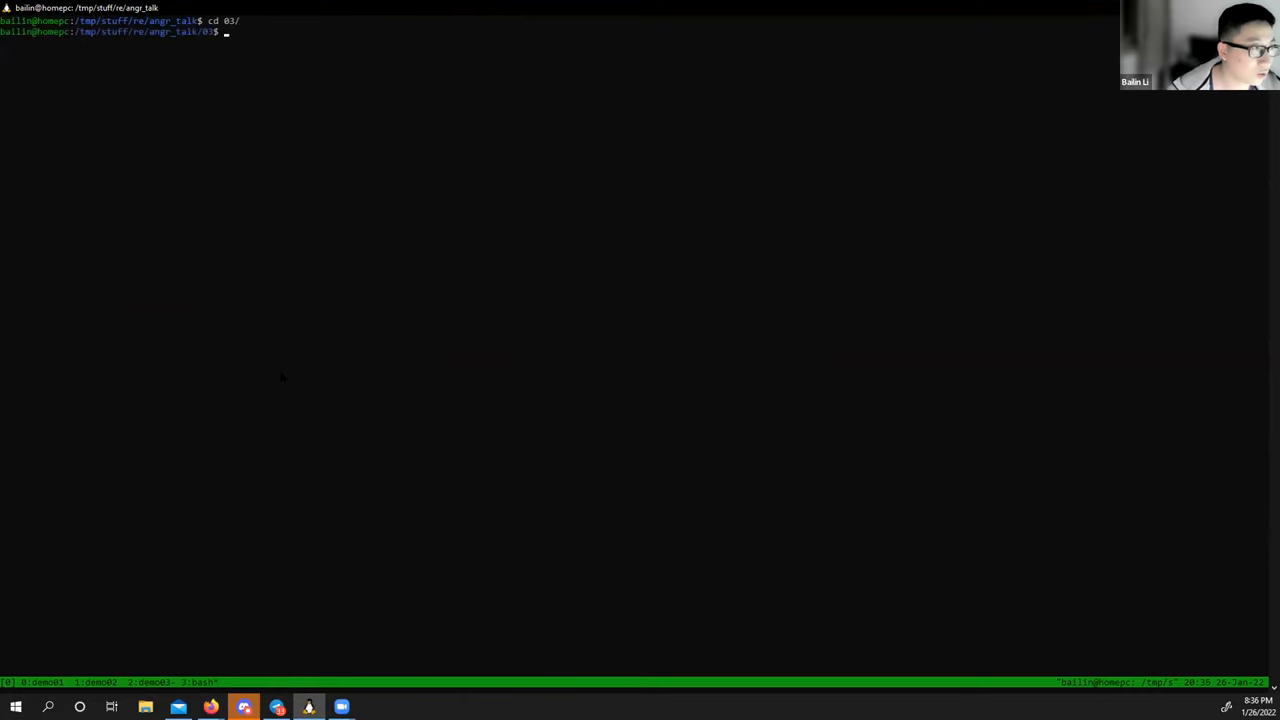
pyautogui.write('source ../.venv/bin/activate')
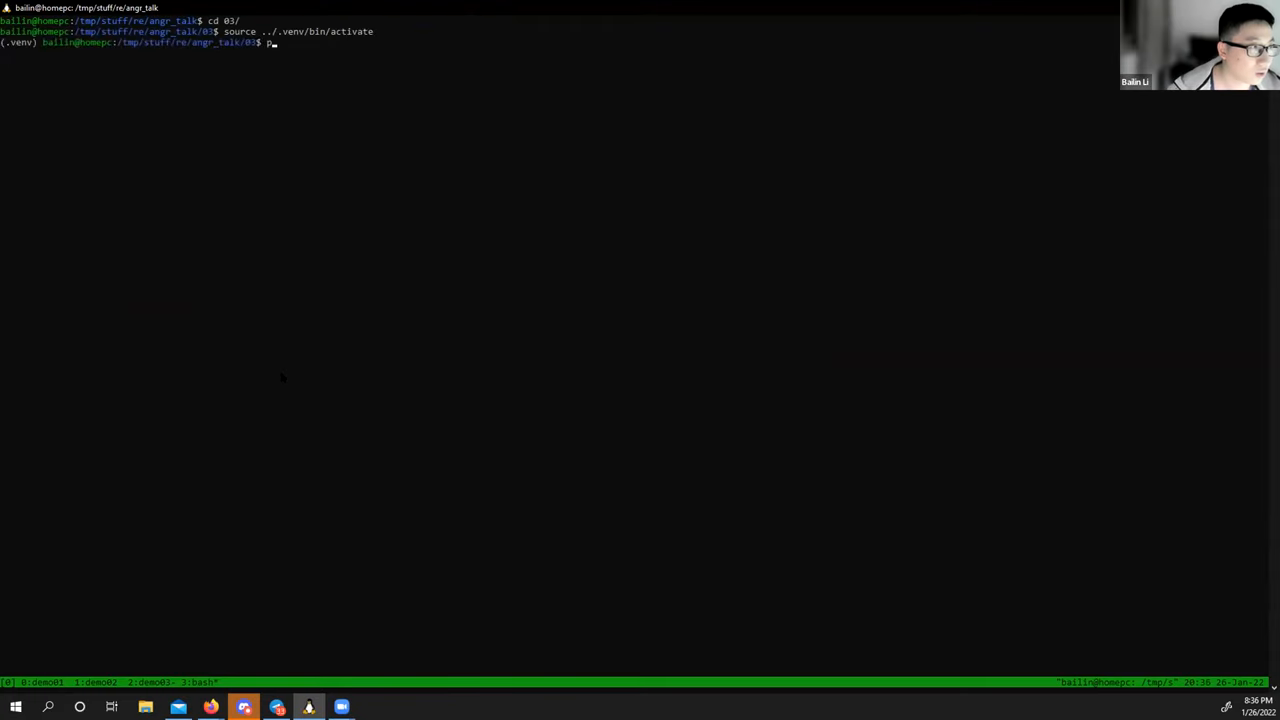
pyautogui.write('python solve_no_hook.py')
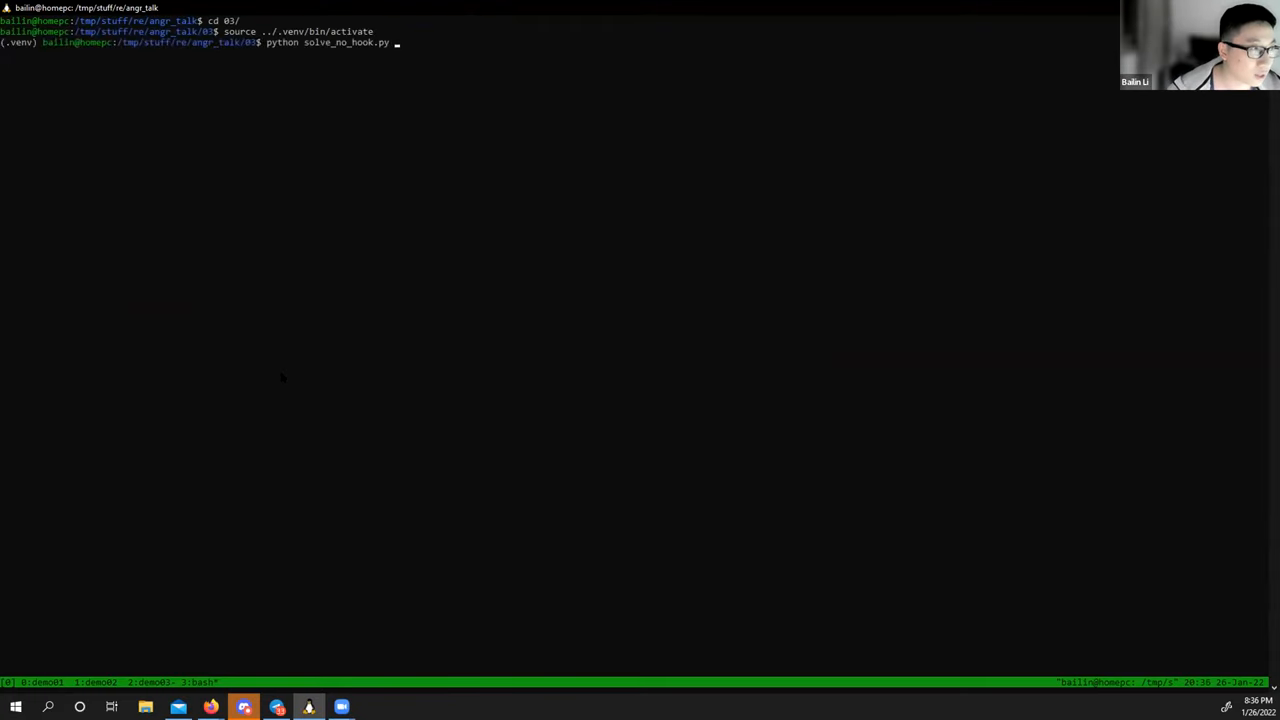
pyautogui.write('loopyloop')
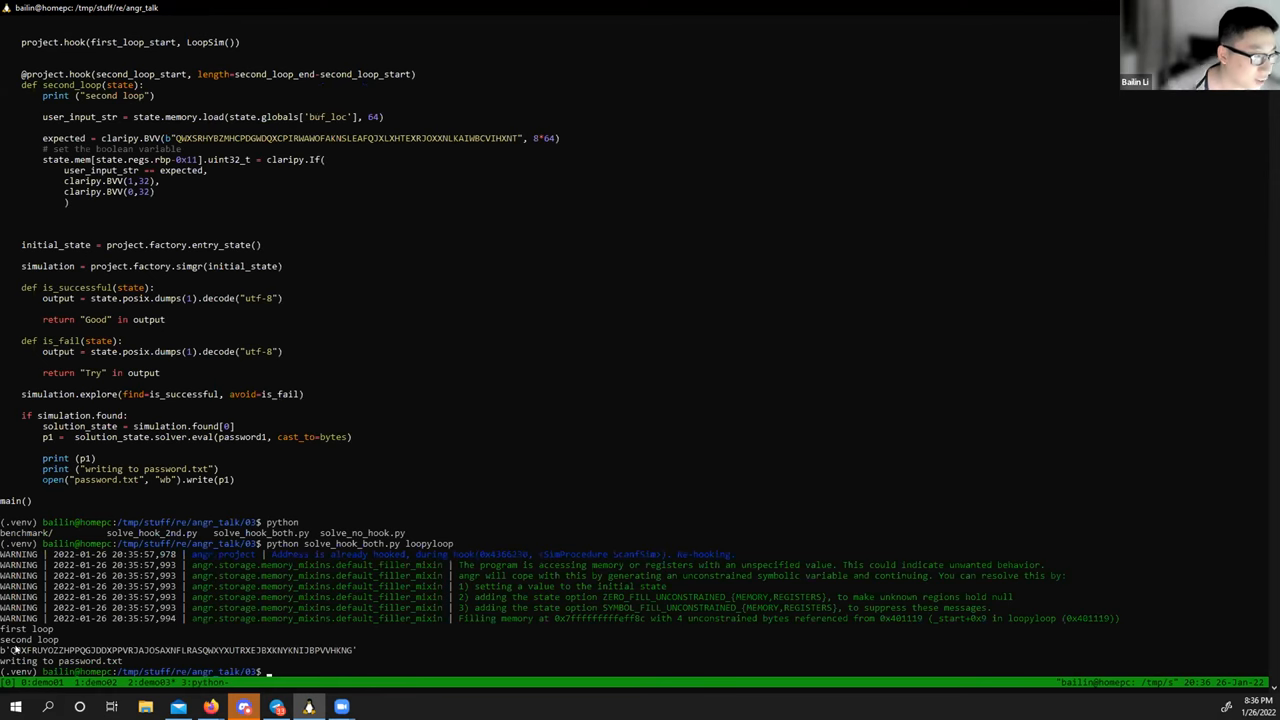
pyautogui.moveTo(262, 562)
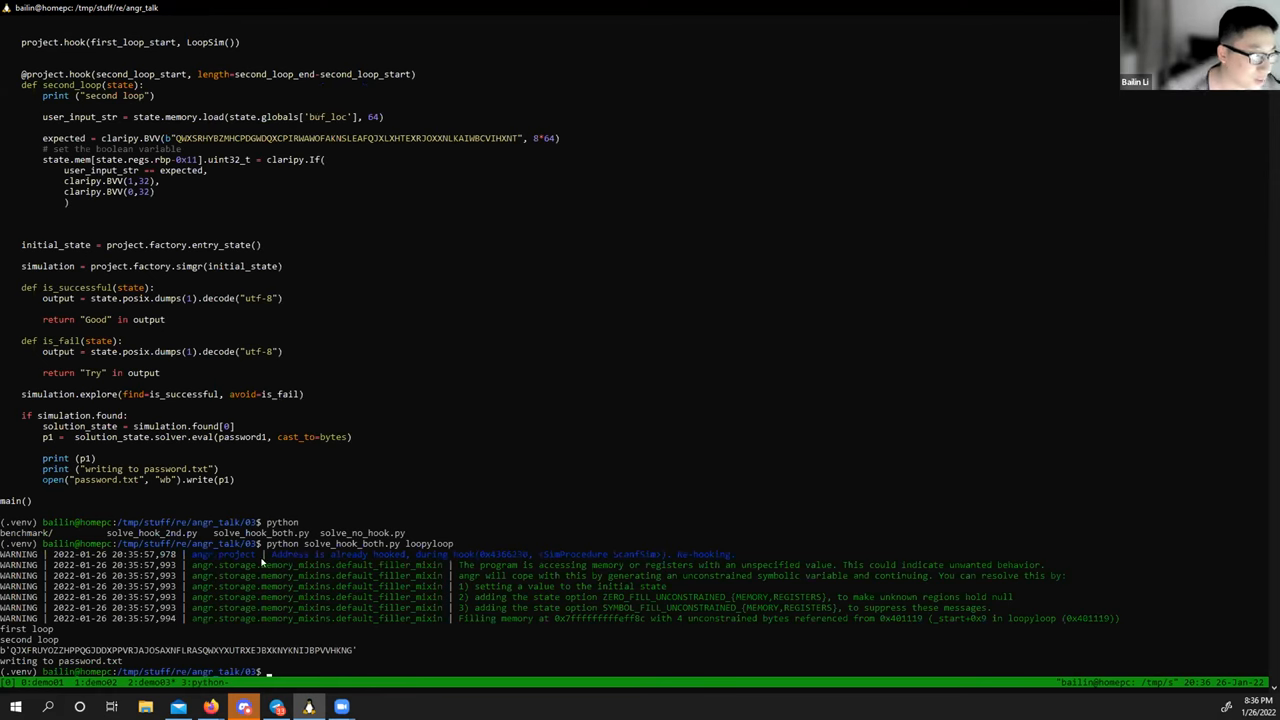
# Print password.txt and pipe its contents into ./loopyloop.
pyautogui.write('cat password.txt')
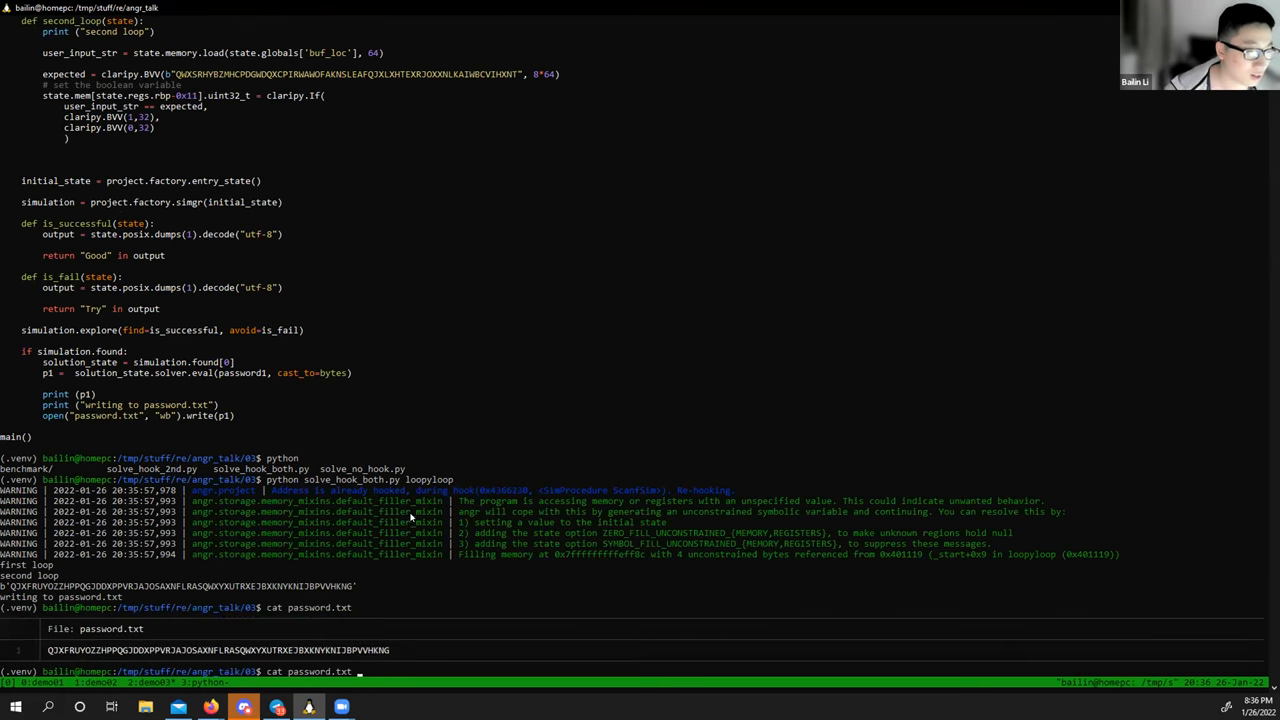
pyautogui.write('| ./loopyloop')
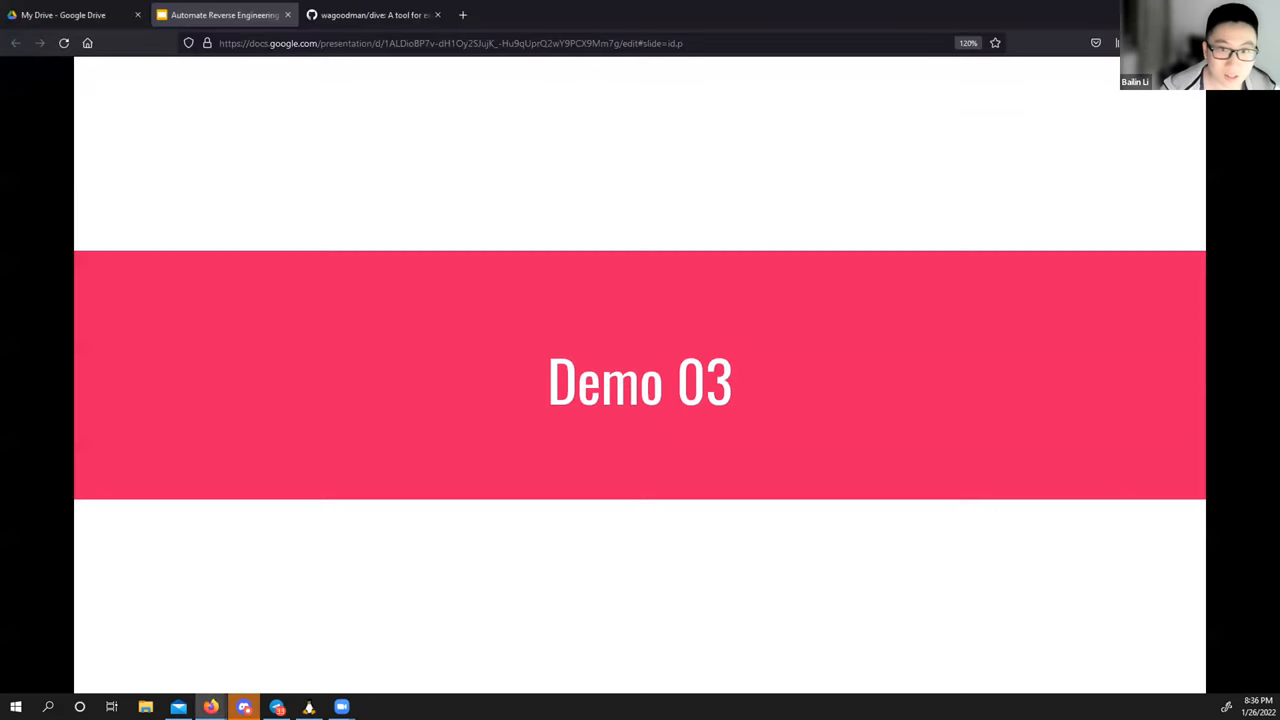
# Advance to the Food for thought slide about combining both techniques.
pyautogui.press('Right')
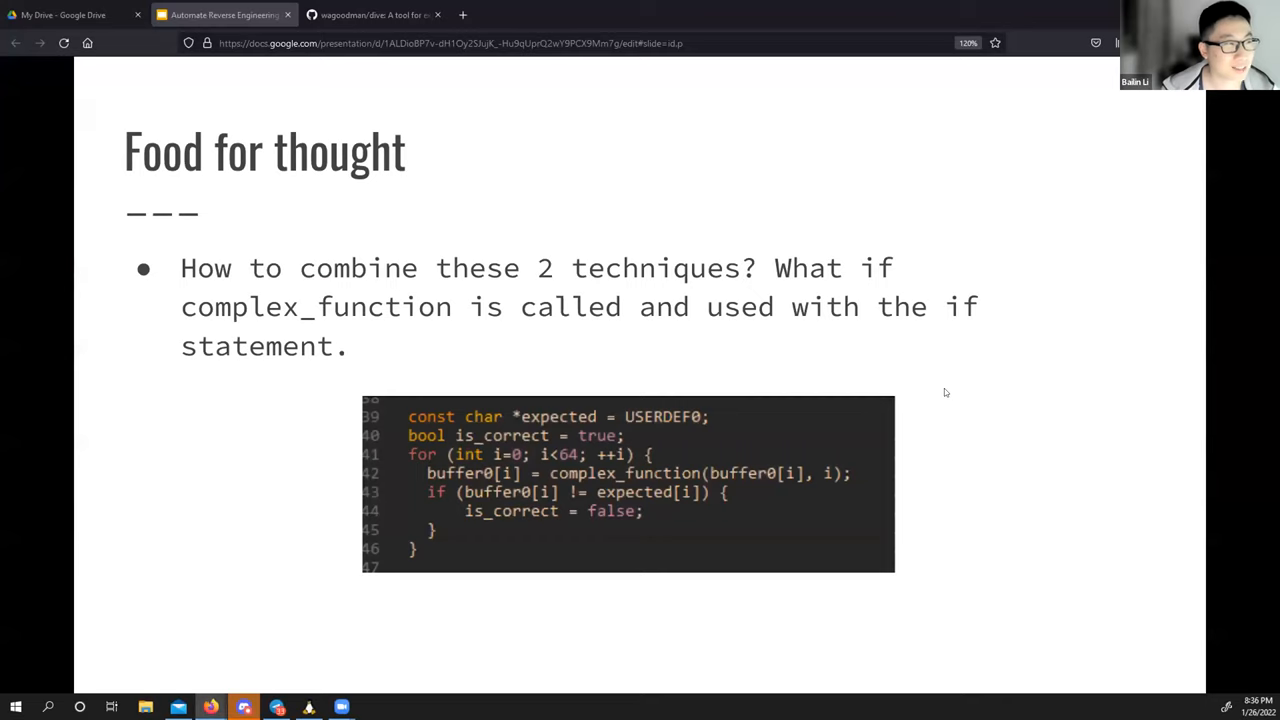
pyautogui.moveTo(1052, 377)
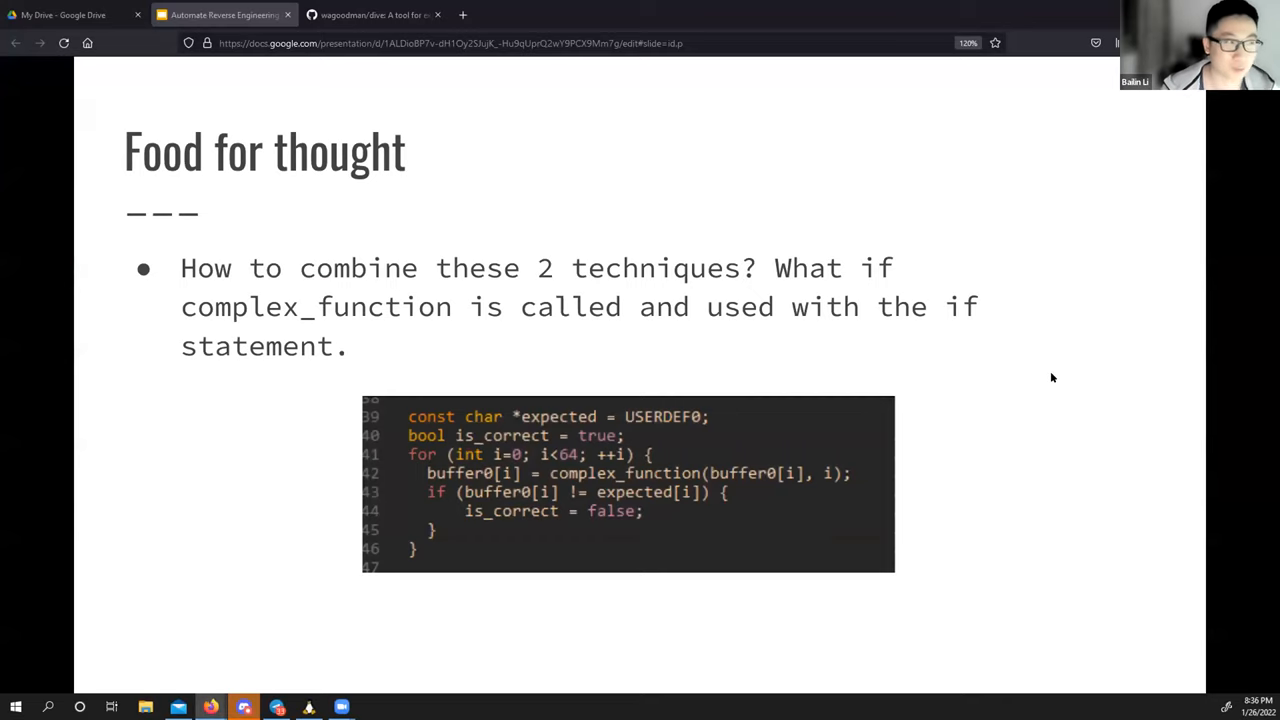
pyautogui.moveTo(487, 478)
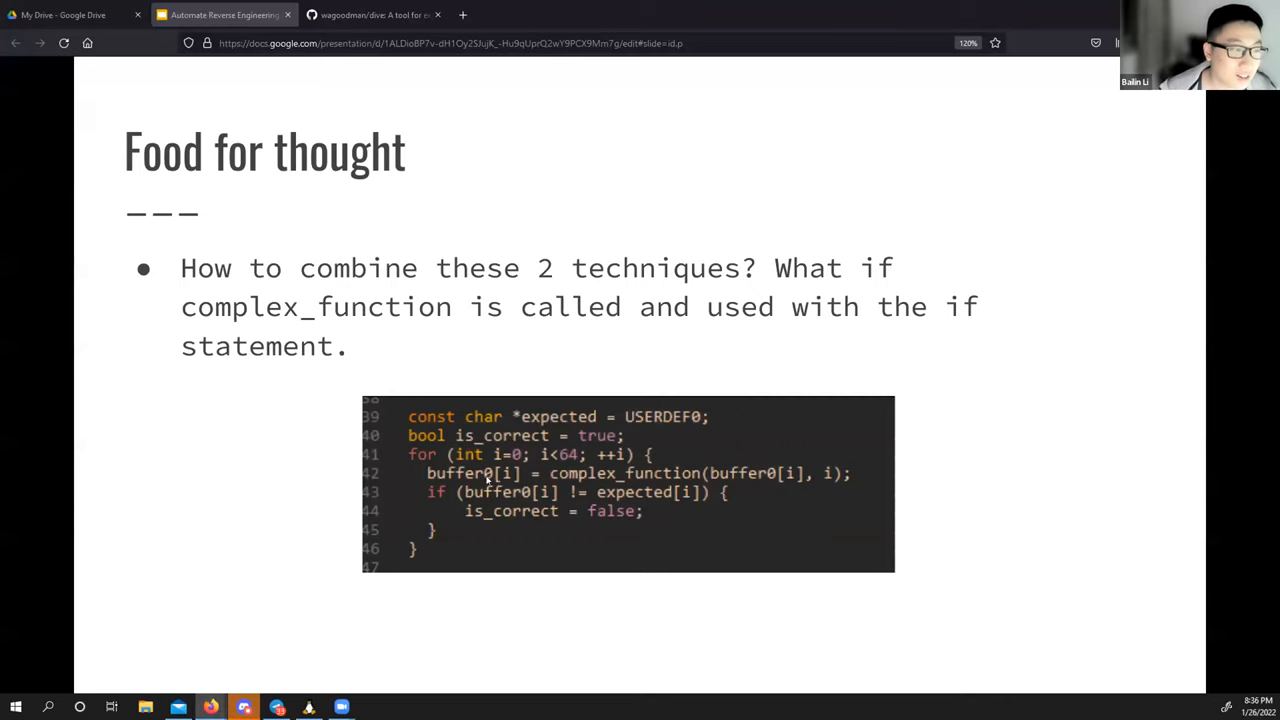
pyautogui.moveTo(570, 487)
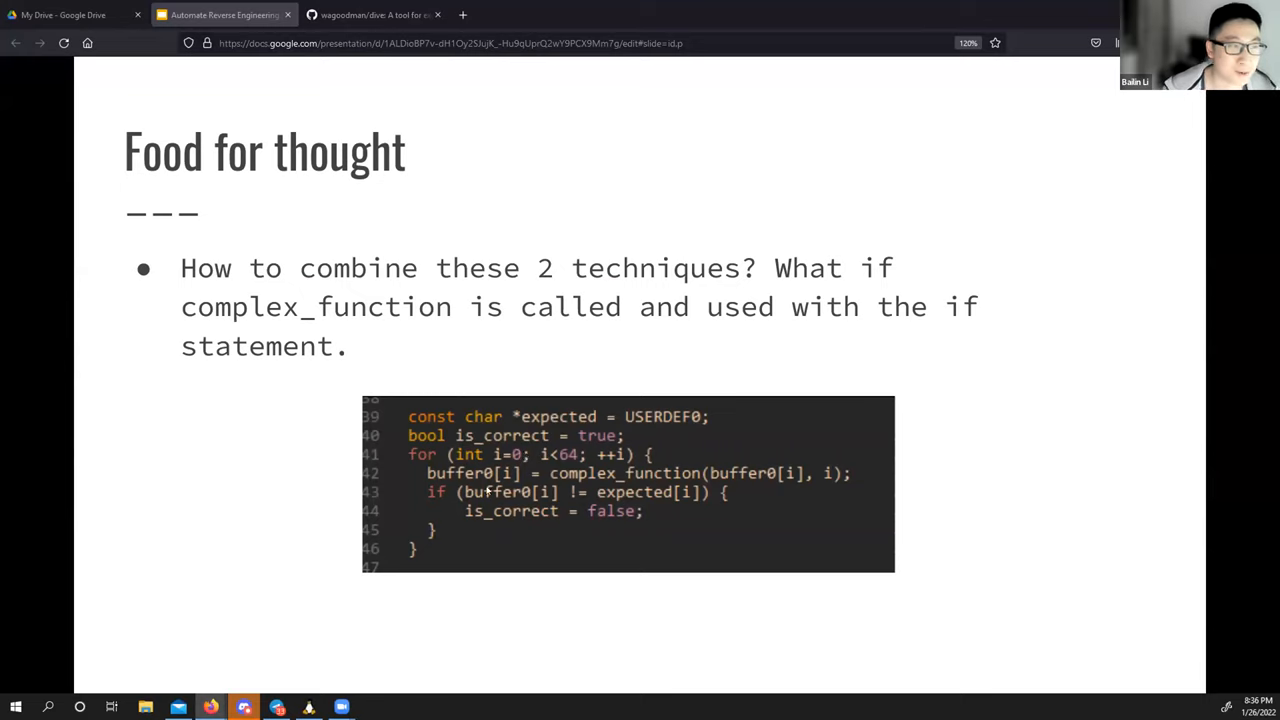
pyautogui.moveTo(645, 447)
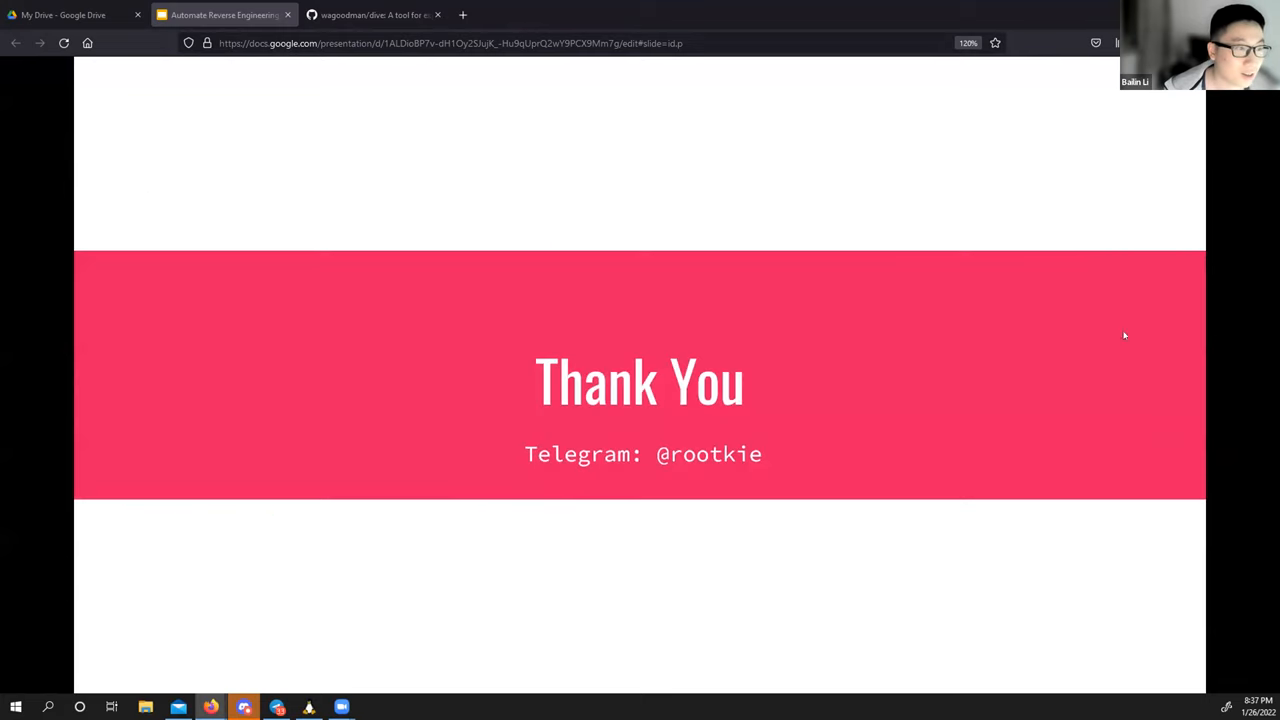
pyautogui.moveTo(577, 62)
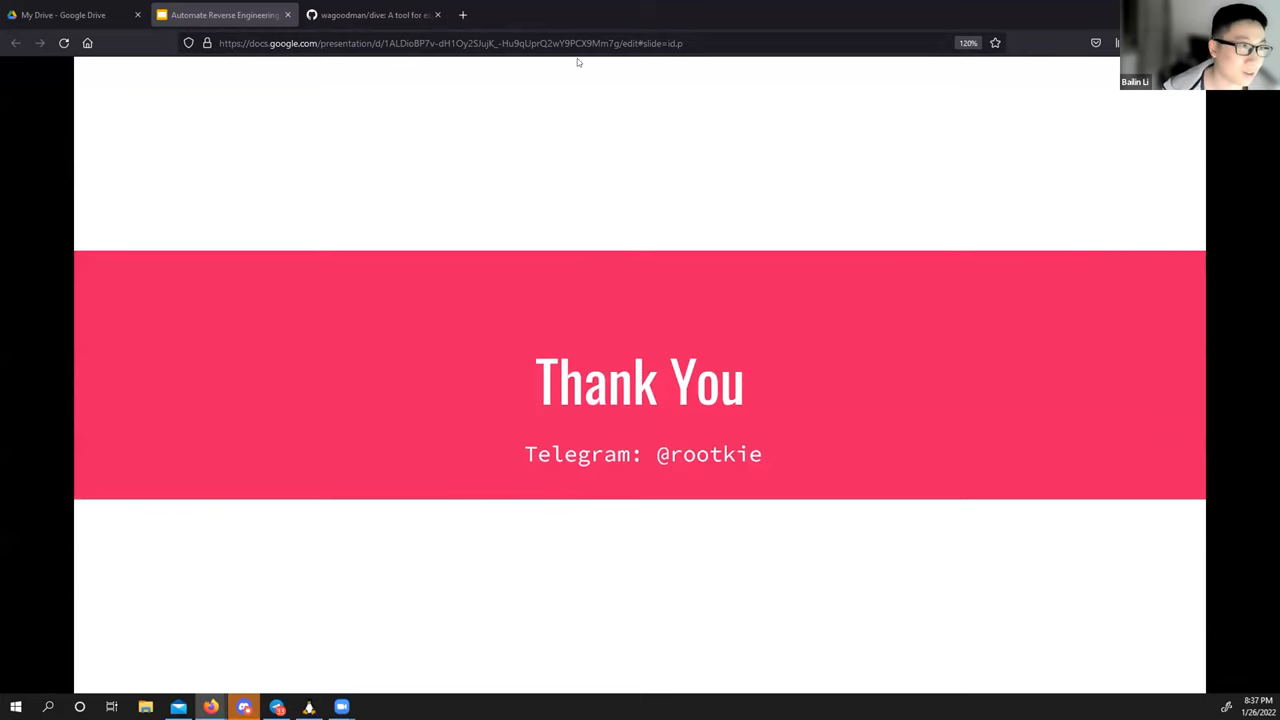